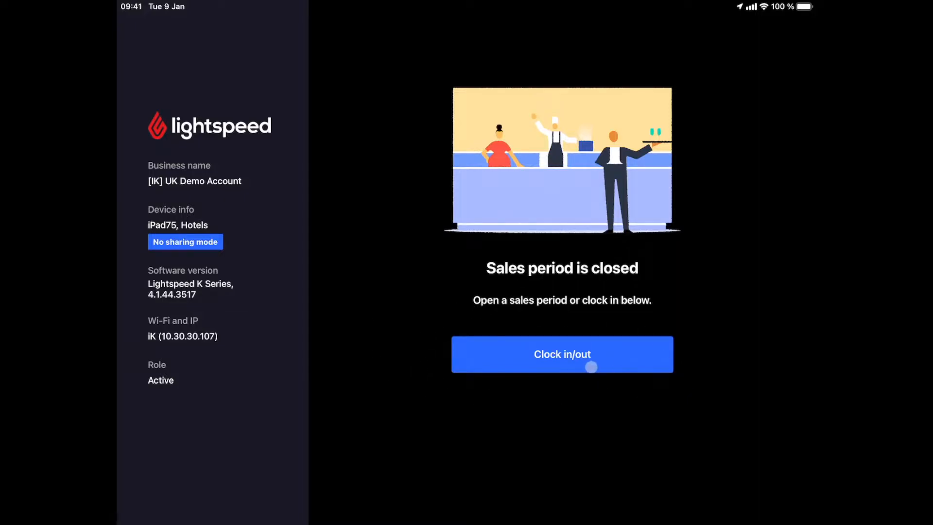
# - Clock in as the manager and rate the shift impression four stars
pyautogui.click(560, 354)
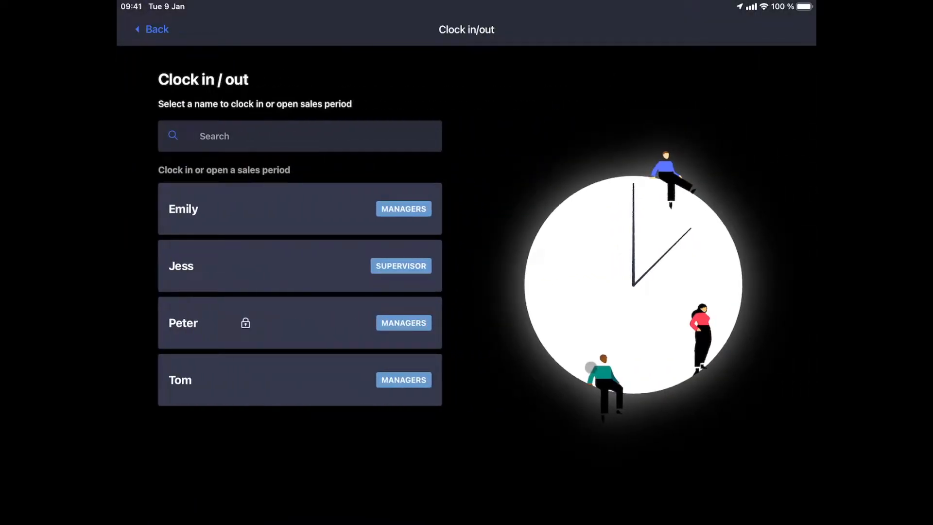
pyautogui.click(300, 209)
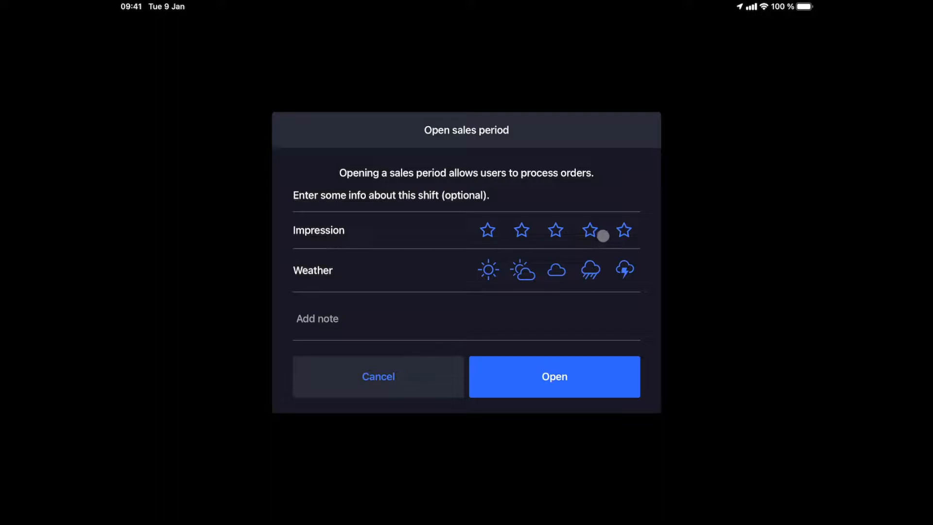
pyautogui.click(590, 231)
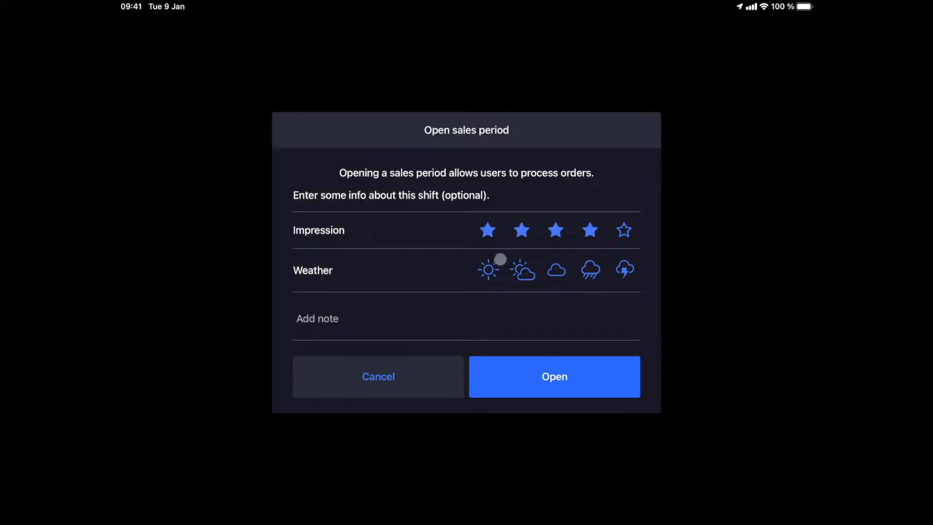
pyautogui.moveTo(425, 310)
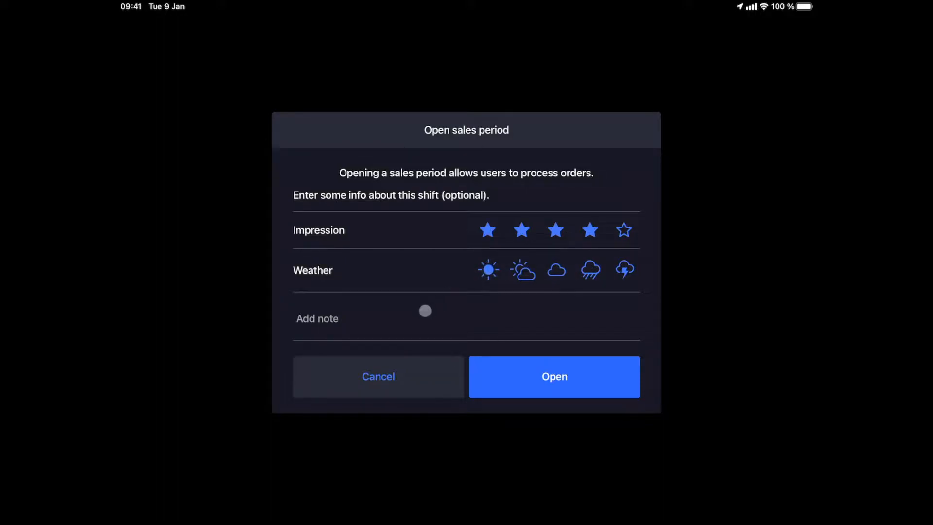
# - Add the note 'Public Holiday' and open the sales period
pyautogui.click(317, 319)
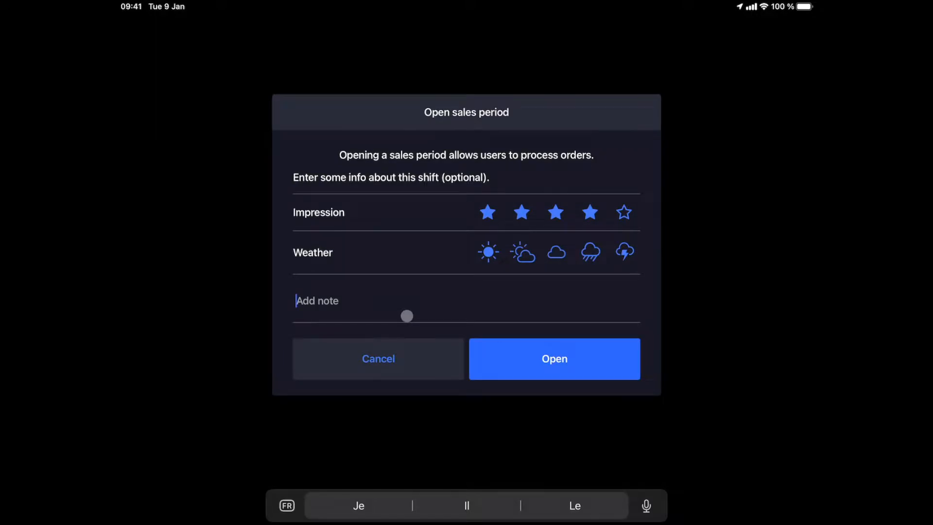
pyautogui.write('Public')
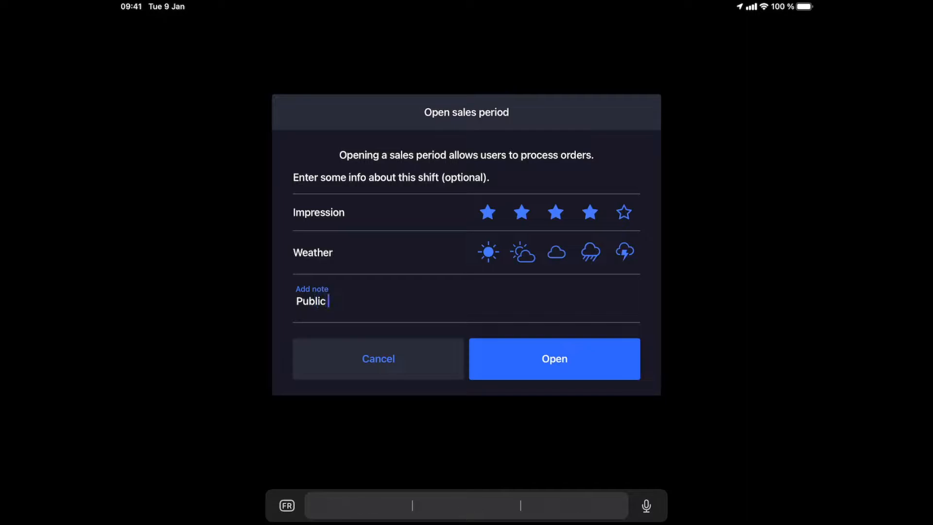
pyautogui.write('Holiday')
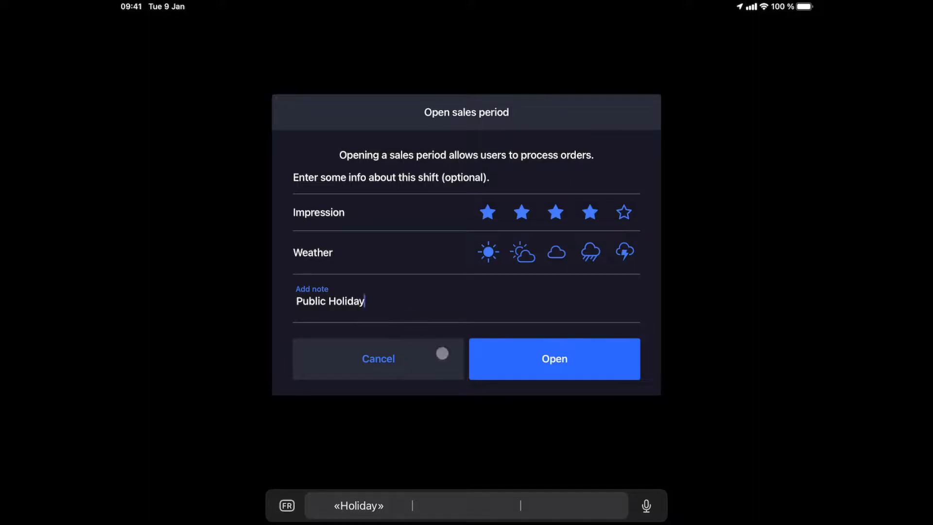
pyautogui.click(553, 358)
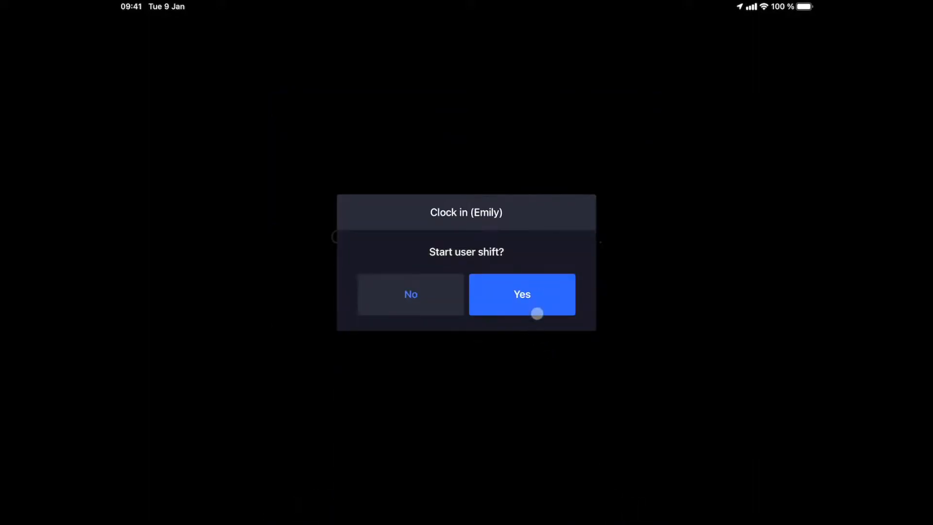
# - Confirm the manager's shift start and clock in the supervisor from the staff list
pyautogui.click(520, 294)
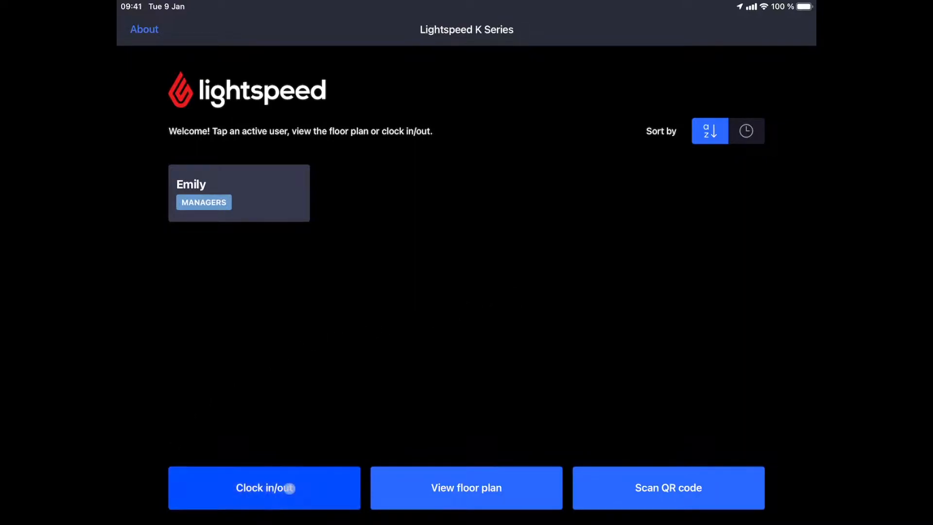
pyautogui.click(264, 487)
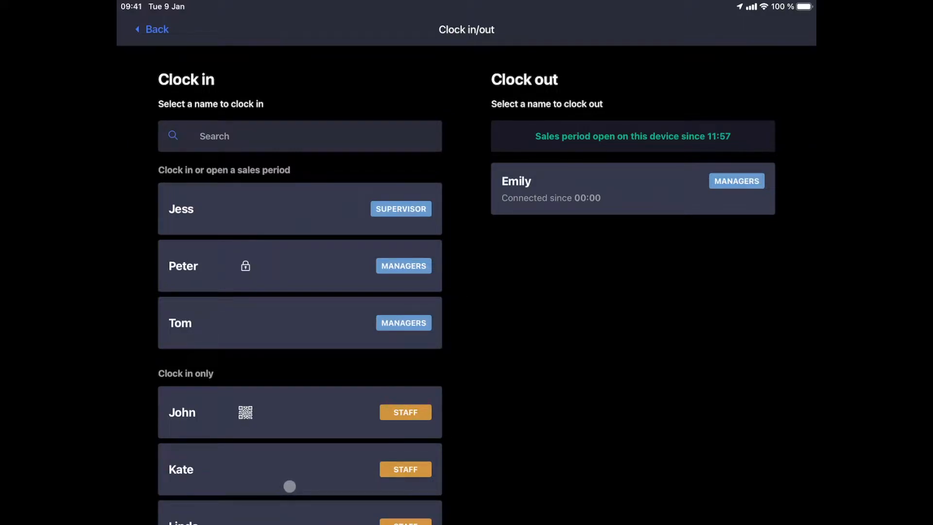
pyautogui.moveTo(238, 278)
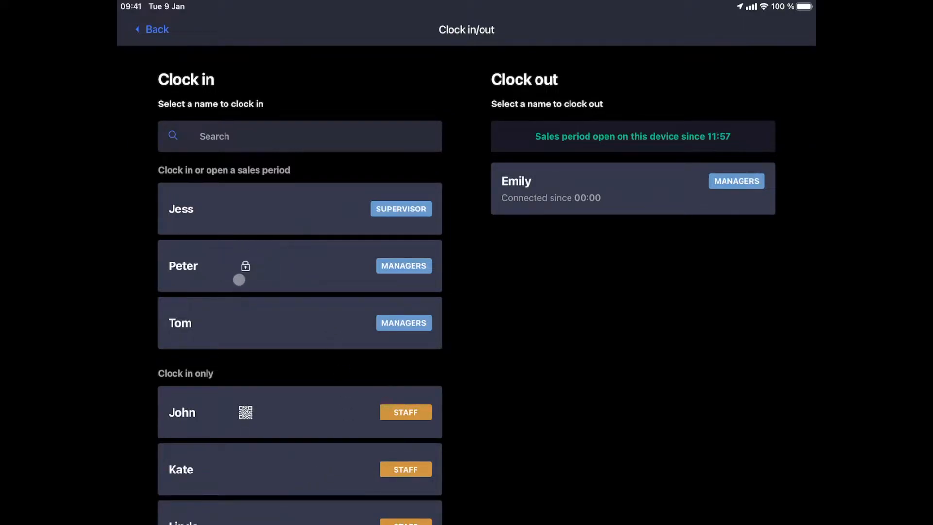
pyautogui.moveTo(214, 387)
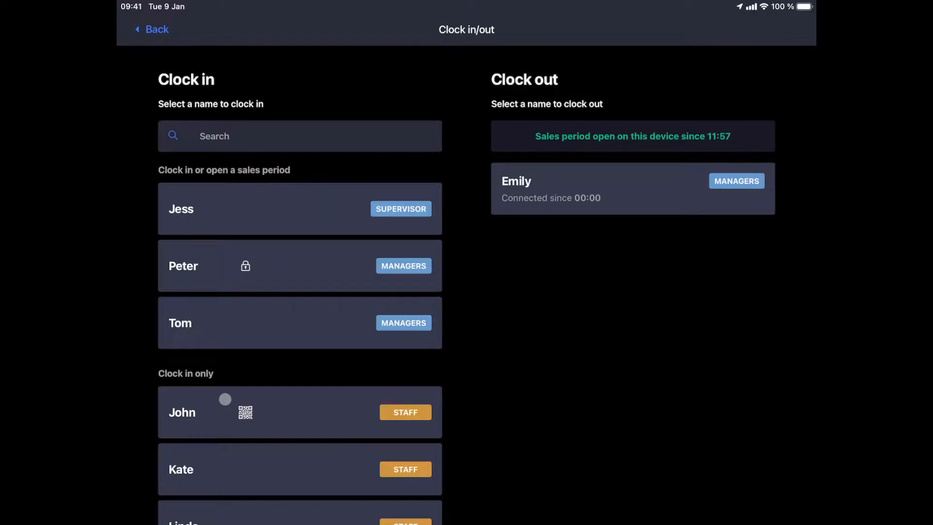
pyautogui.scroll(-3)
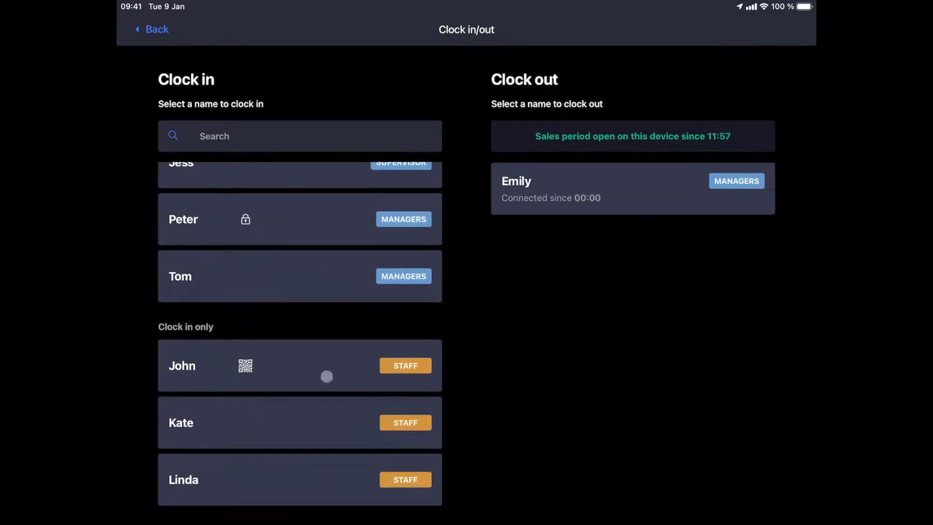
pyautogui.moveTo(483, 376)
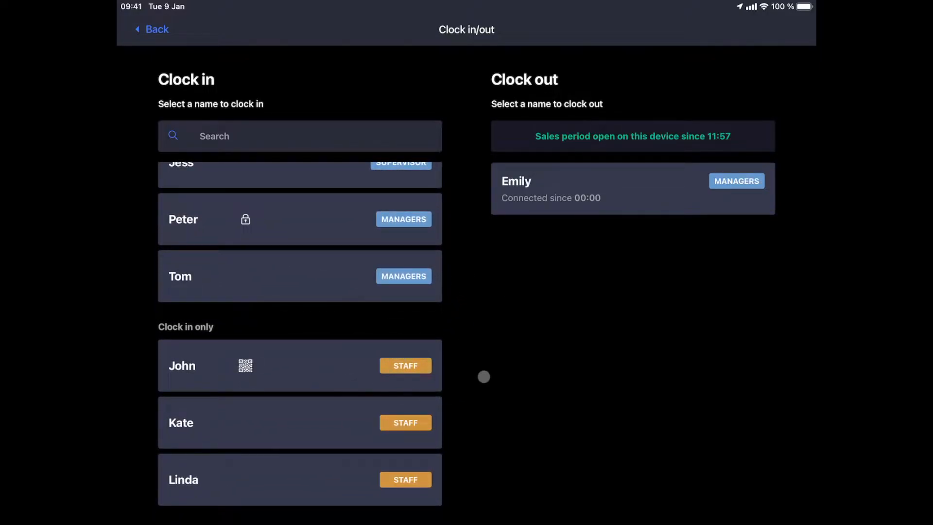
pyautogui.moveTo(357, 330)
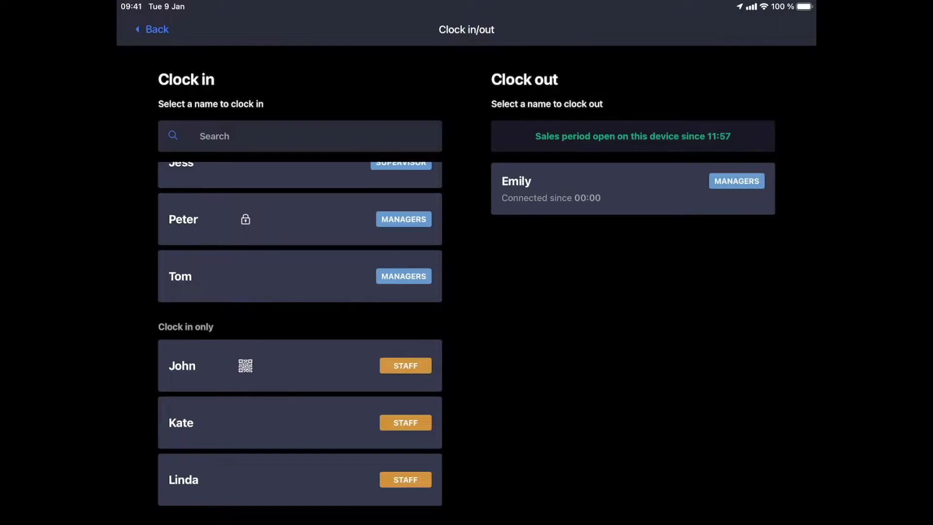
pyautogui.click(152, 29)
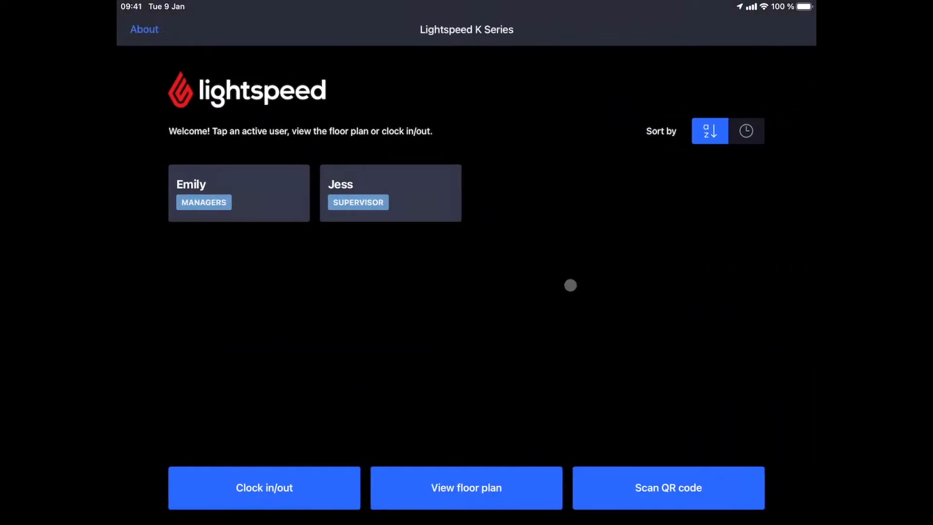
pyautogui.moveTo(431, 204)
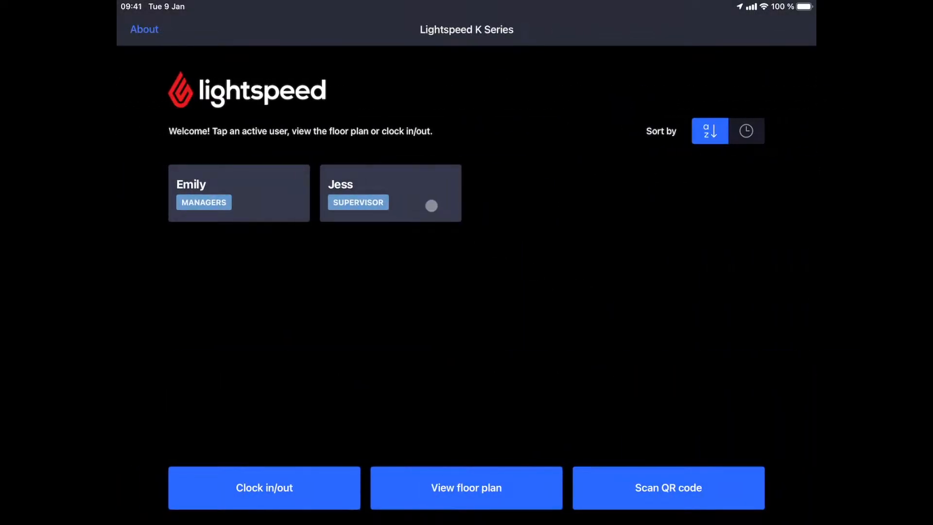
# - Log in as the supervisor and add Camden Hells 330ml from Beers to the order
pyautogui.click(389, 192)
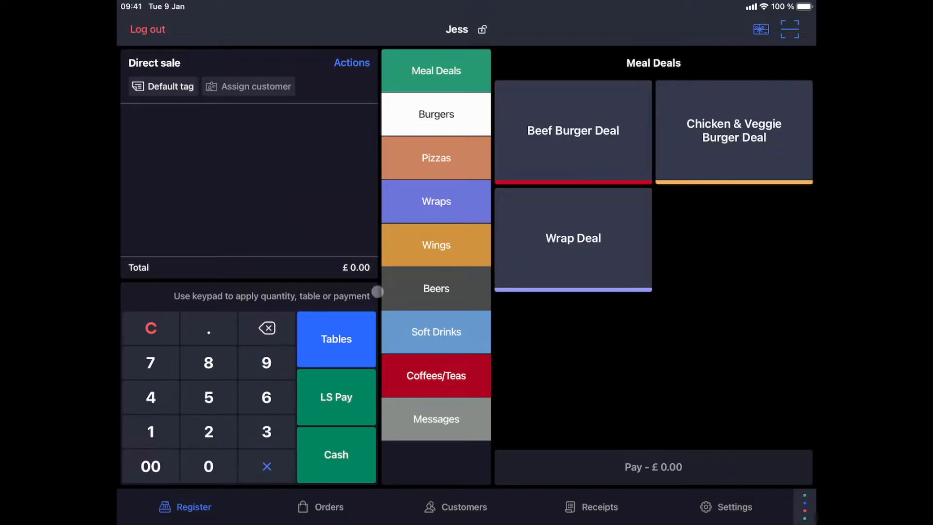
pyautogui.moveTo(409, 296)
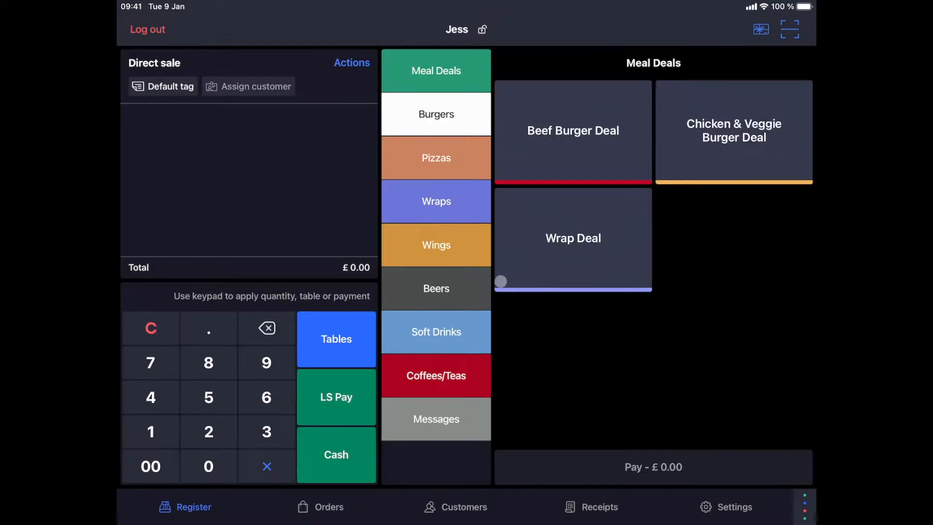
pyautogui.click(435, 288)
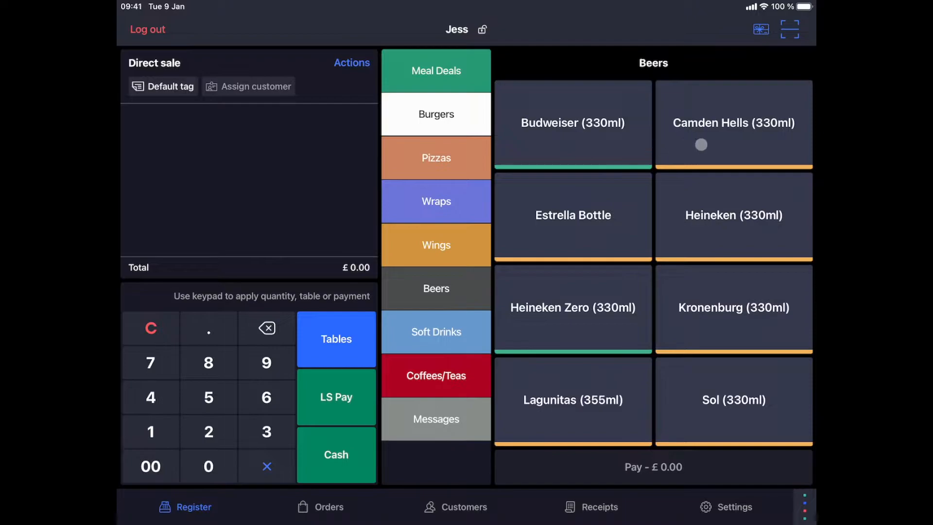
pyautogui.click(572, 216)
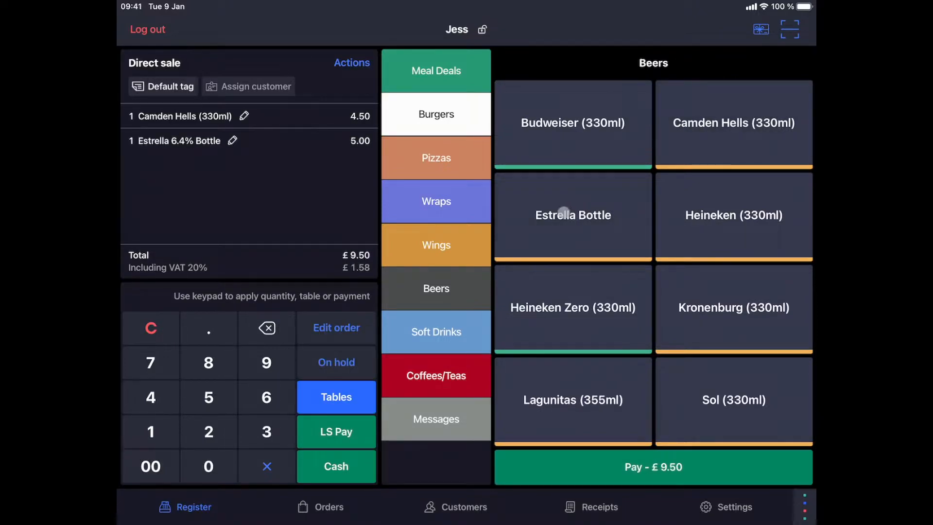
pyautogui.click(435, 331)
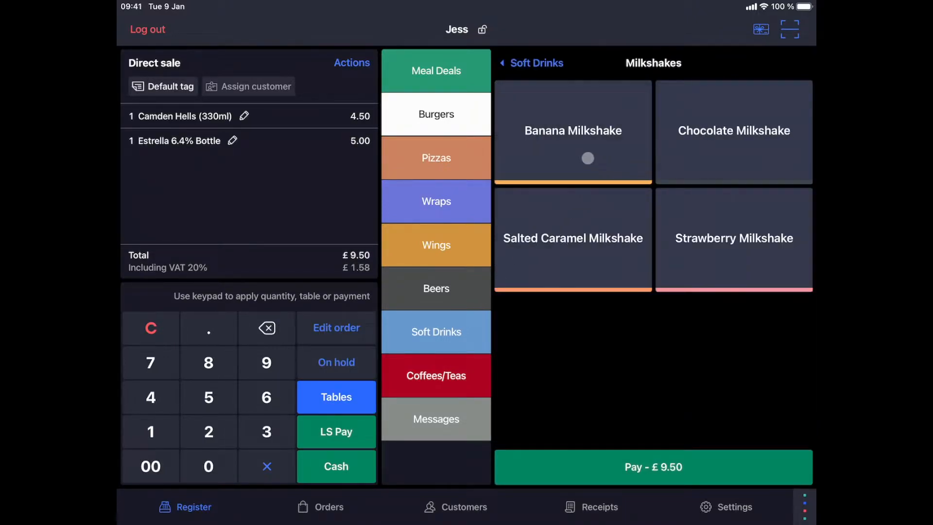
# - Add a Banana Milkshake and a Coke Zero, dismissing combo suggestions, for a £15.00 total
pyautogui.click(571, 130)
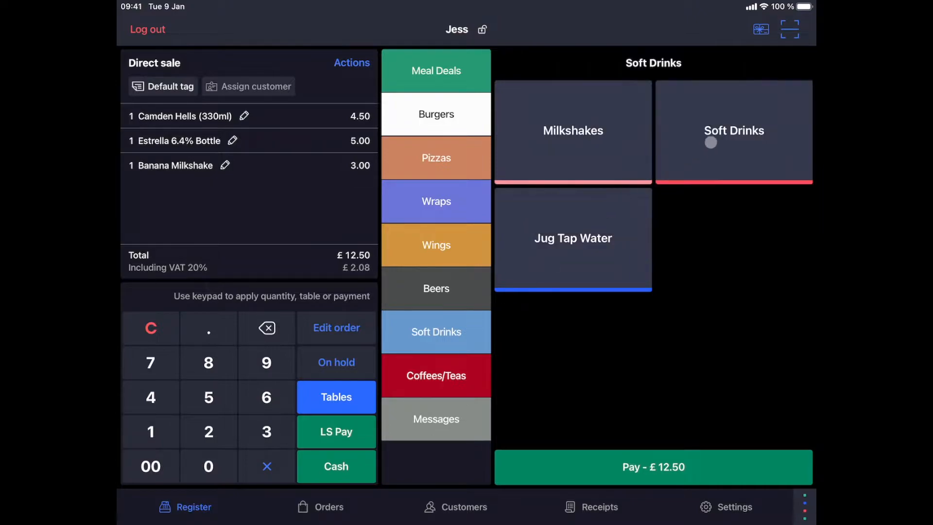
pyautogui.click(732, 130)
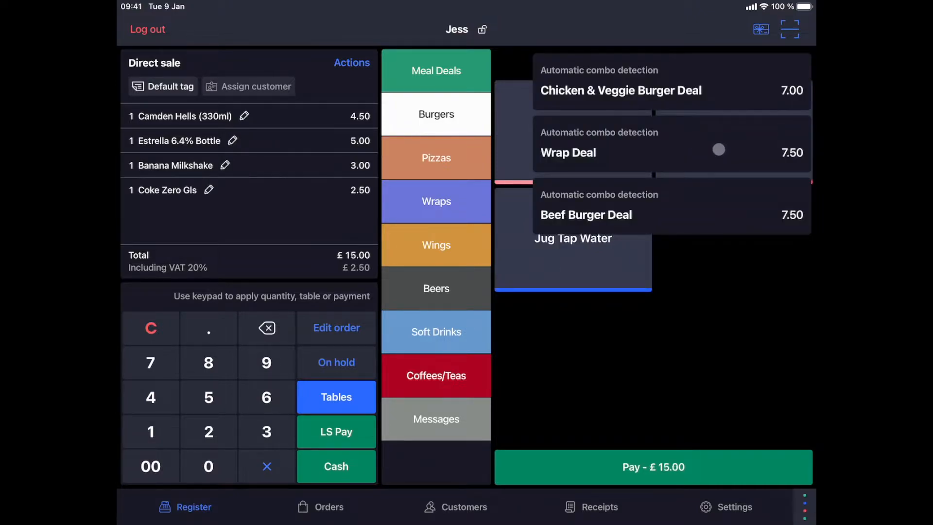
pyautogui.click(436, 331)
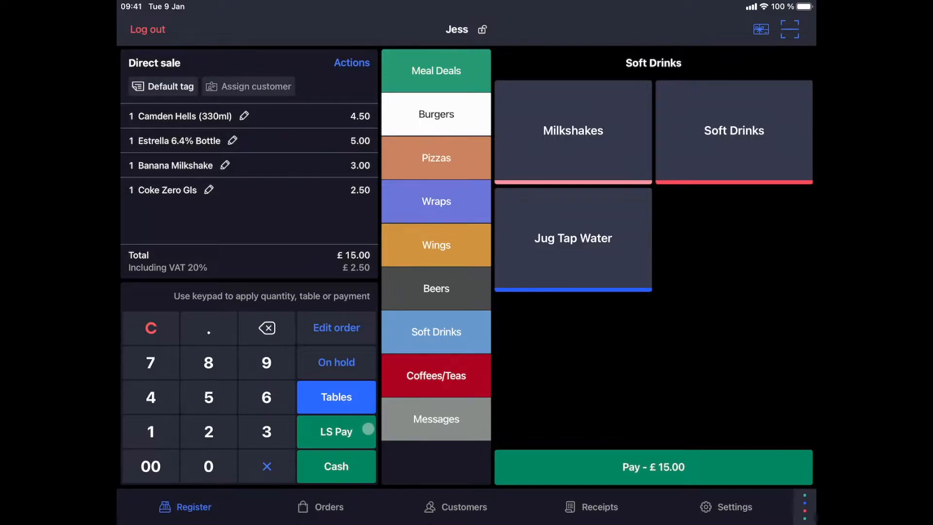
pyautogui.click(335, 467)
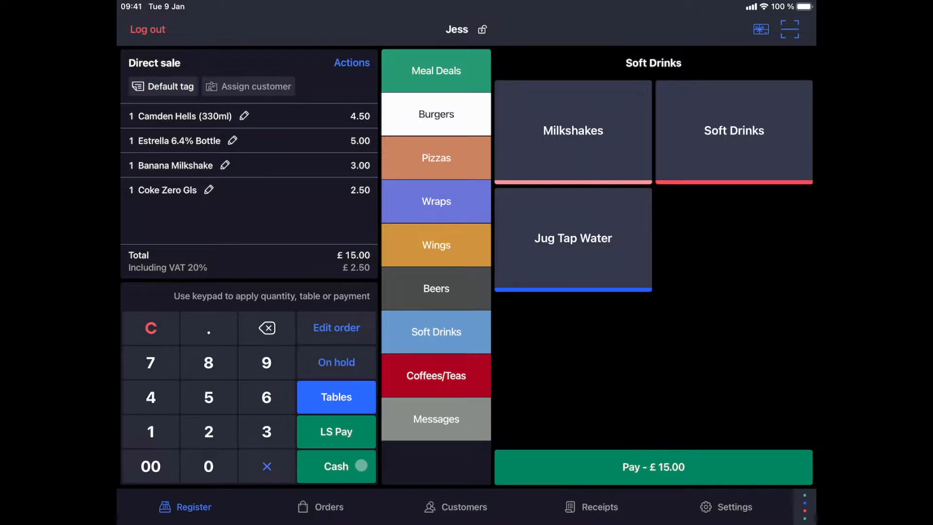
# - Return to Jess's register showing an empty direct sale with Meal Deals open
pyautogui.click(355, 431)
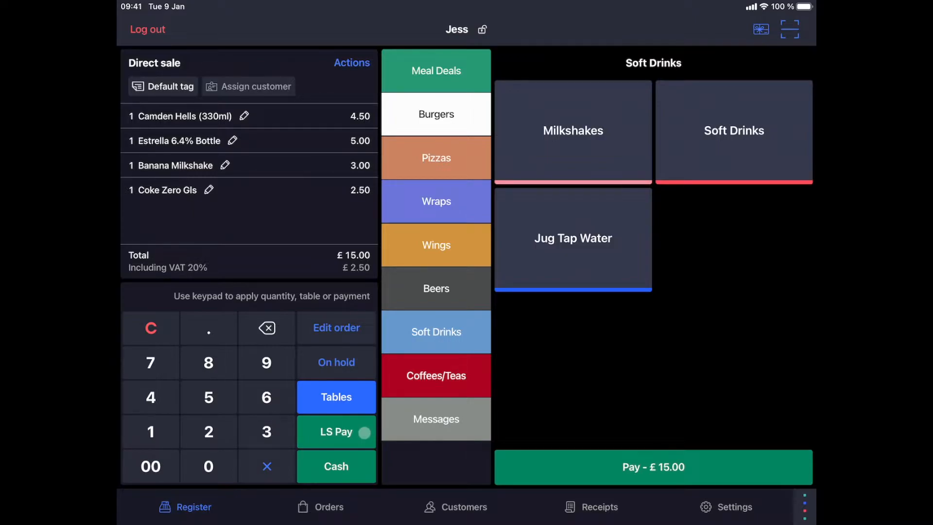
pyautogui.click(146, 29)
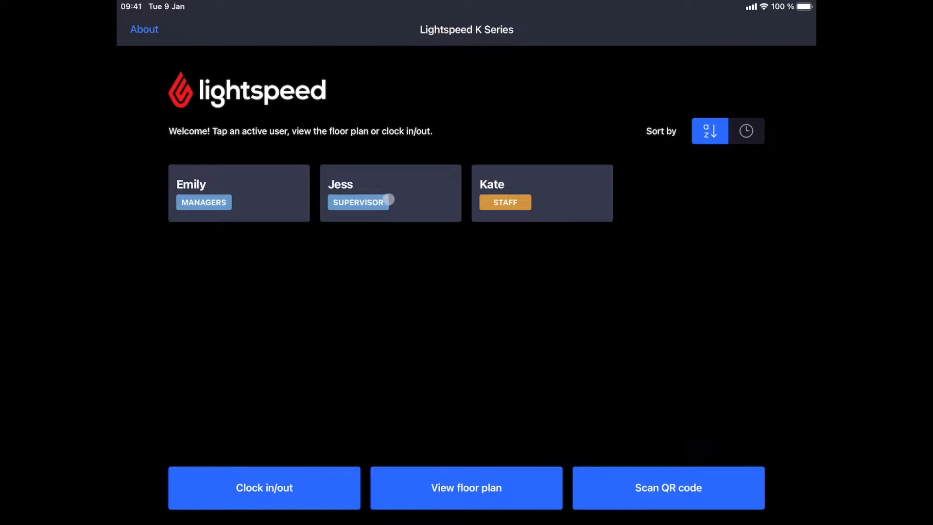
pyautogui.click(390, 192)
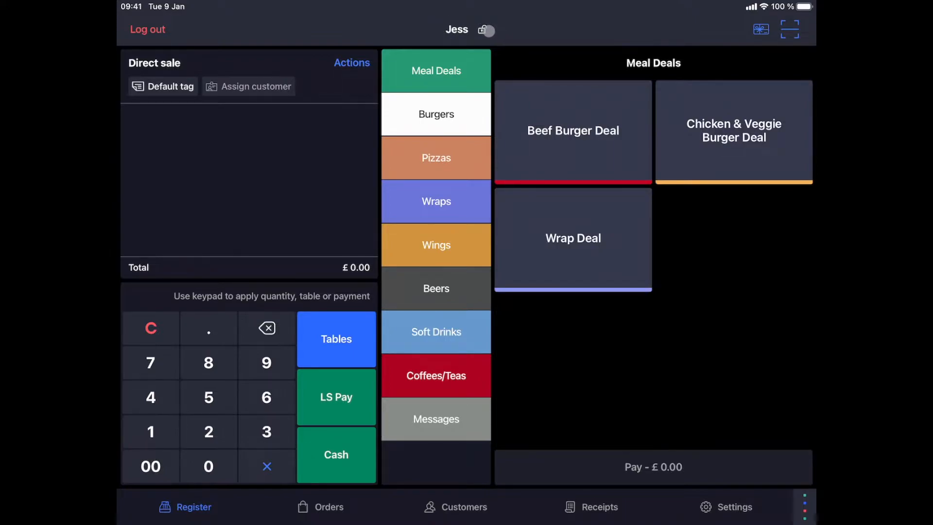
# - Start a Take Away order with two single espressos and bring up payment for £4.80
pyautogui.click(486, 31)
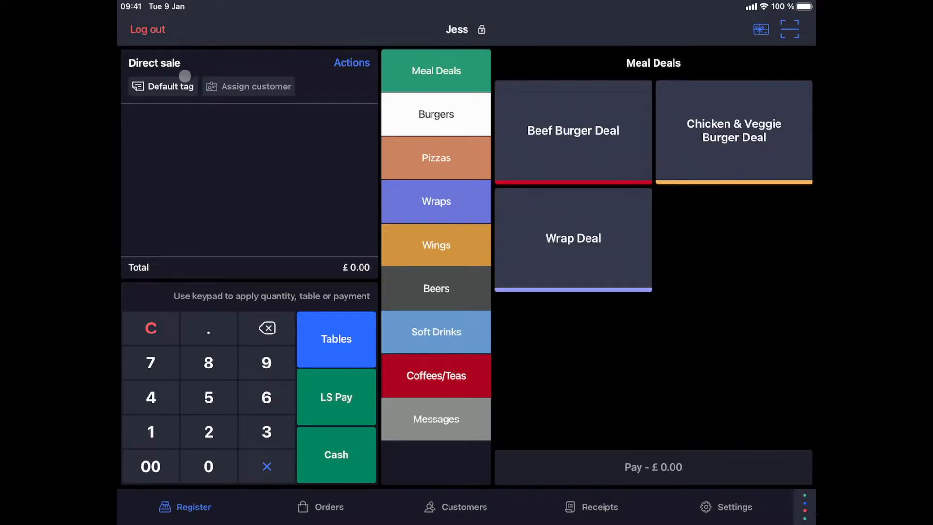
pyautogui.click(169, 85)
pyautogui.write('0.02')
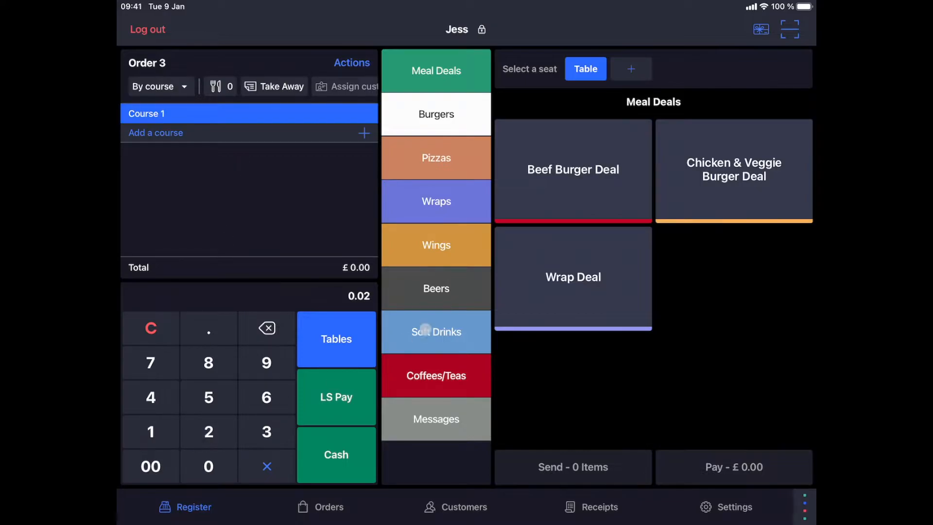
pyautogui.click(436, 375)
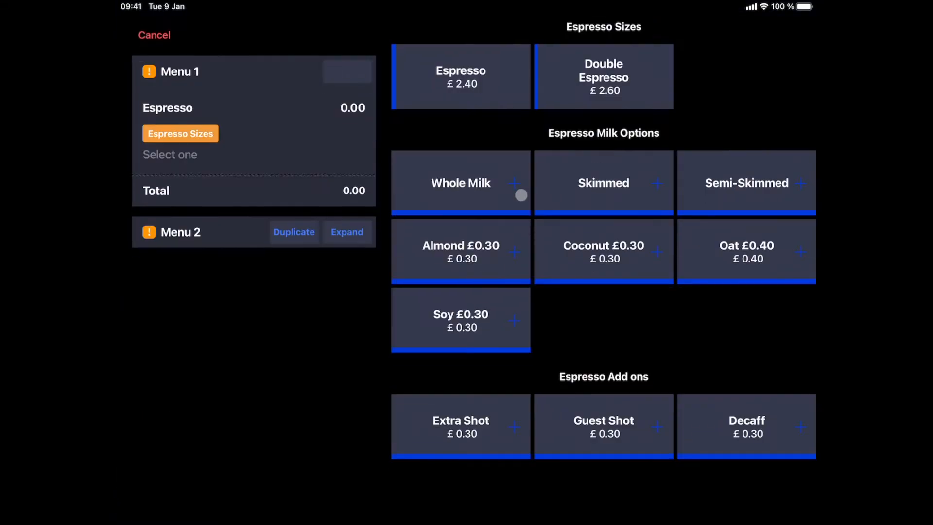
pyautogui.click(460, 75)
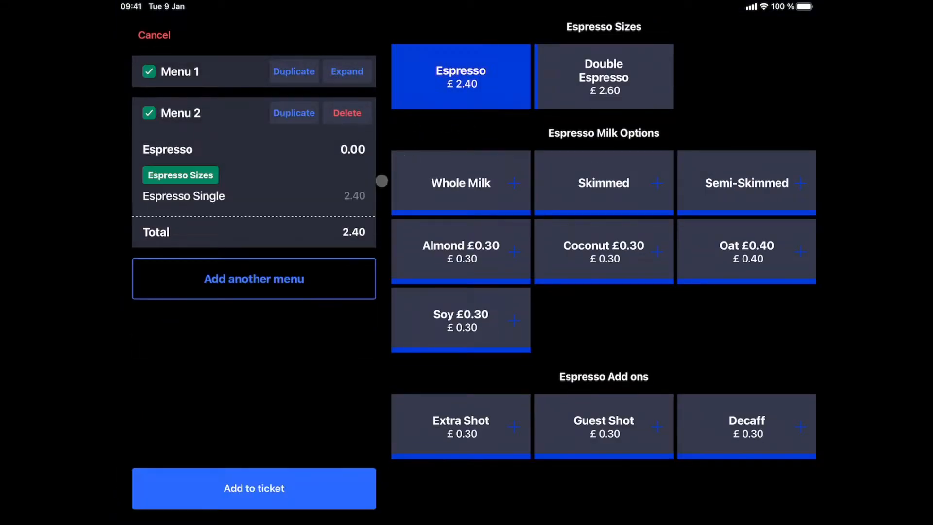
pyautogui.click(253, 487)
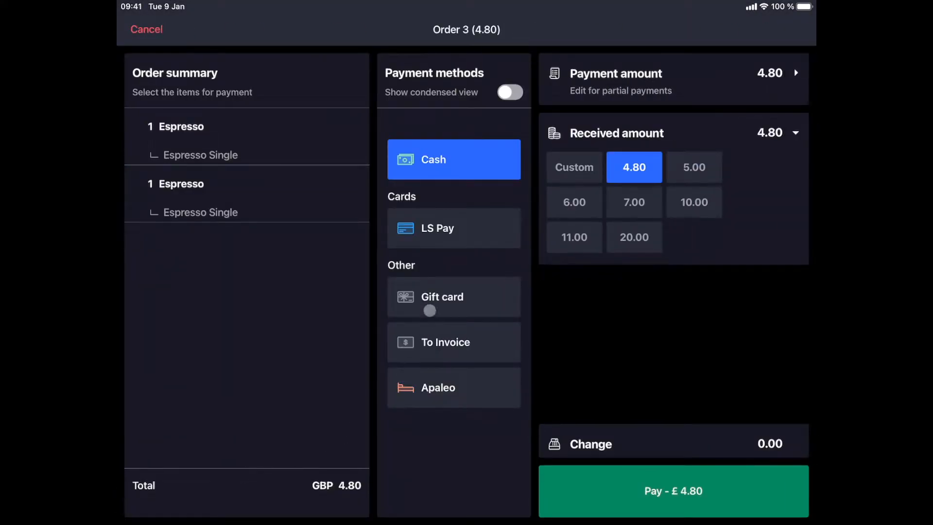
# - Pay the £4.80 espresso order by gift card and return to an empty register
pyautogui.click(454, 298)
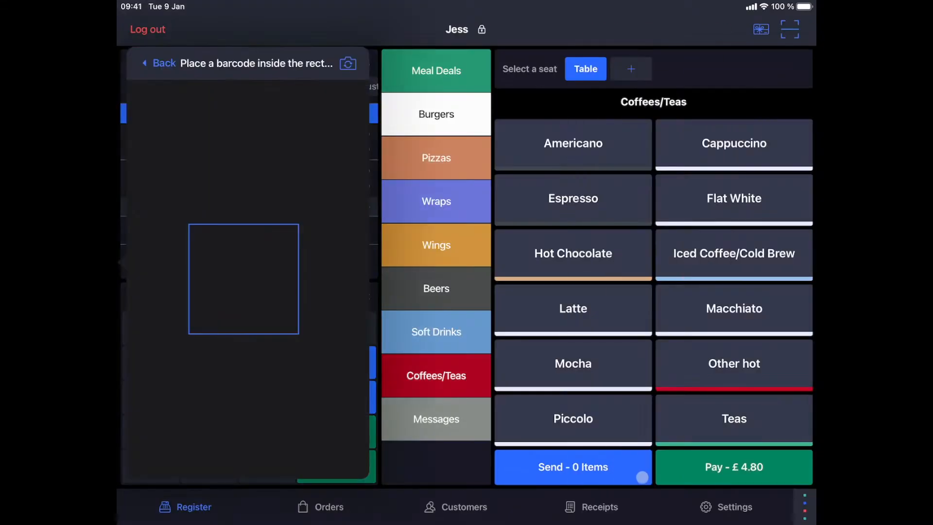
pyautogui.click(158, 63)
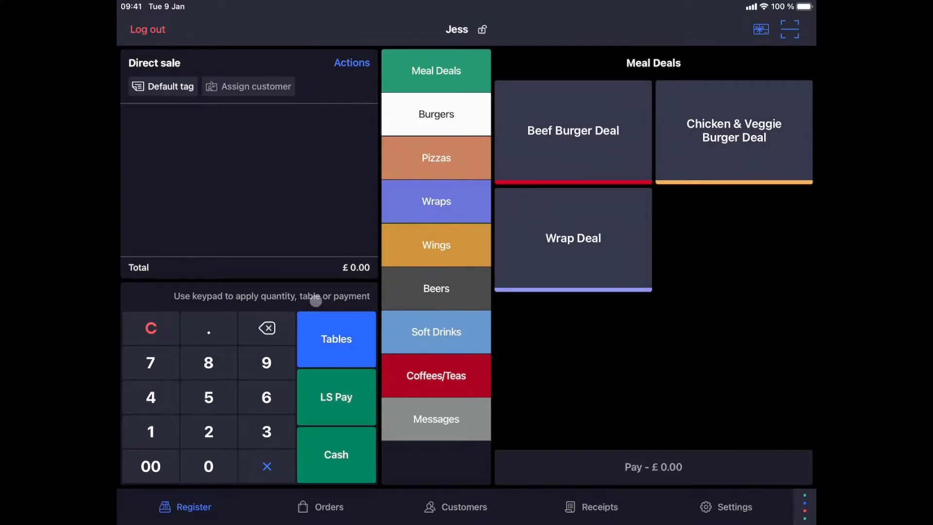
# - Open the sale's Actions options and start a Beef Burger Deal
pyautogui.click(350, 62)
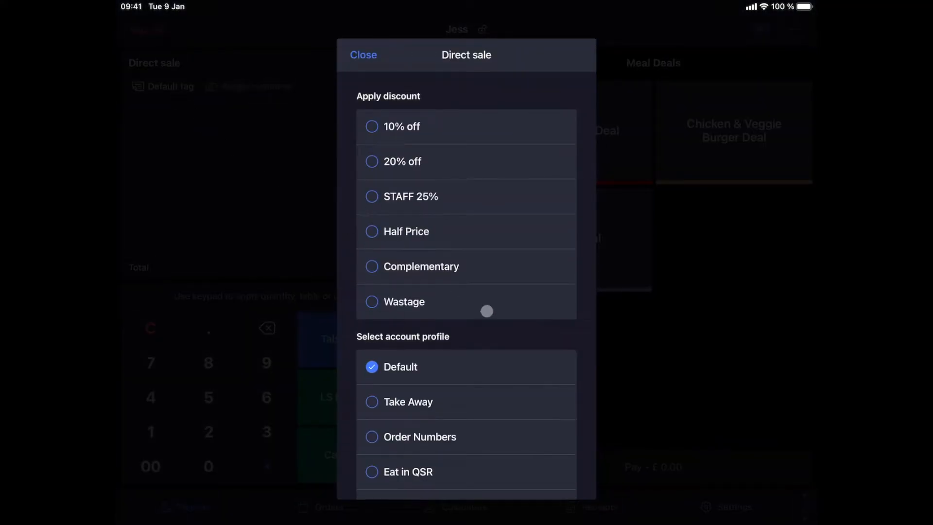
pyautogui.scroll(-3)
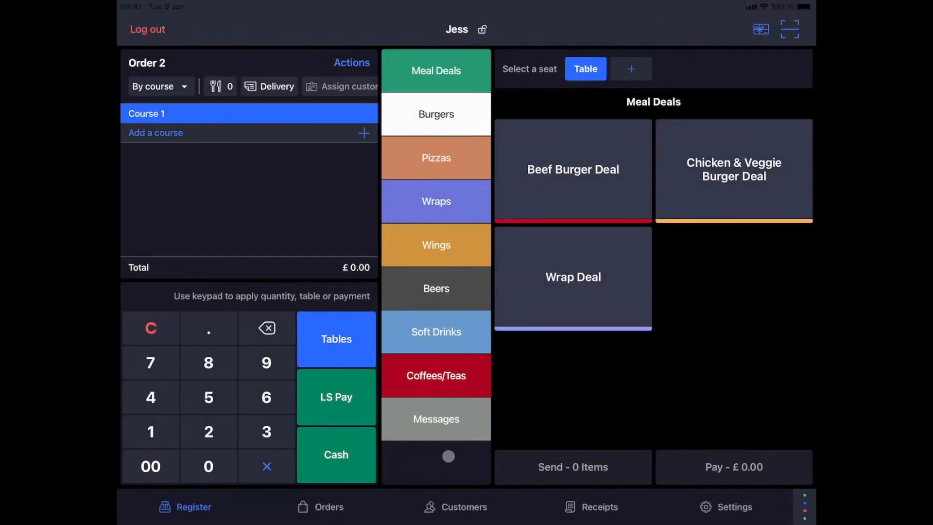
pyautogui.click(572, 170)
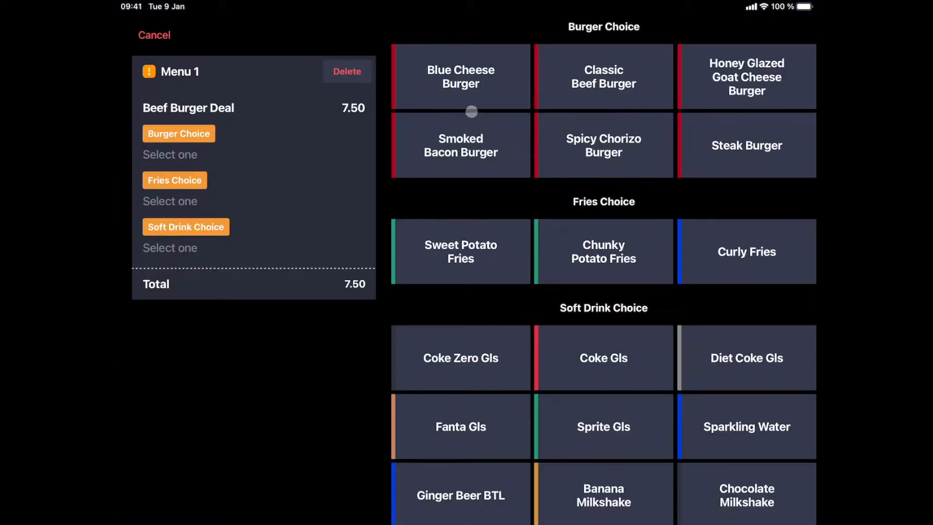
pyautogui.click(459, 357)
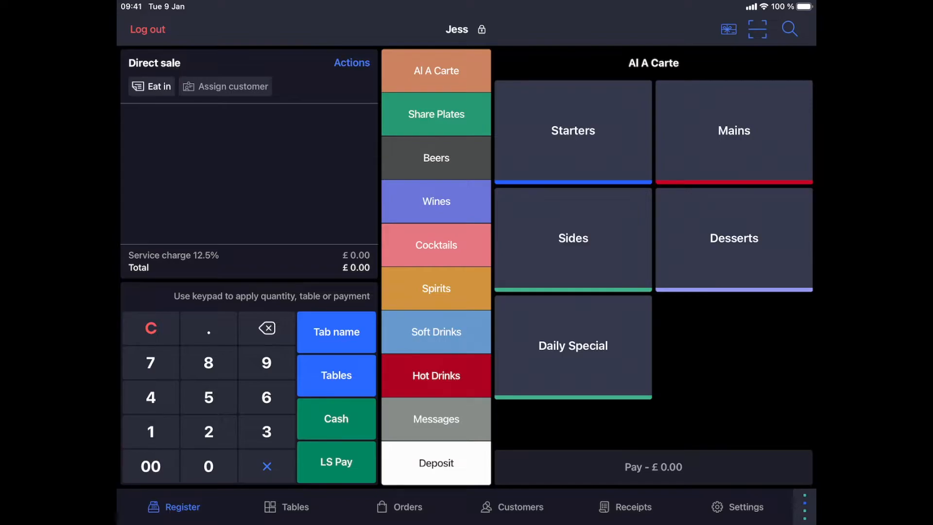
pyautogui.moveTo(740, 135)
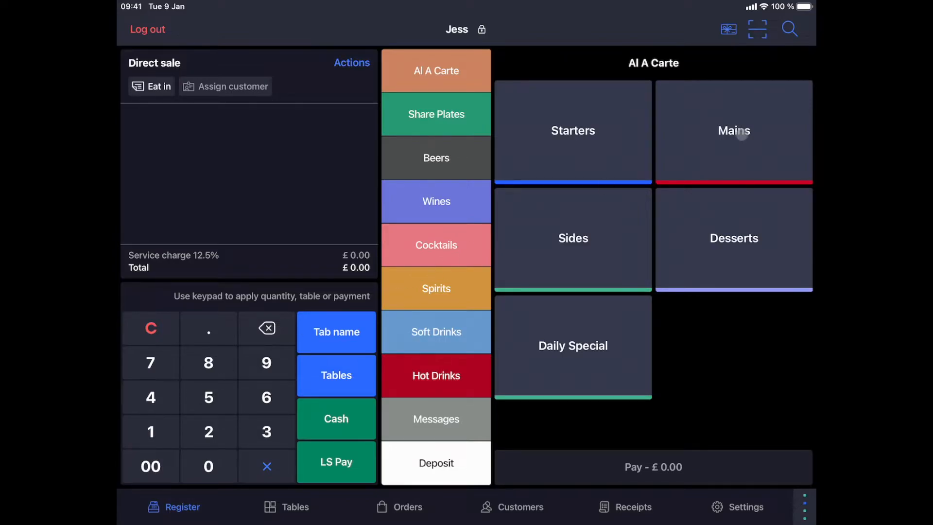
# - Build the Beef Burger Deal from Mains with Sweet Potato Fries and add it to the ticket
pyautogui.click(732, 131)
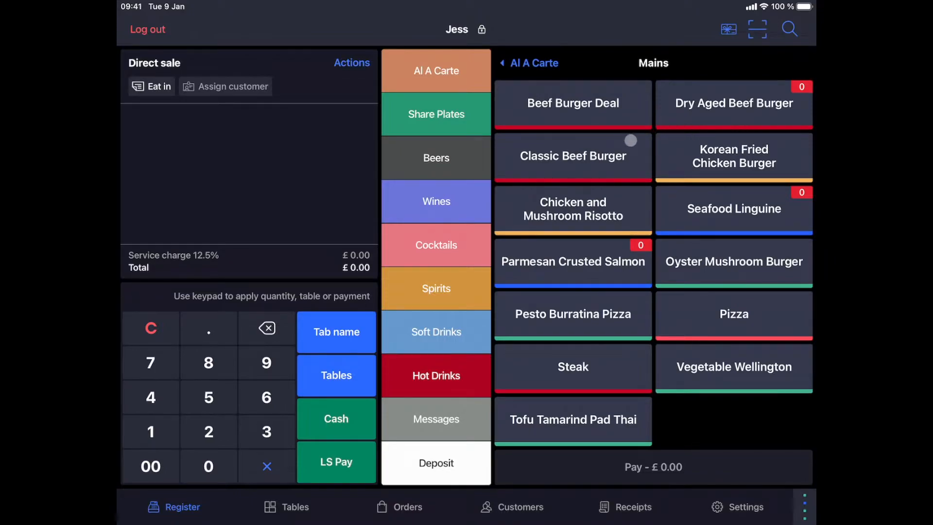
pyautogui.click(572, 156)
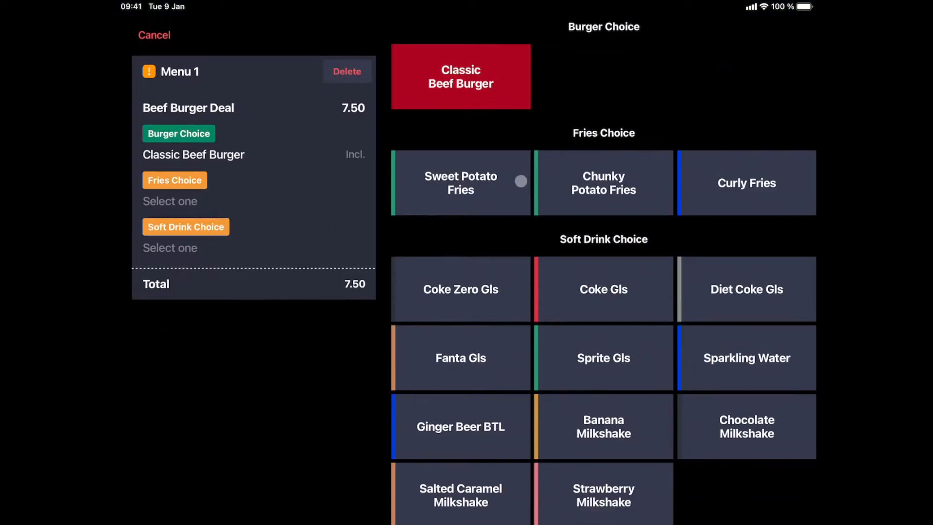
pyautogui.click(460, 183)
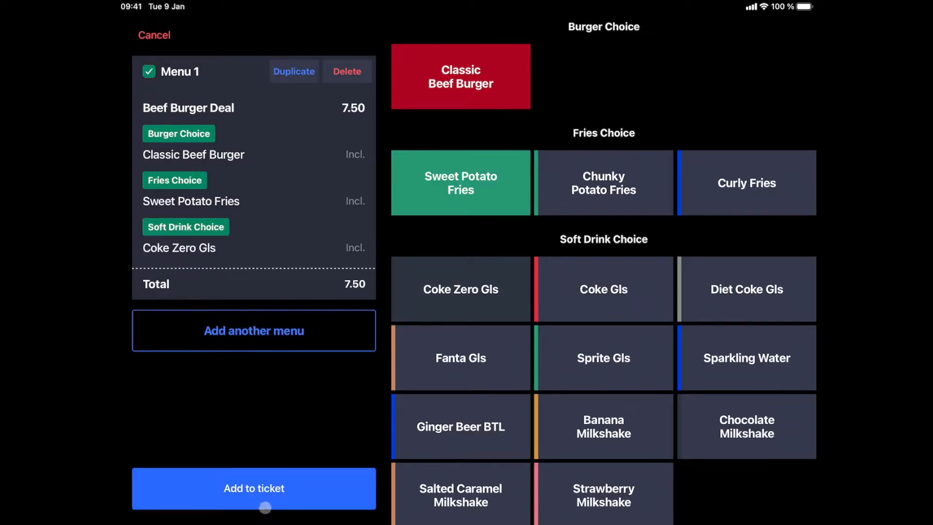
pyautogui.click(254, 488)
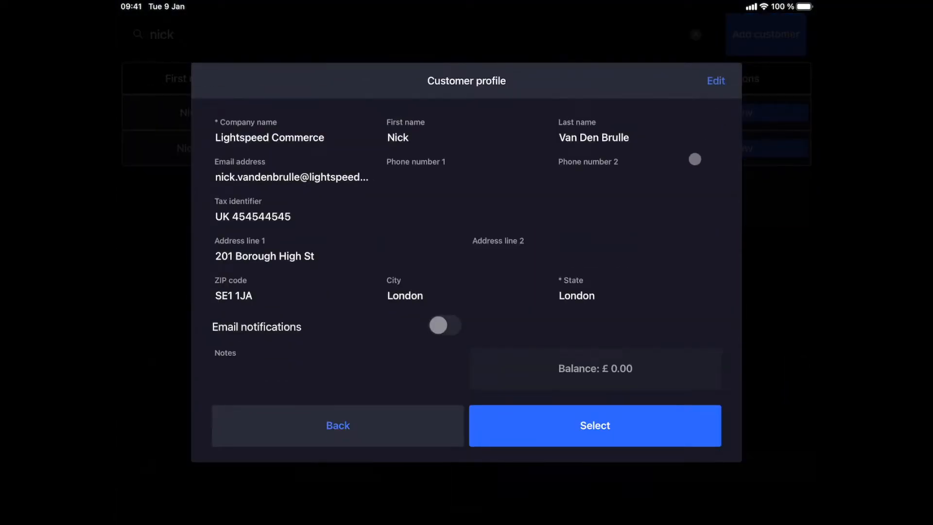
# - Select the saved company customer for the order
pyautogui.click(593, 426)
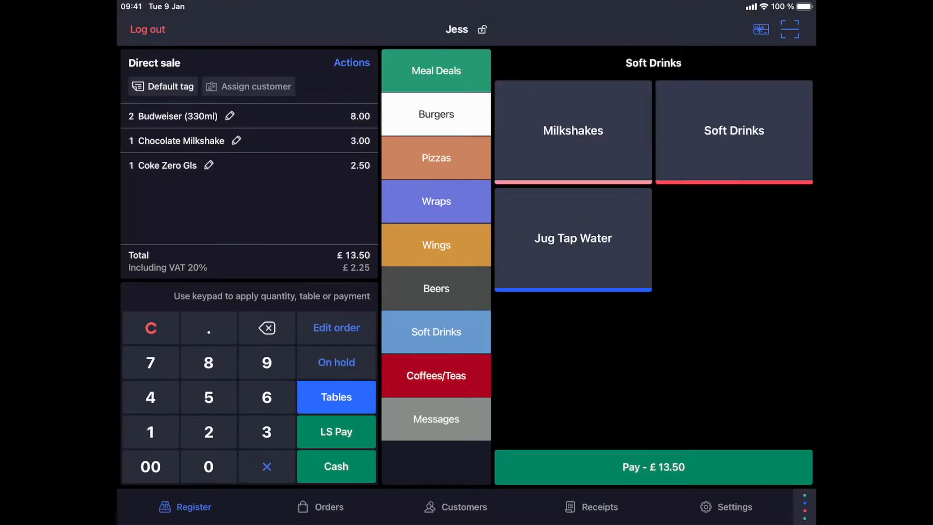
# - Pay the £13.50 drinks order by LS Pay card under the Default account profile
pyautogui.click(335, 431)
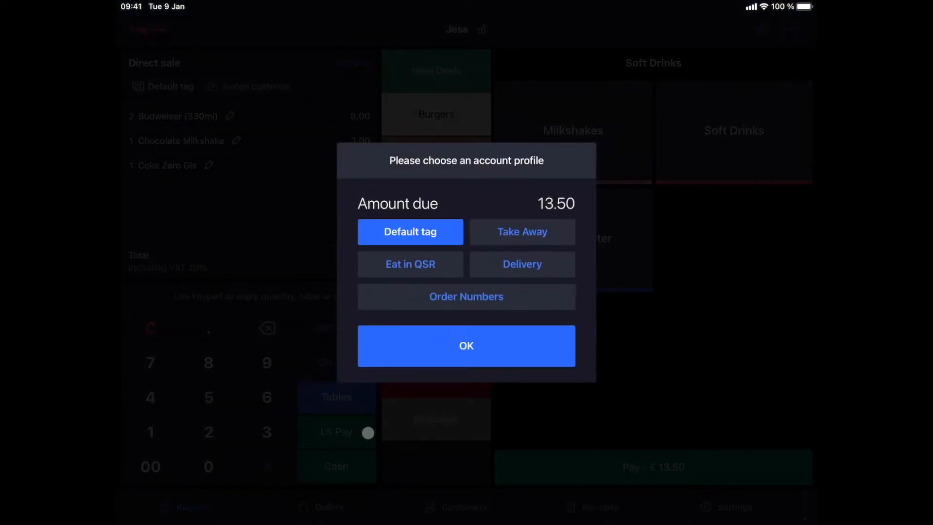
pyautogui.click(465, 345)
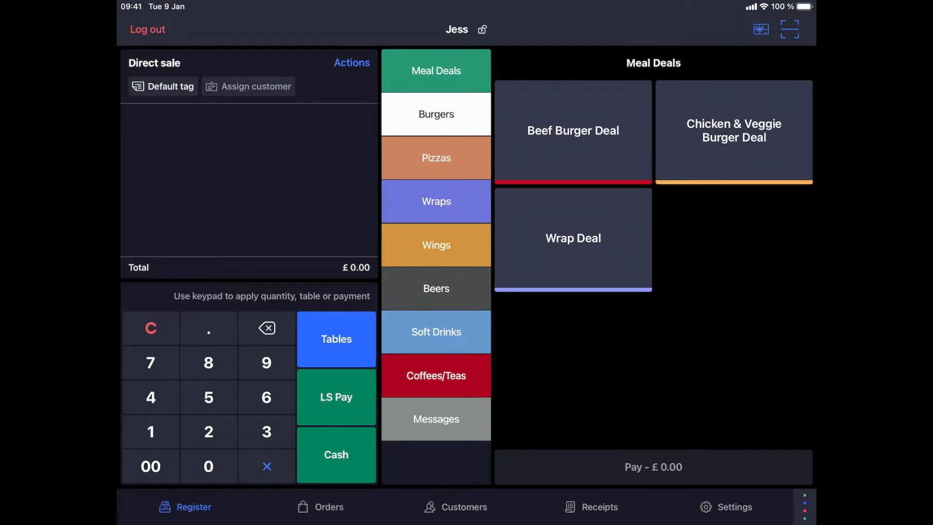
pyautogui.click(266, 362)
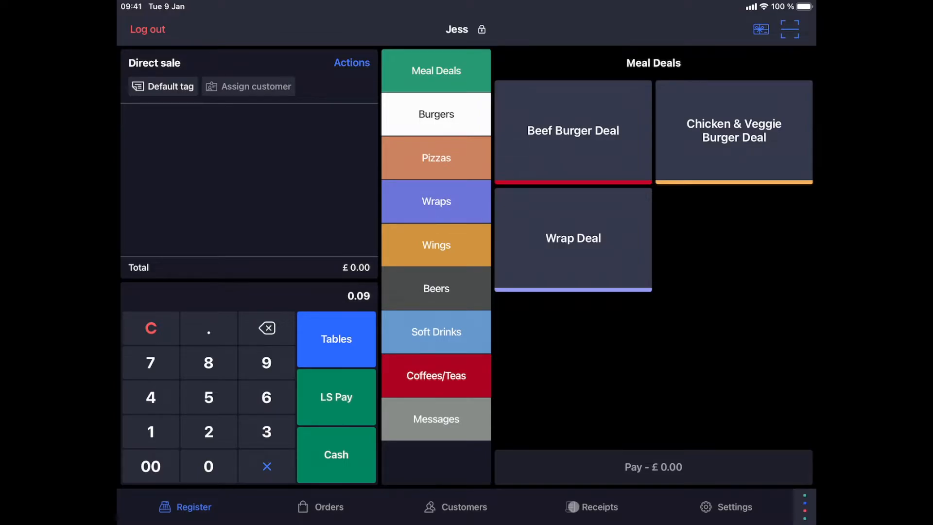
# - Browse receipts R757939.3 (£13.50) and R757939.2 (£11.00) in the receipts history
pyautogui.click(600, 506)
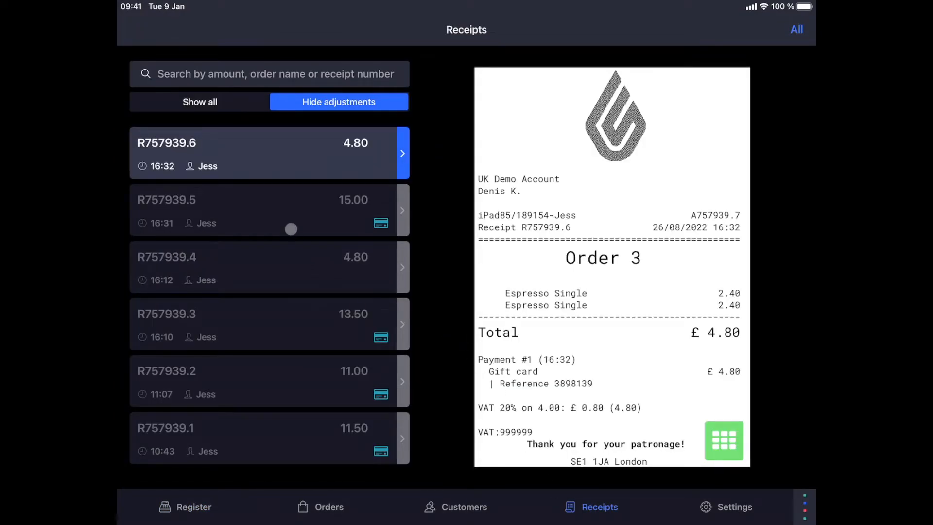
pyautogui.click(268, 323)
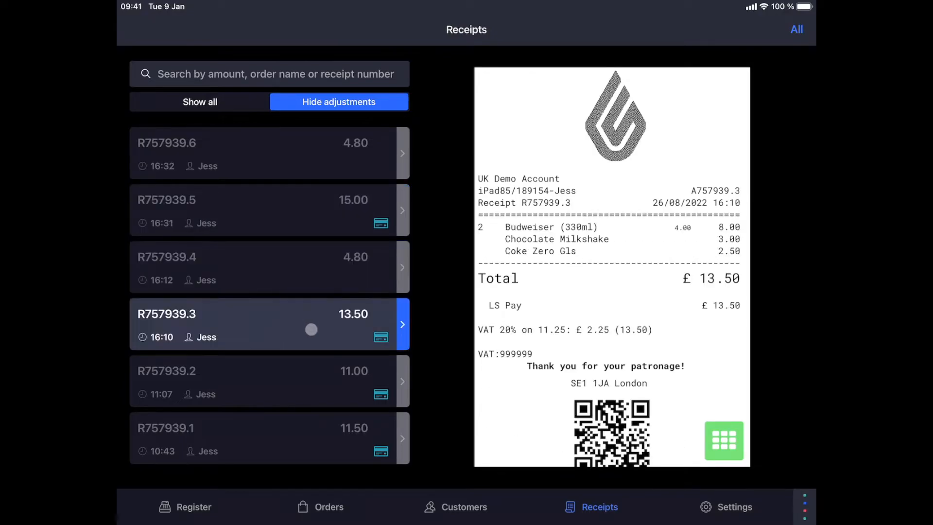
pyautogui.click(268, 380)
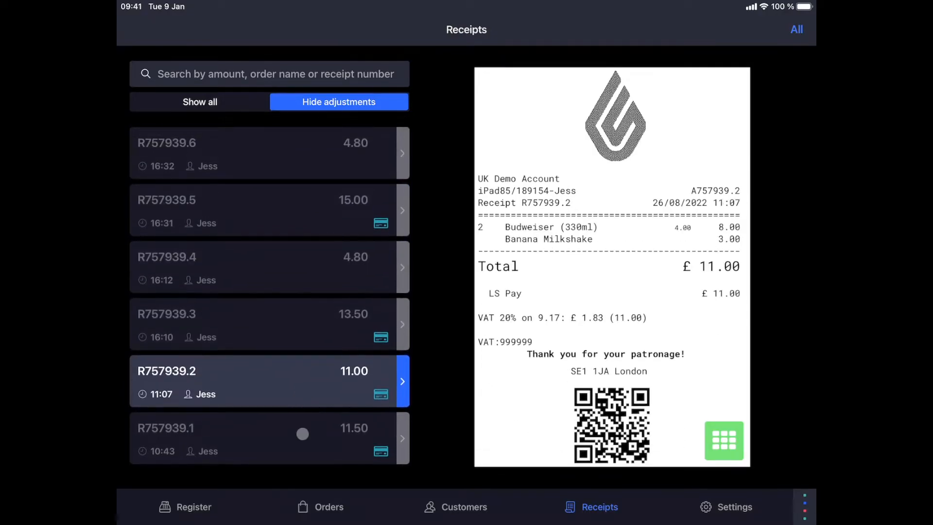
pyautogui.click(268, 325)
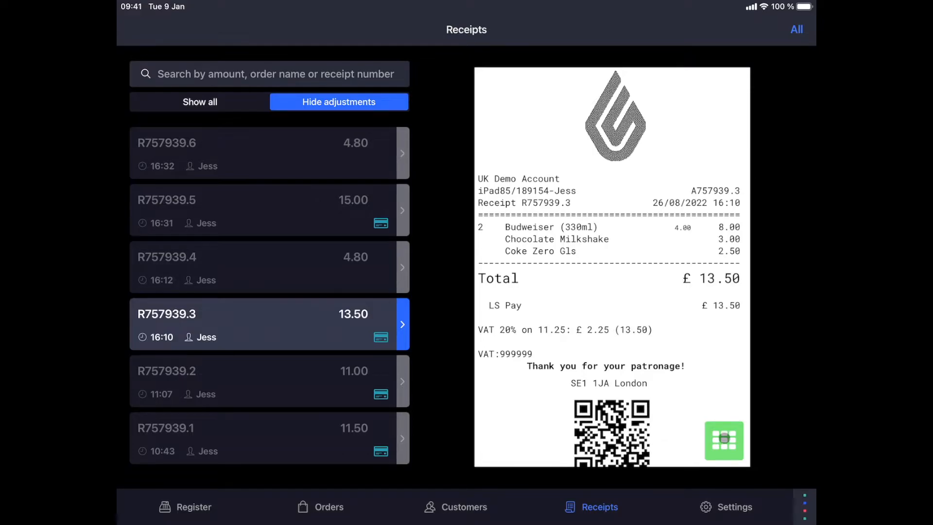
# - Open the £13.50 receipt's actions and back out of the Void reason dialog
pyautogui.click(723, 440)
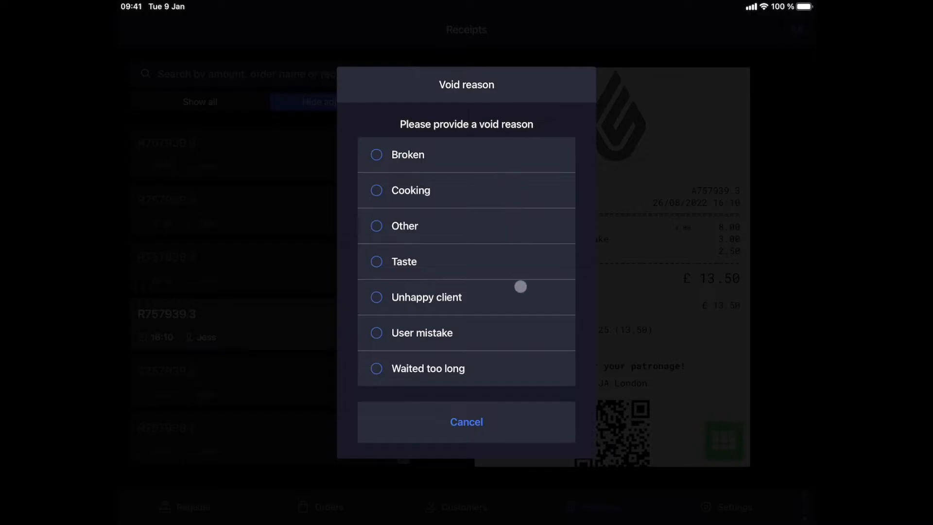
pyautogui.moveTo(531, 326)
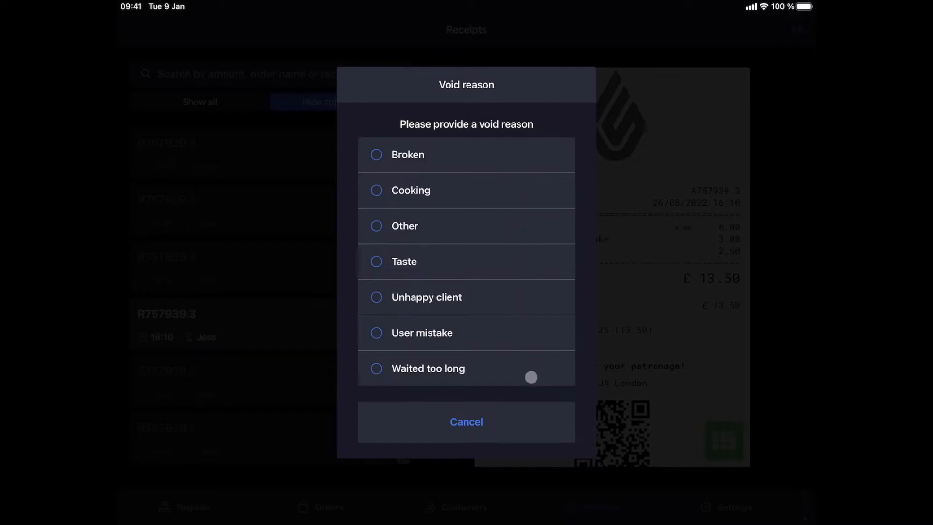
pyautogui.click(466, 421)
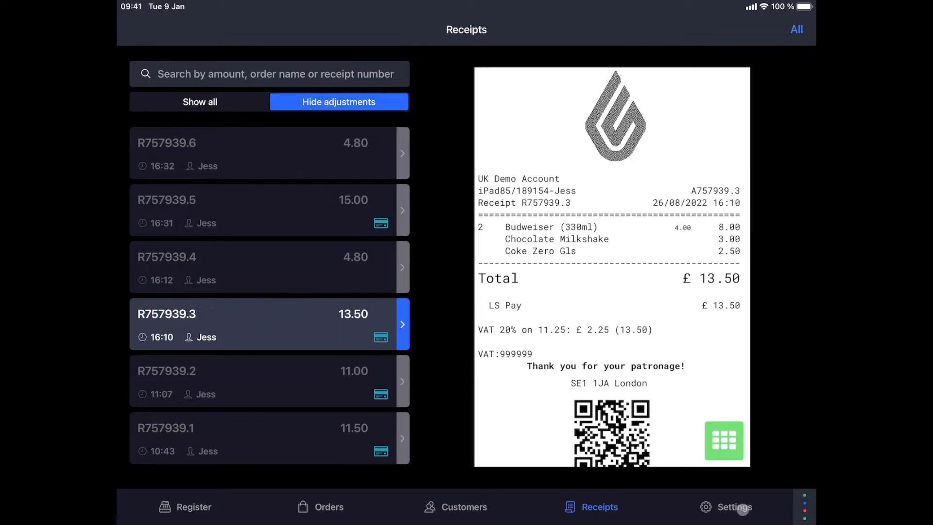
# - Filter the settings Reports list to open reports, then show the Support page with device and network details
pyautogui.click(733, 506)
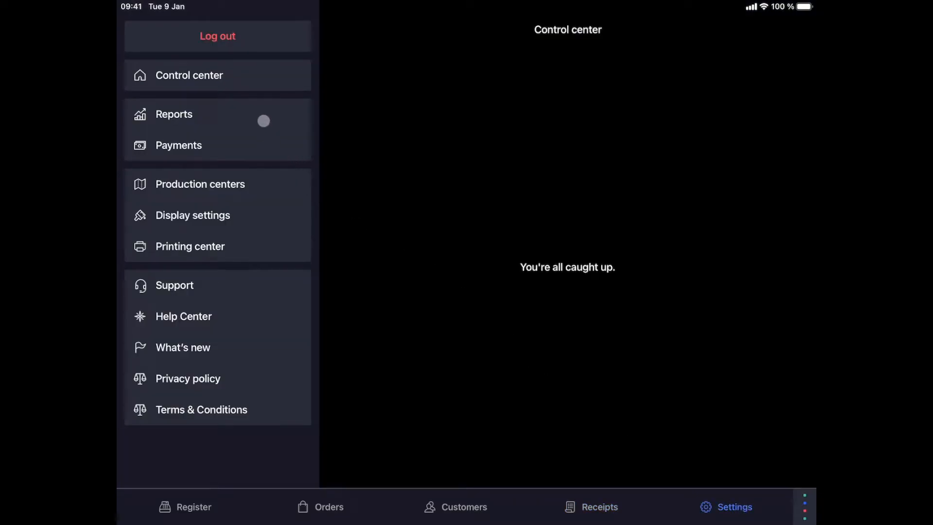
pyautogui.click(173, 114)
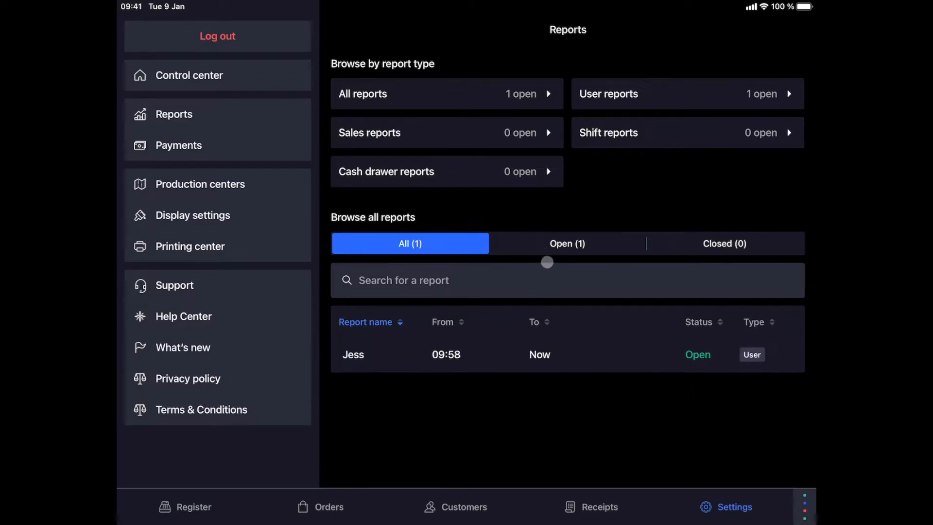
pyautogui.click(566, 243)
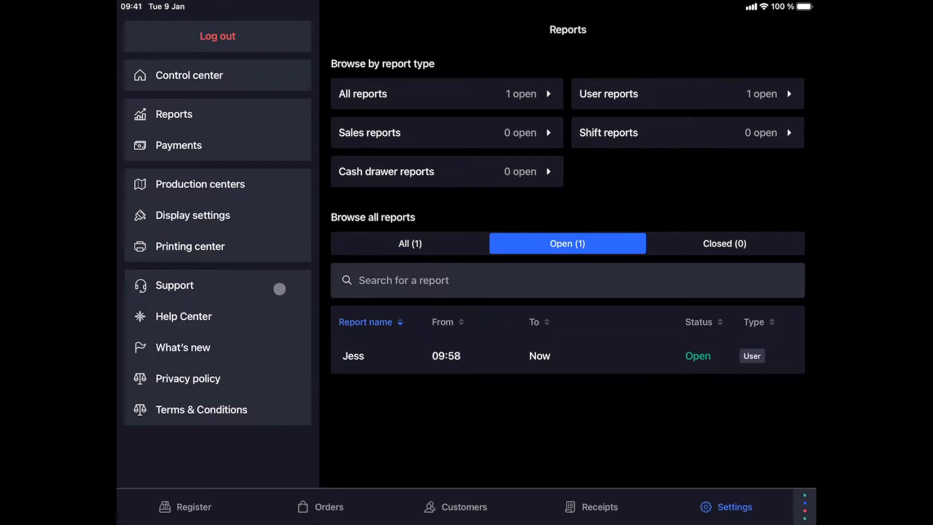
pyautogui.click(174, 285)
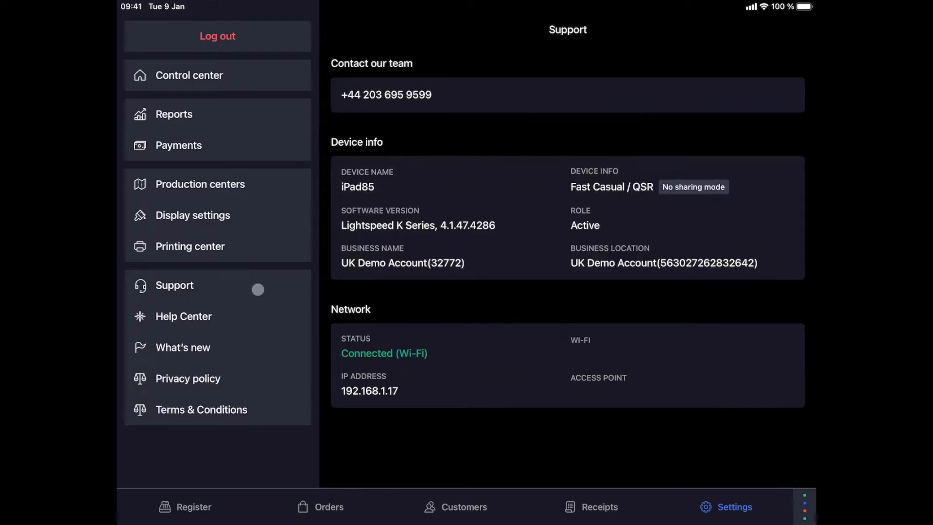
pyautogui.moveTo(449, 93)
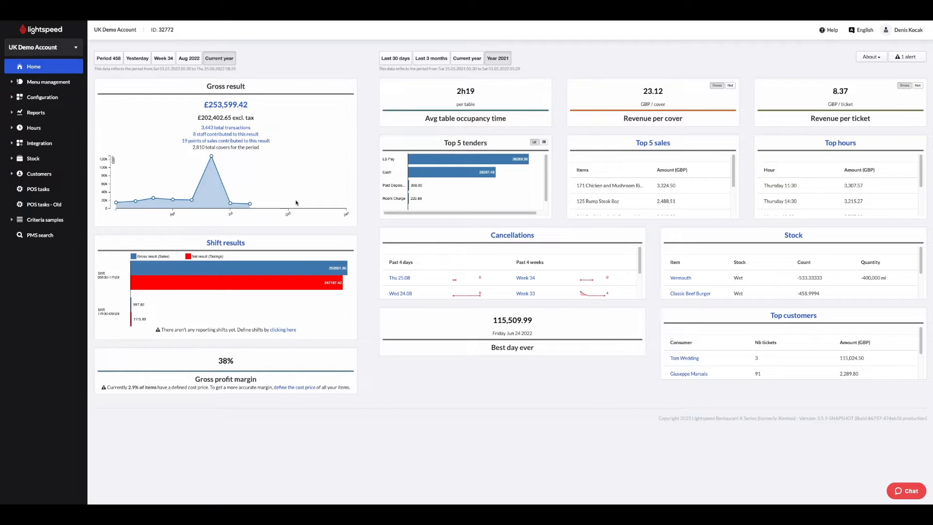
pyautogui.moveTo(580, 120)
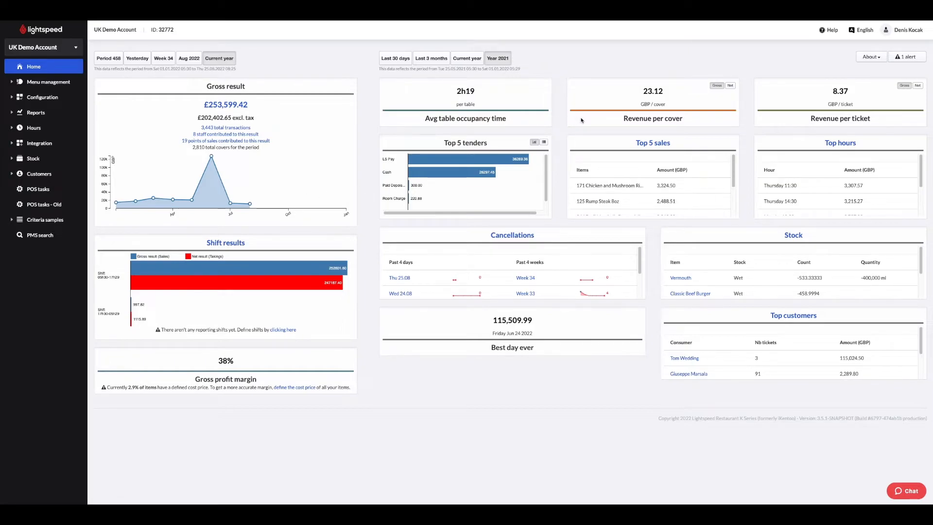
pyautogui.moveTo(677, 104)
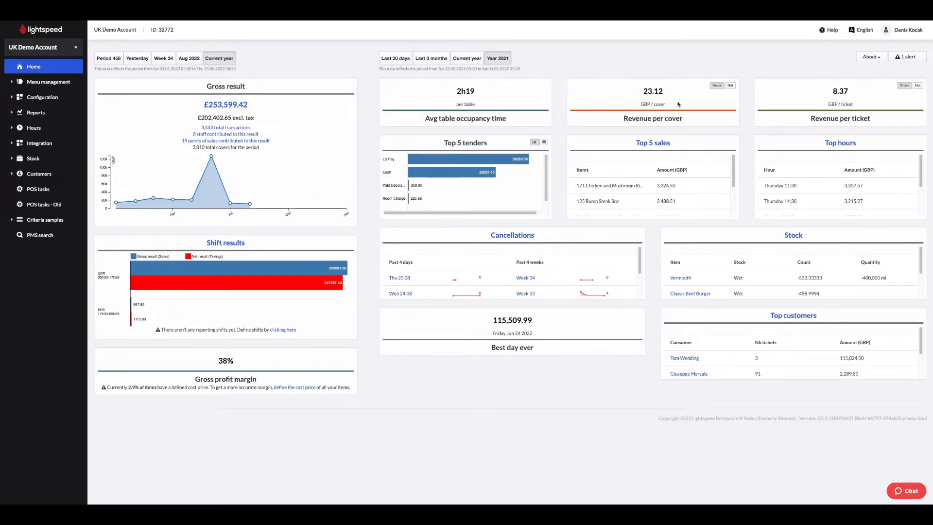
# - Show the Back Office Help menu with documentation, support and troubleshooting options
pyautogui.click(831, 30)
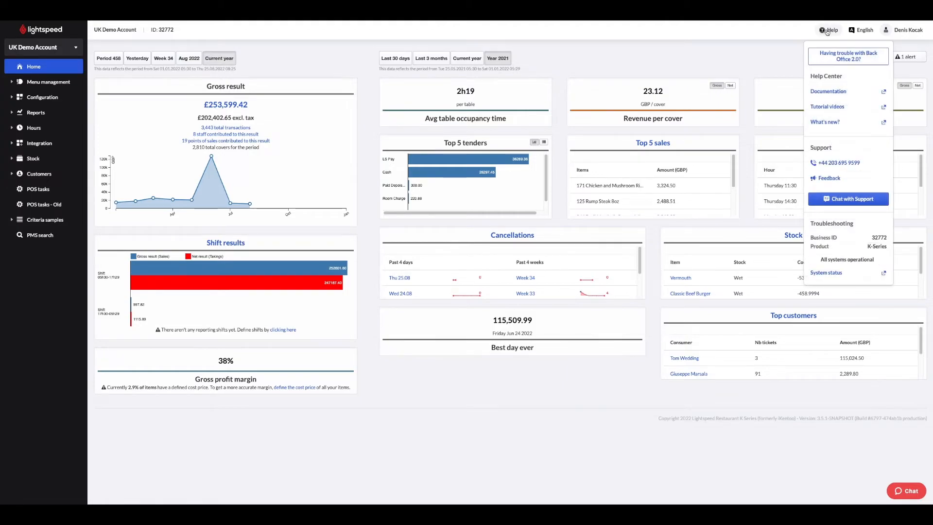
pyautogui.moveTo(835, 93)
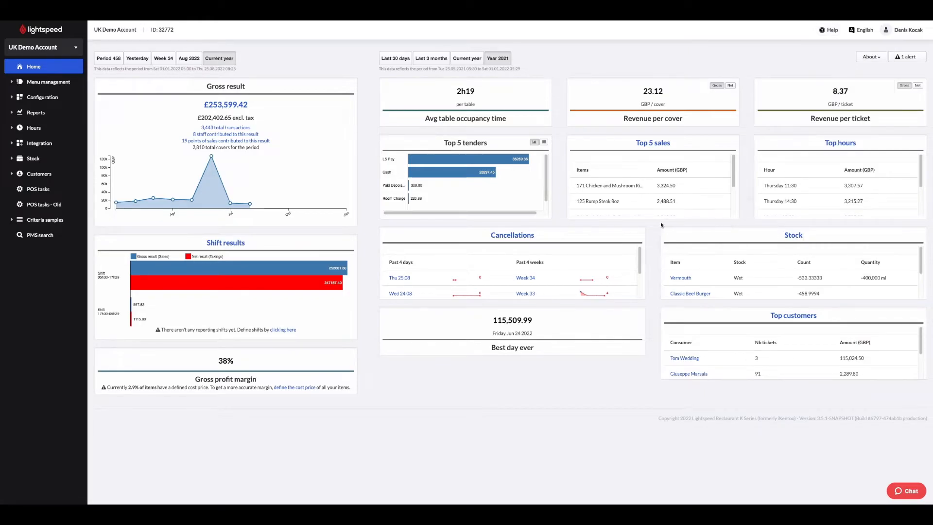
# - Show the Sales dashboard for Last week with Compare data turned on against the prior week
pyautogui.click(36, 113)
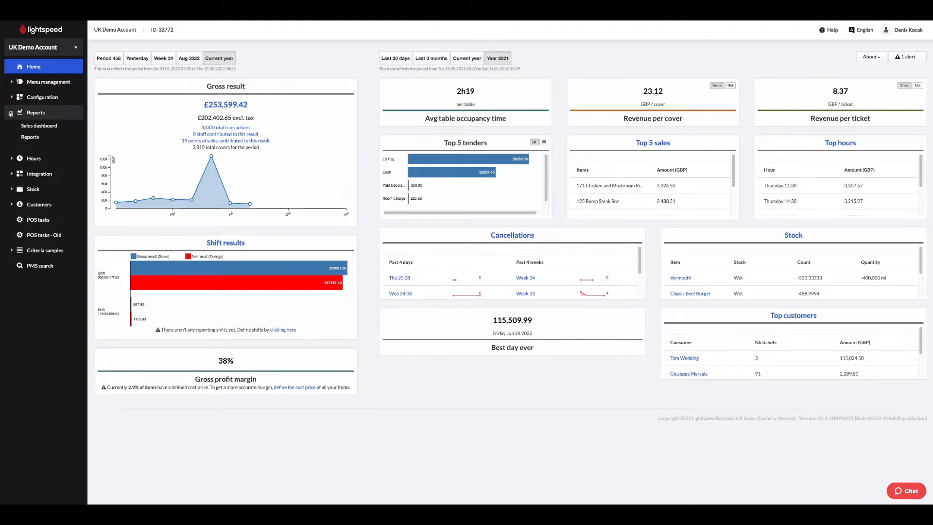
pyautogui.moveTo(31, 137)
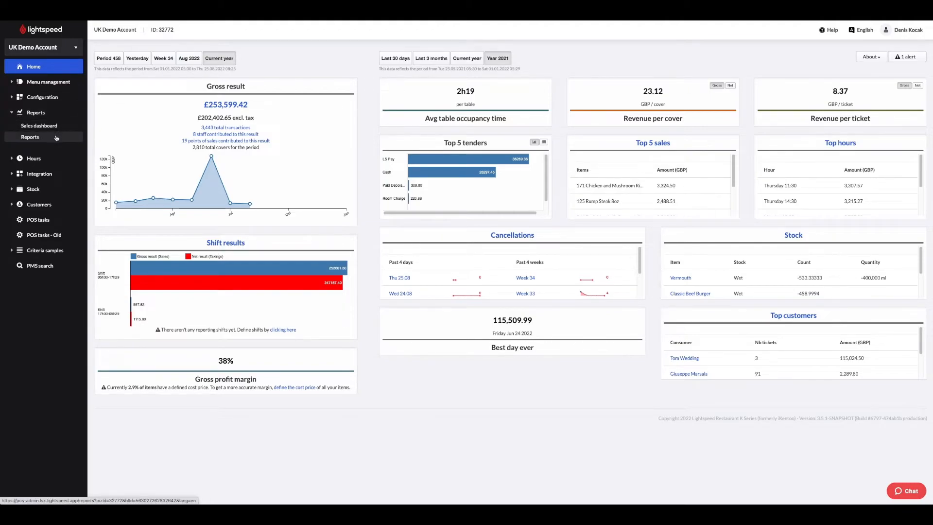
pyautogui.moveTo(39, 125)
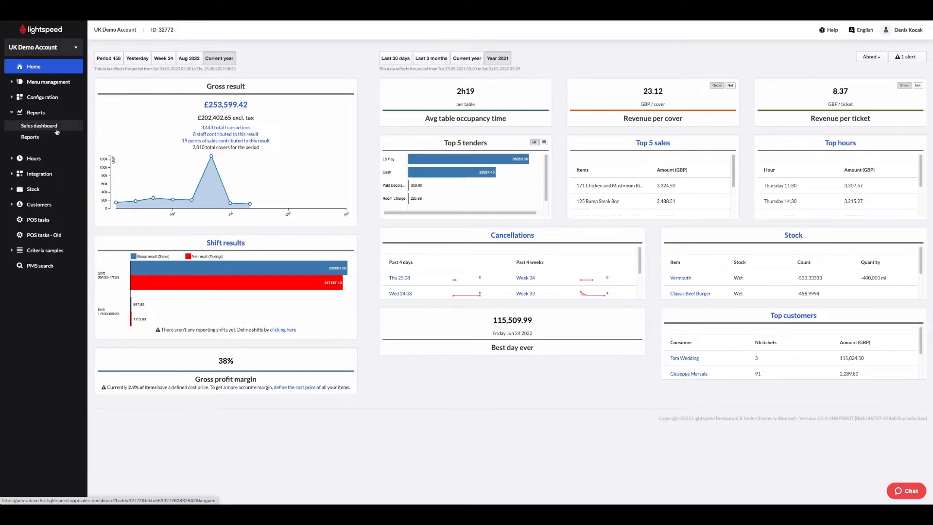
pyautogui.click(39, 126)
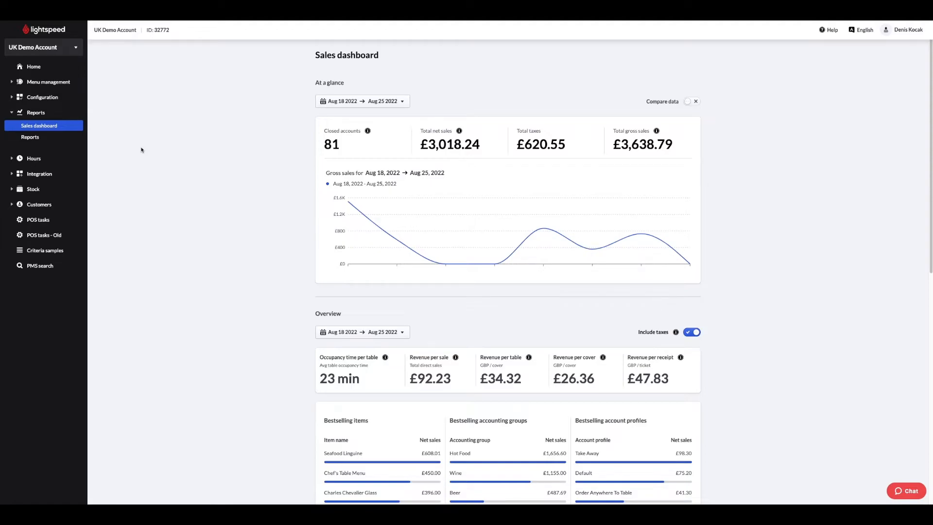
pyautogui.moveTo(374, 136)
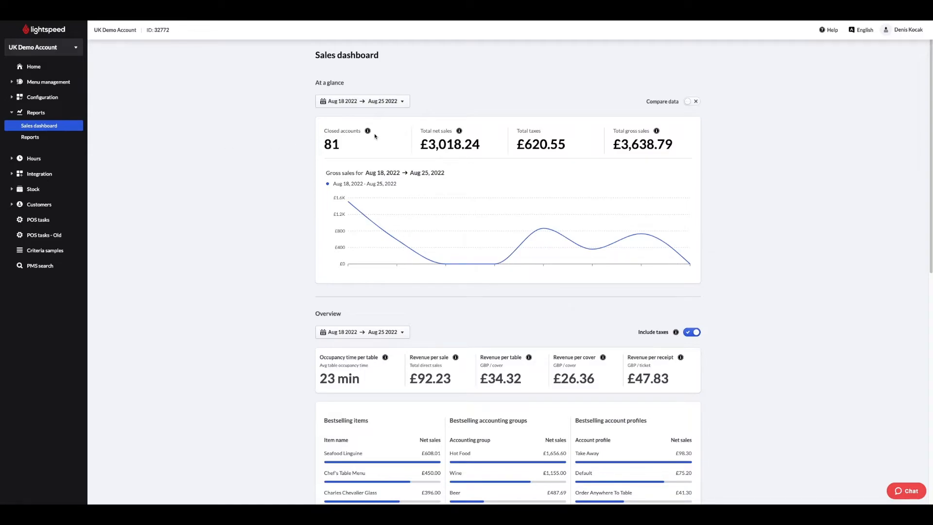
pyautogui.moveTo(502, 143)
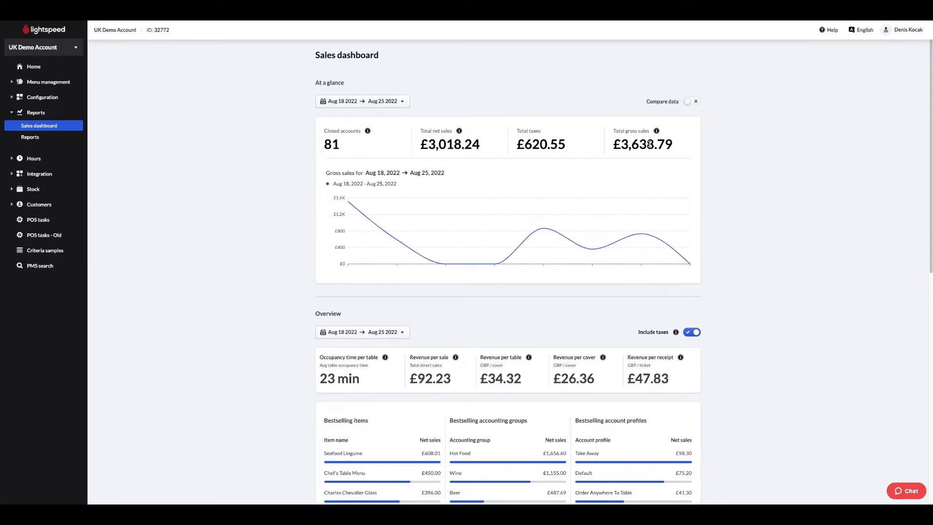
pyautogui.moveTo(748, 160)
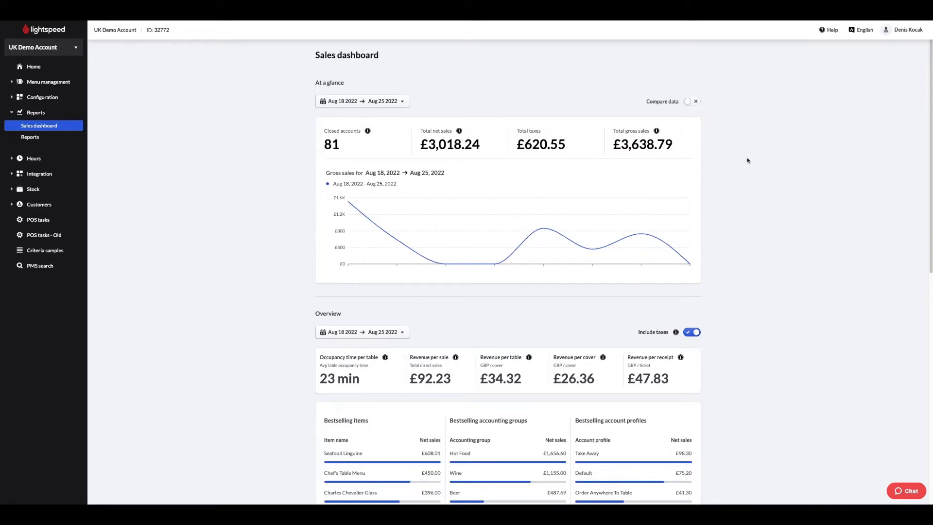
pyautogui.click(691, 101)
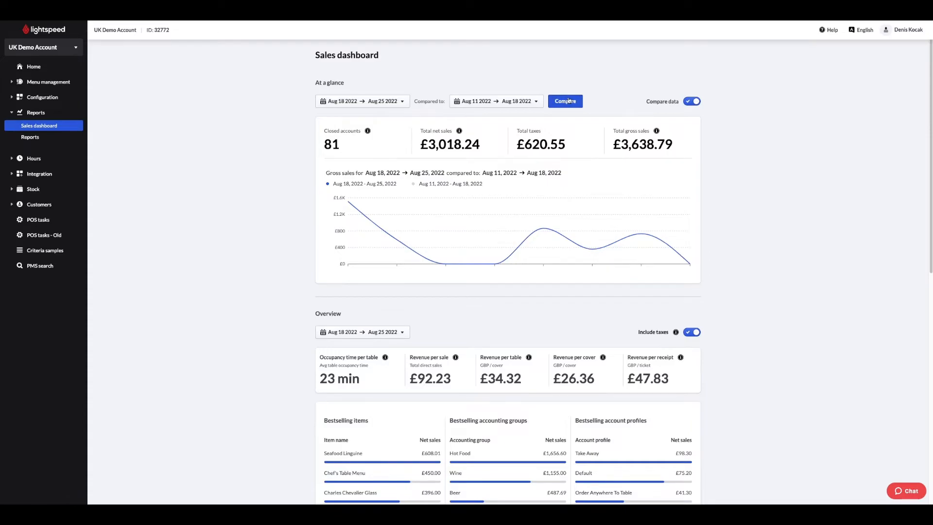
pyautogui.click(362, 100)
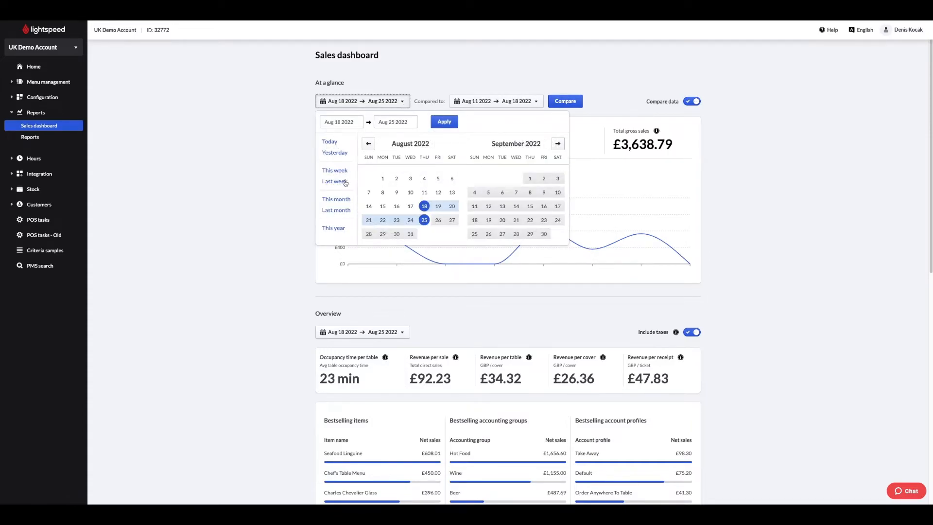
pyautogui.click(335, 181)
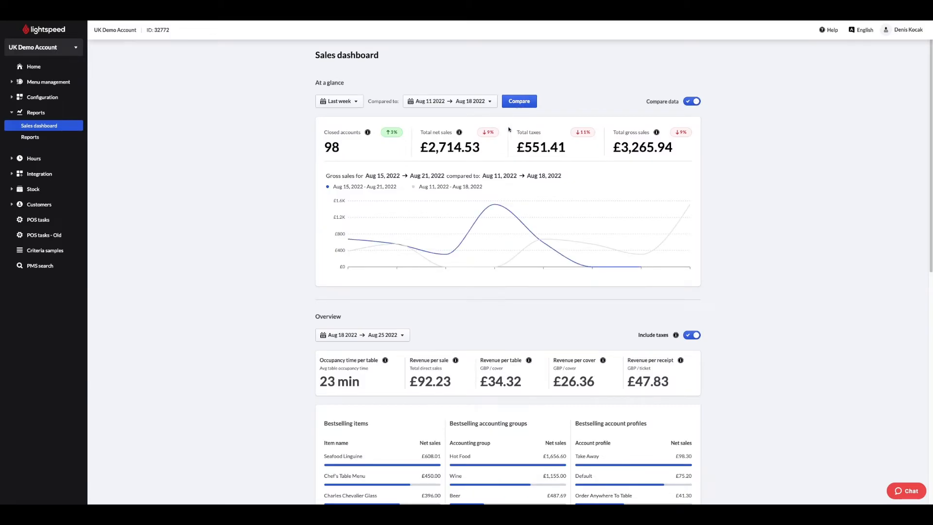
# - Scroll through the compared sales dashboard down to the payment methods section
pyautogui.scroll(-3)
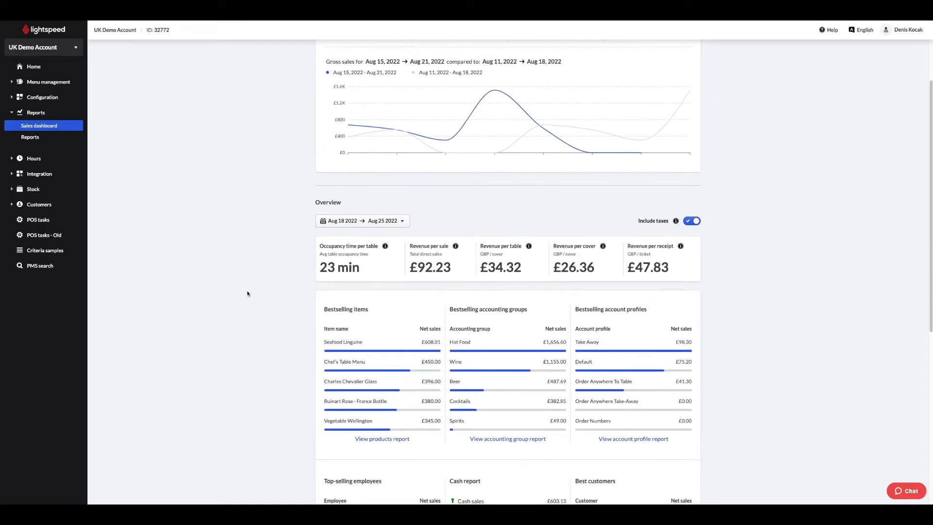
pyautogui.scroll(-3)
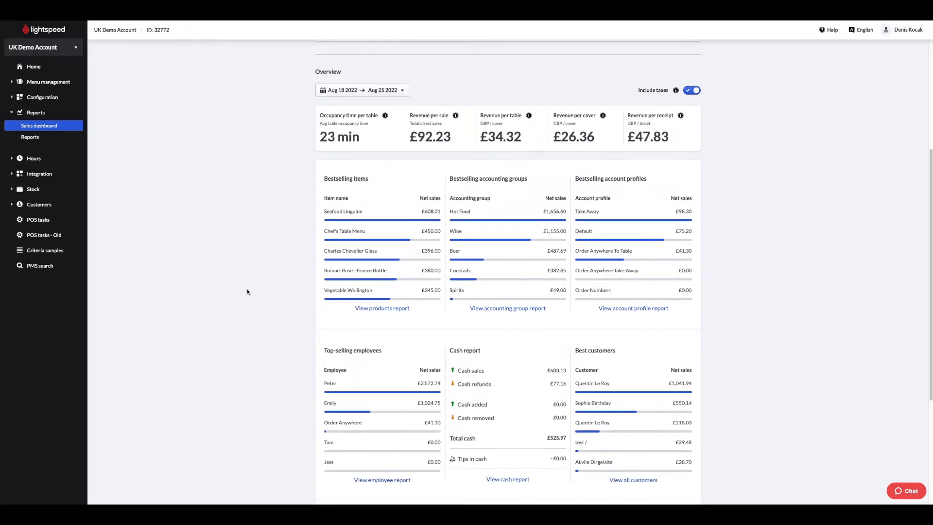
pyautogui.scroll(3)
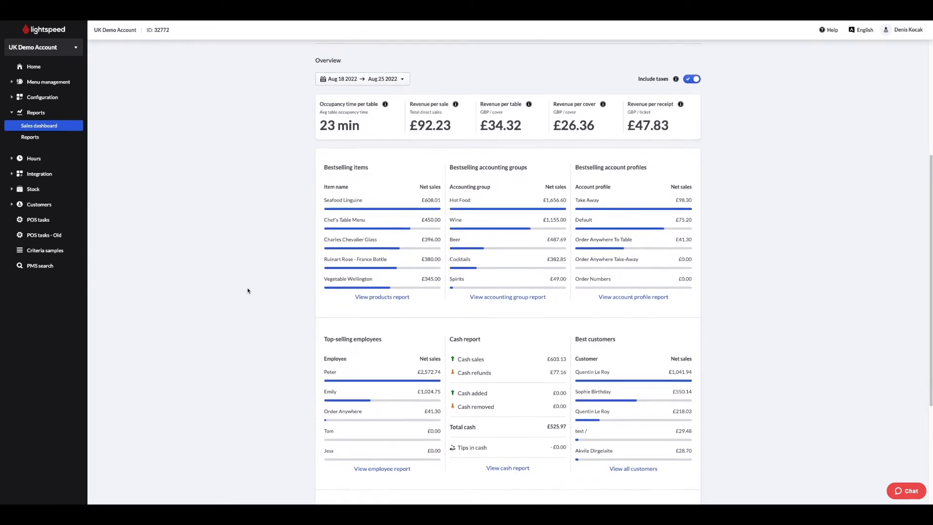
pyautogui.scroll(-3)
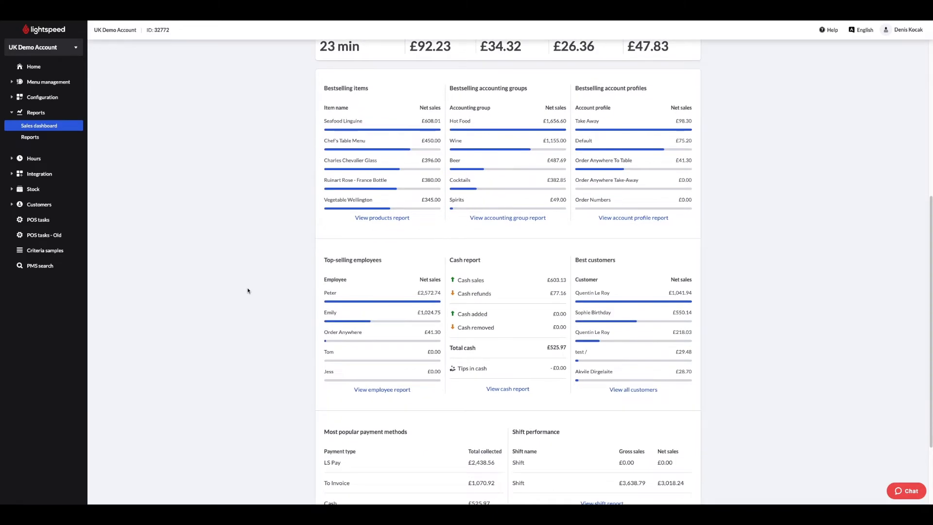
pyautogui.scroll(-3)
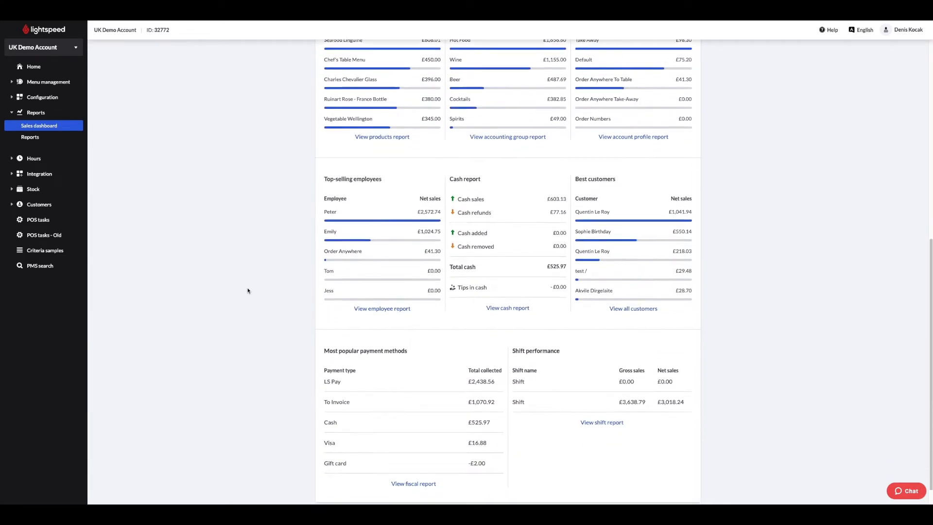
pyautogui.scroll(-3)
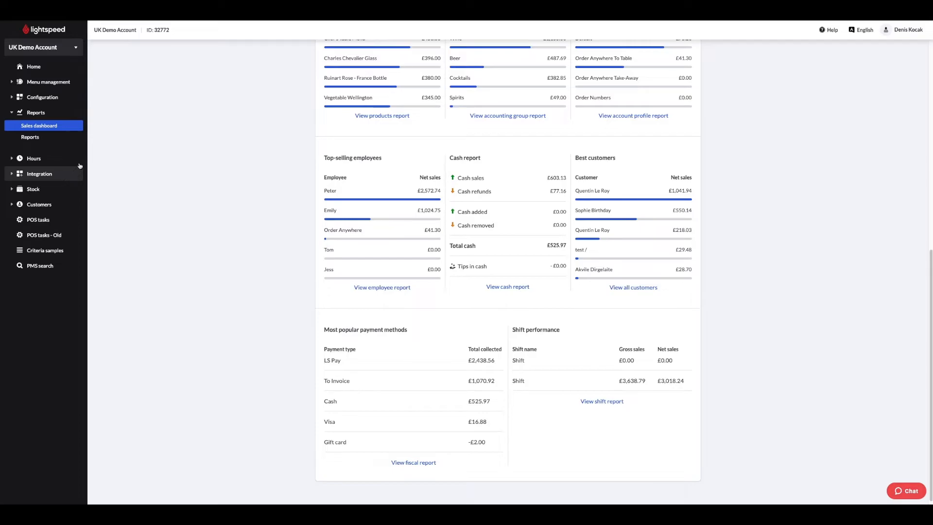
pyautogui.click(30, 137)
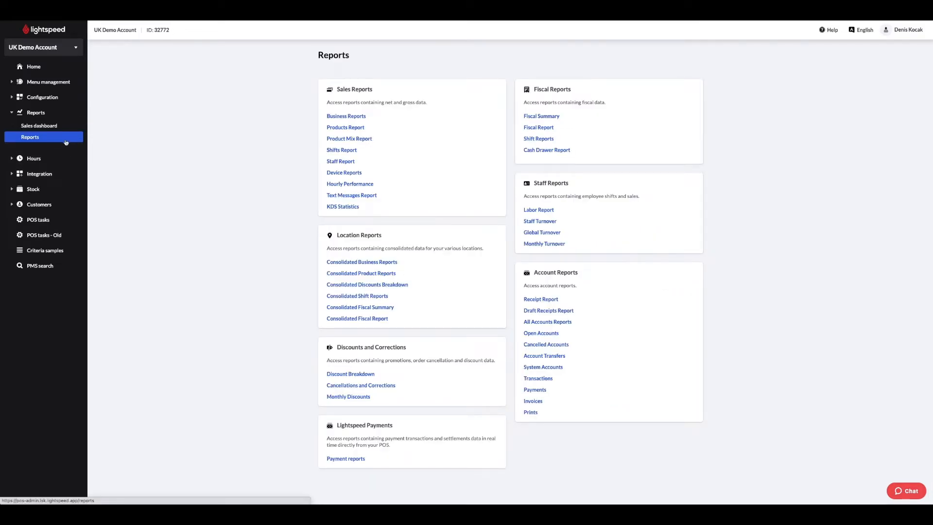
pyautogui.moveTo(169, 139)
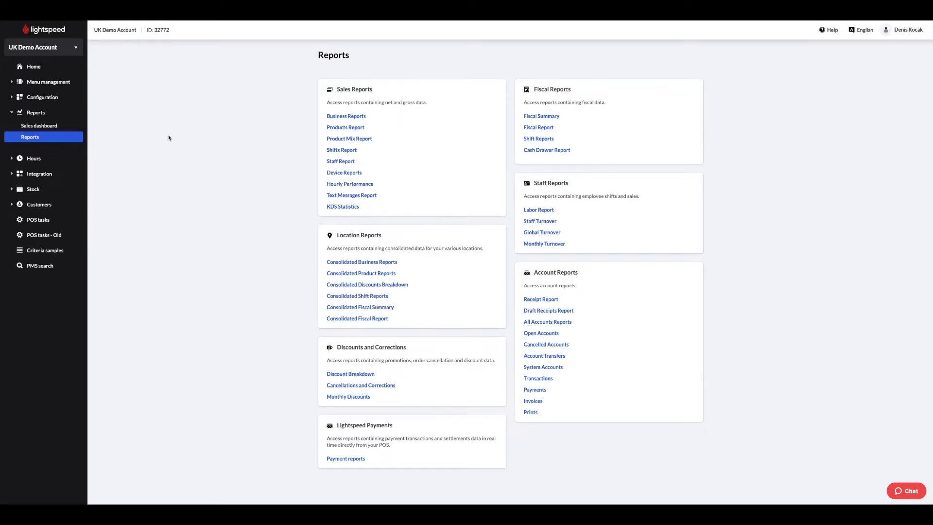
pyautogui.moveTo(348, 99)
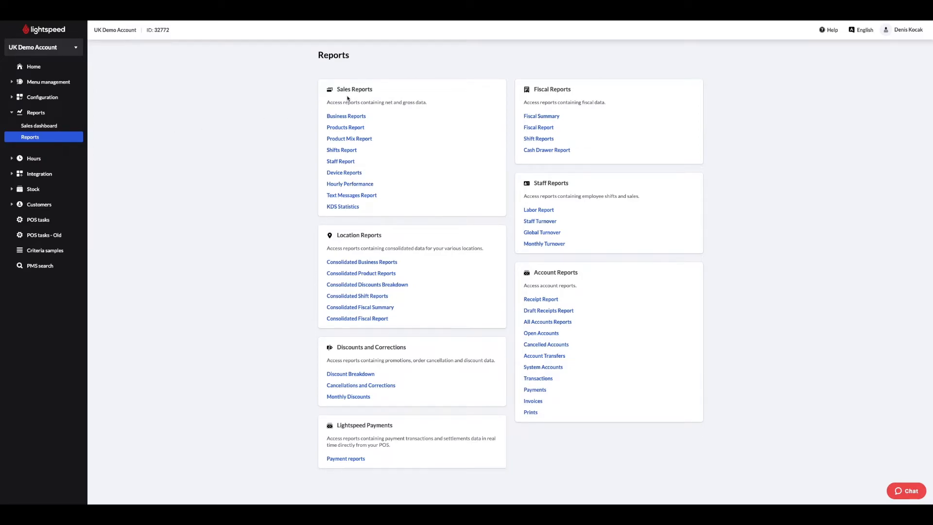
pyautogui.click(346, 115)
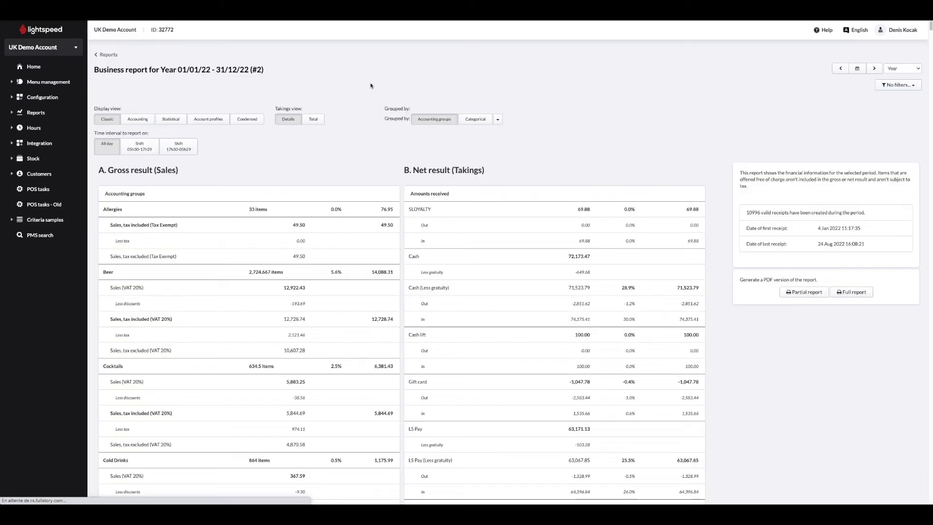
pyautogui.scroll(-3)
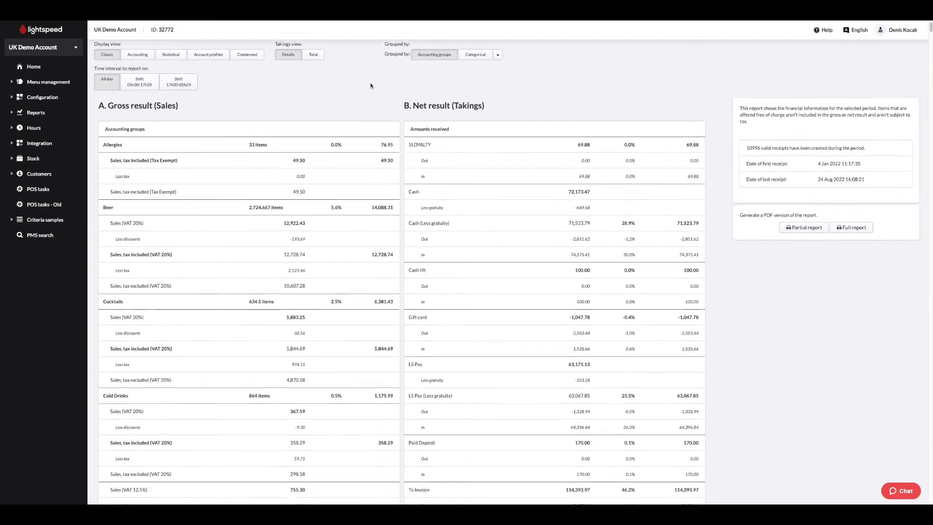
pyautogui.scroll(-3)
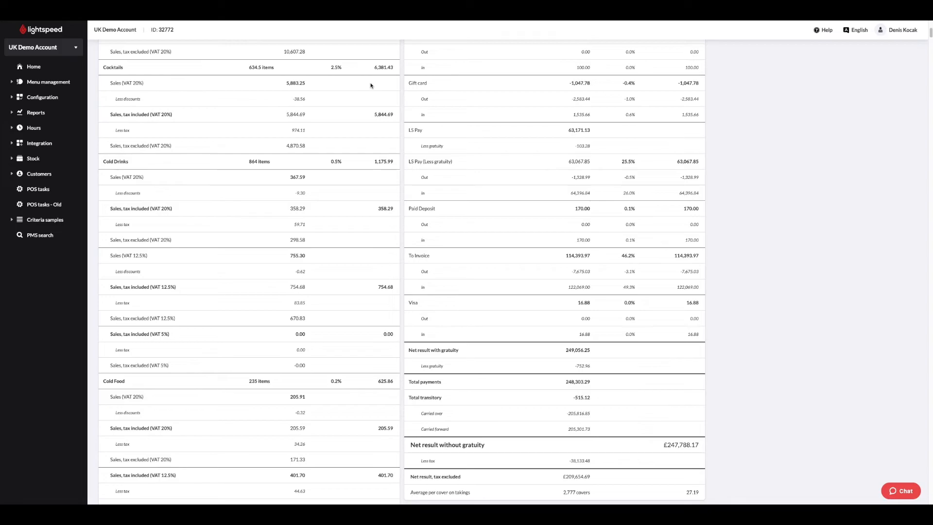
pyautogui.scroll(-3)
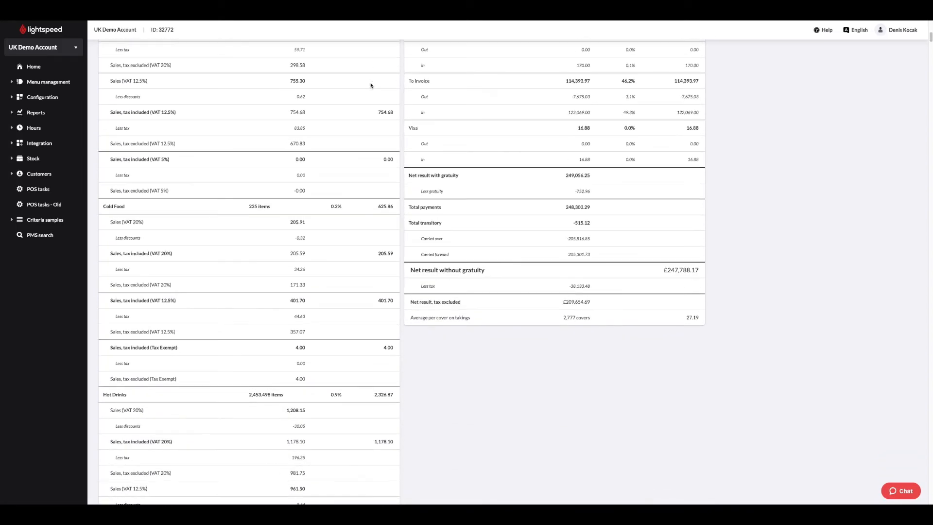
pyautogui.scroll(3)
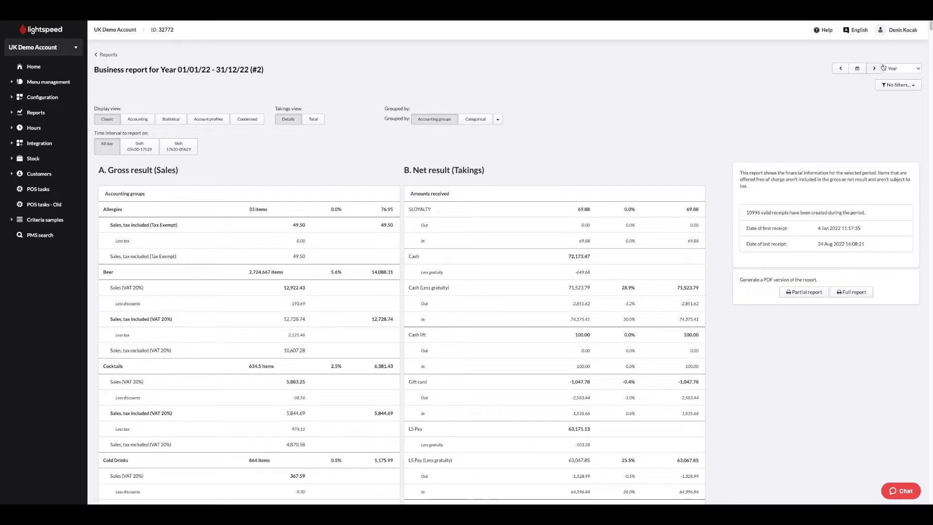
# - Keep the yearly period on the 2022 Business Report and try the 05:30–17:29 and 17:30–05:29 shift intervals
pyautogui.click(898, 68)
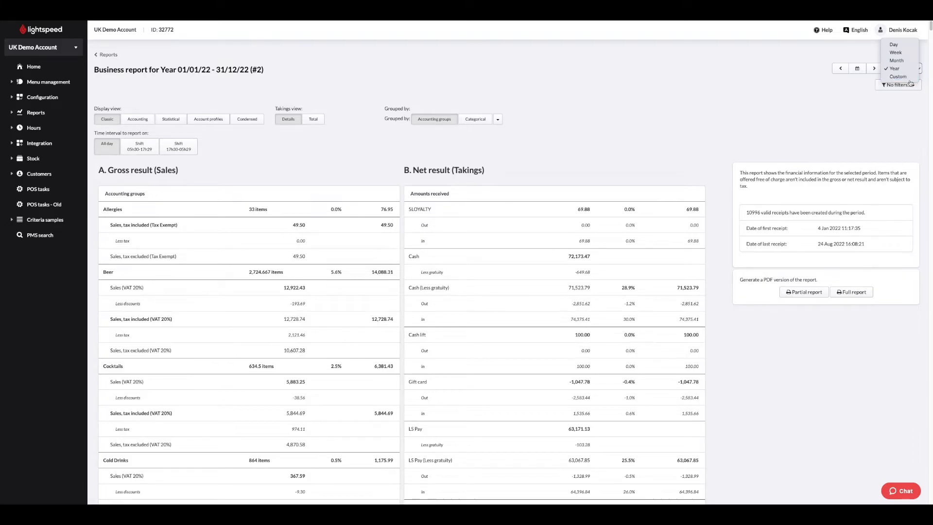
pyautogui.click(253, 143)
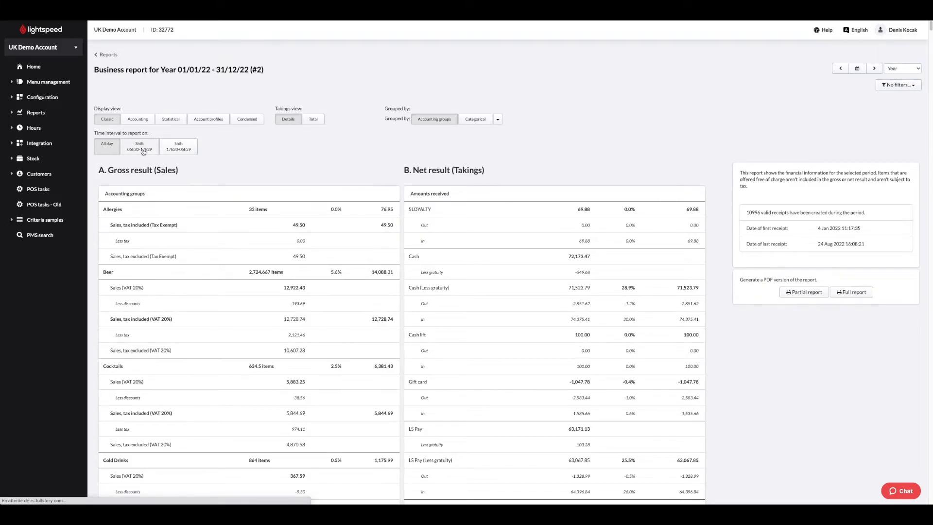
pyautogui.click(178, 146)
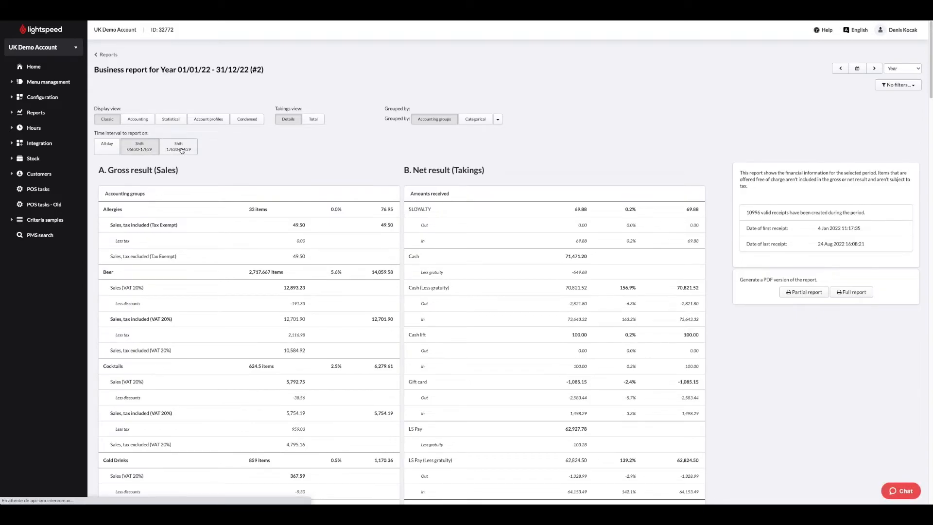
pyautogui.click(178, 146)
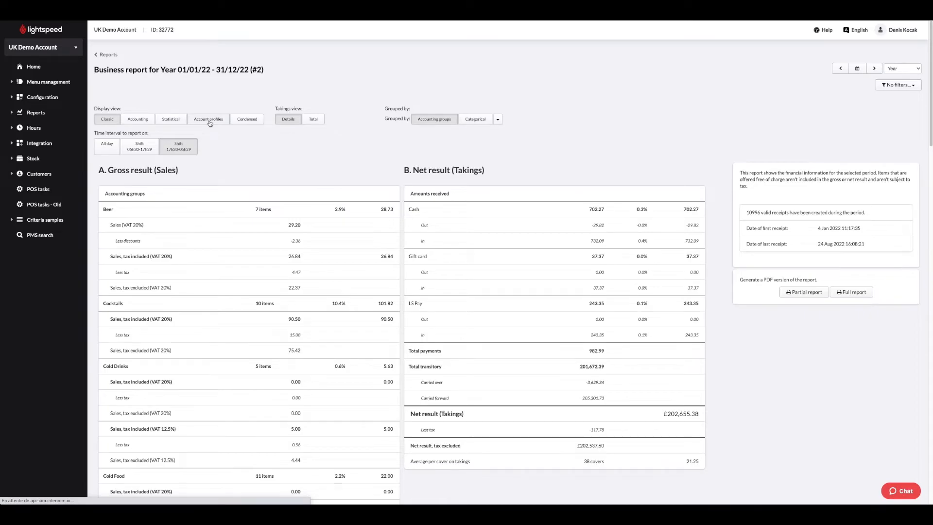
# - Break the Business Report down by account profile and review the gross sales per profile
pyautogui.click(208, 119)
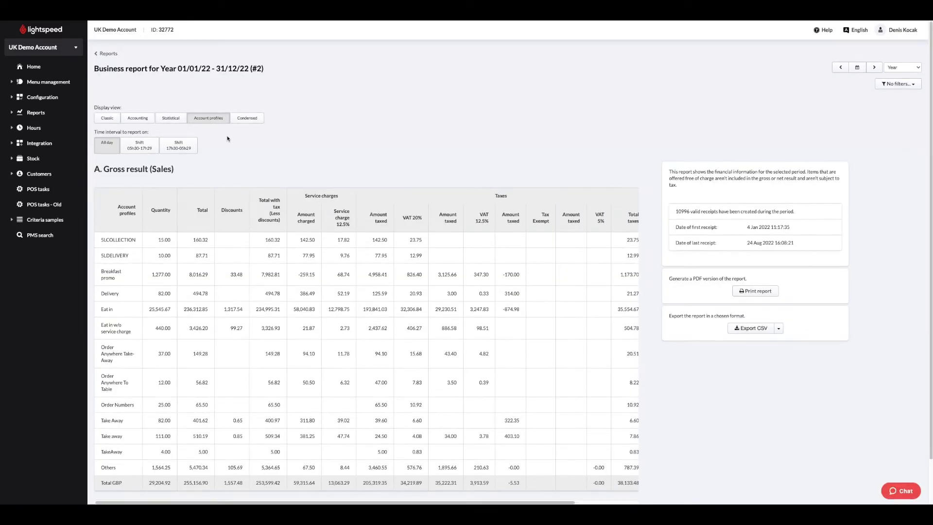
pyautogui.scroll(-3)
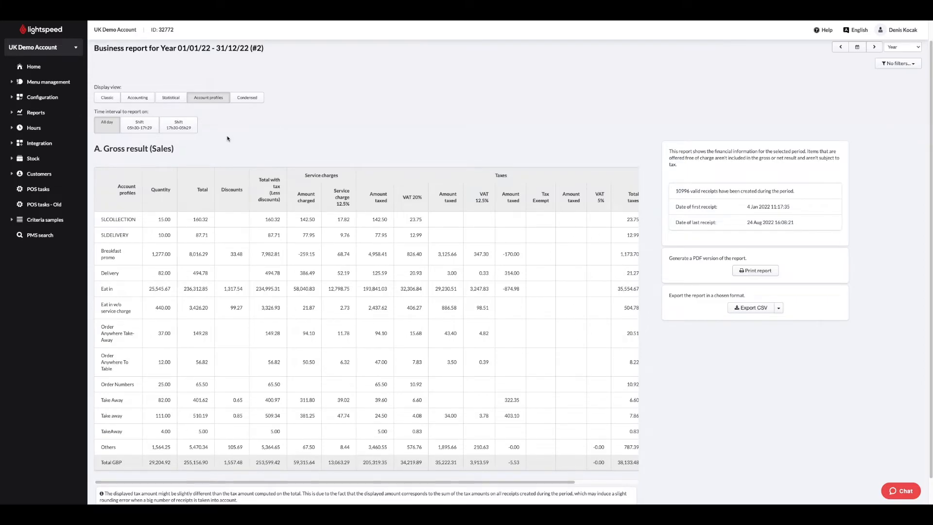
# - From the full Reports list, view the 2022 Products report with Cold Drinks expanded to individual products
pyautogui.click(36, 112)
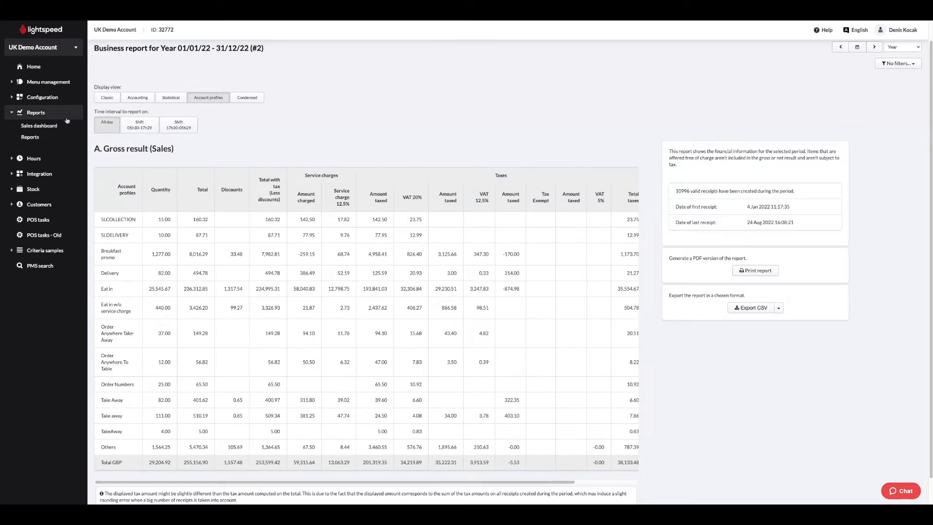
pyautogui.click(30, 137)
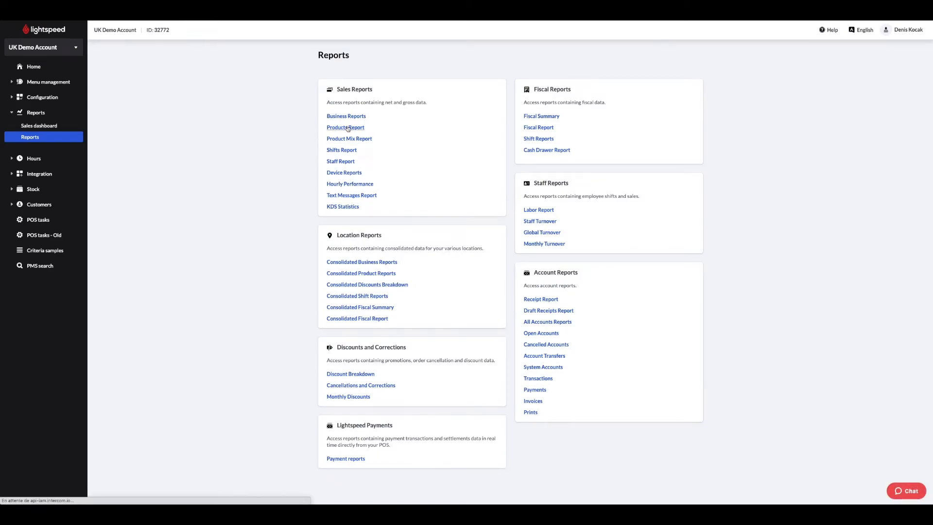
pyautogui.click(344, 128)
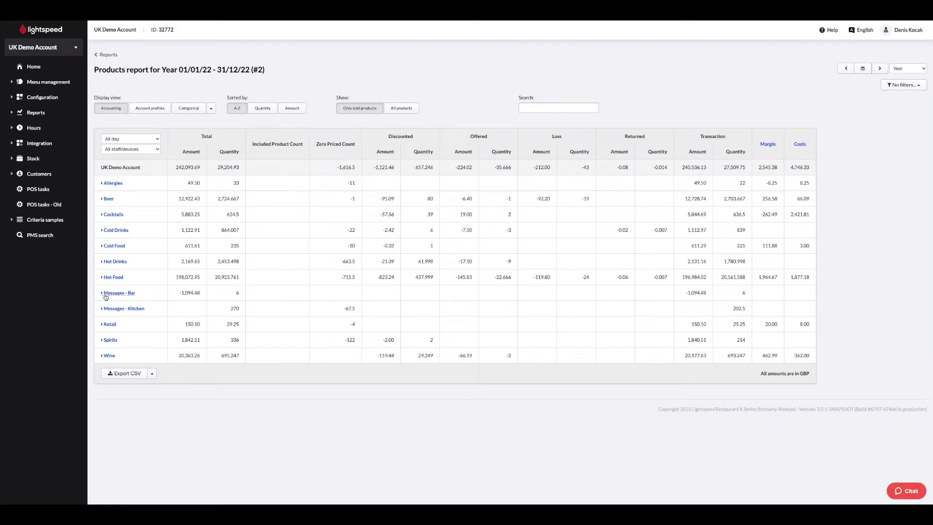
pyautogui.click(116, 229)
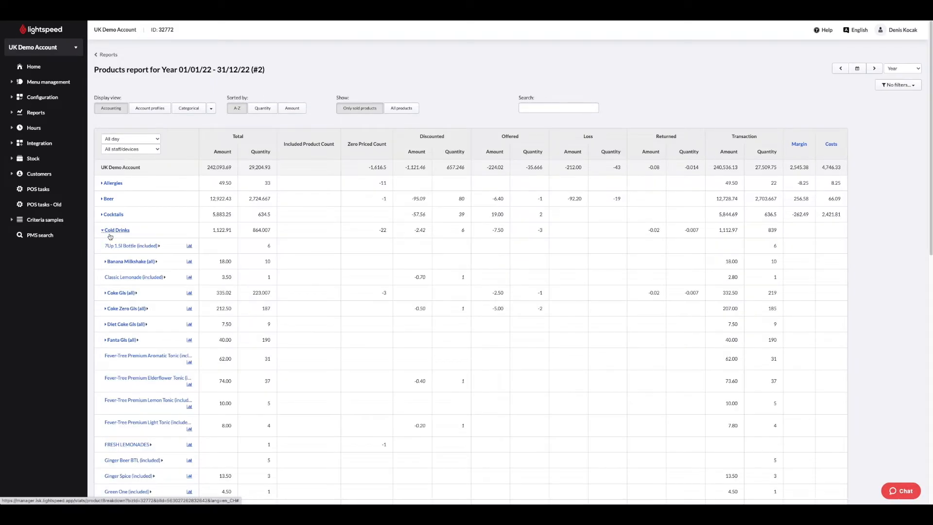
pyautogui.scroll(-3)
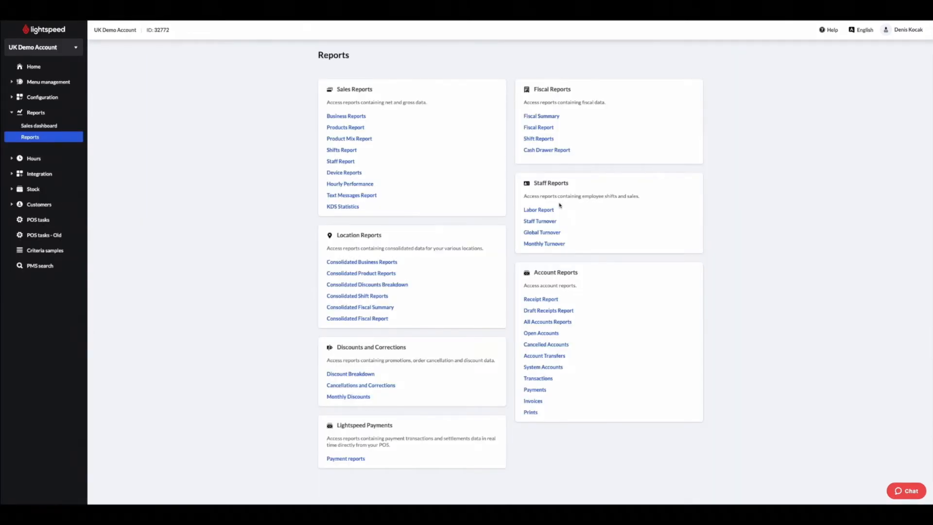
# - View the Jan 1–Aug 26 2022 Product mix report by accounting group and account profile, returning to products
pyautogui.click(348, 138)
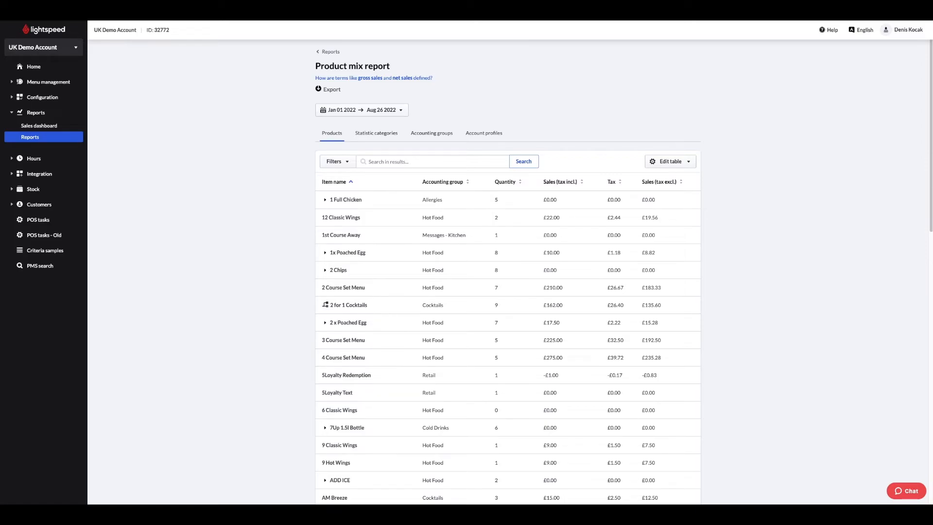
pyautogui.click(362, 110)
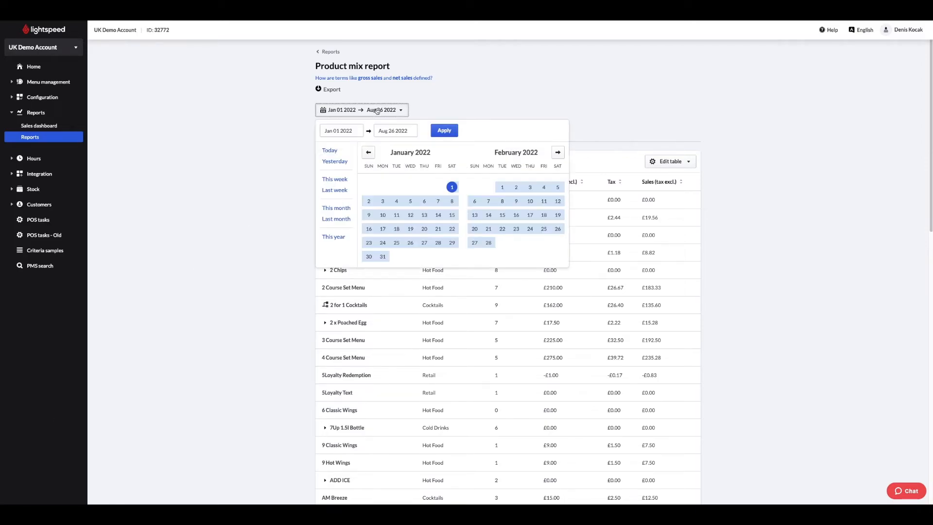
pyautogui.click(443, 130)
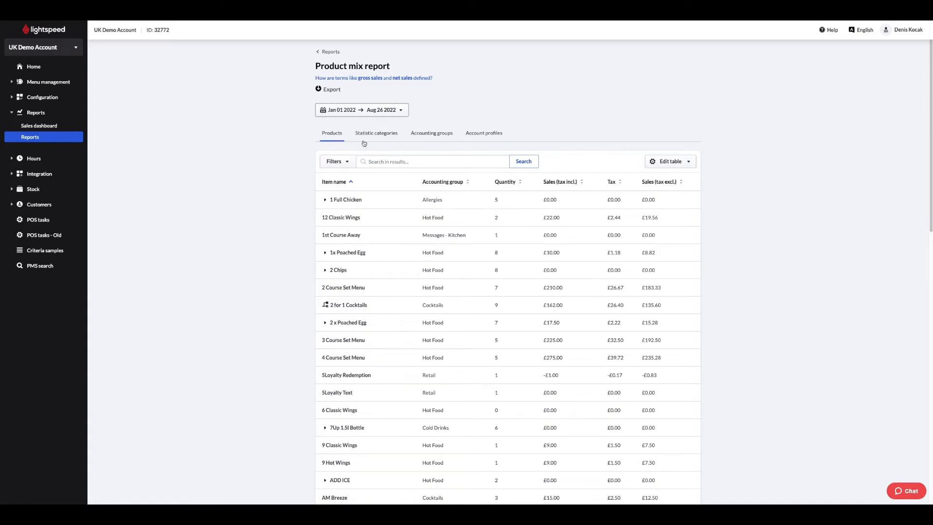
pyautogui.click(434, 134)
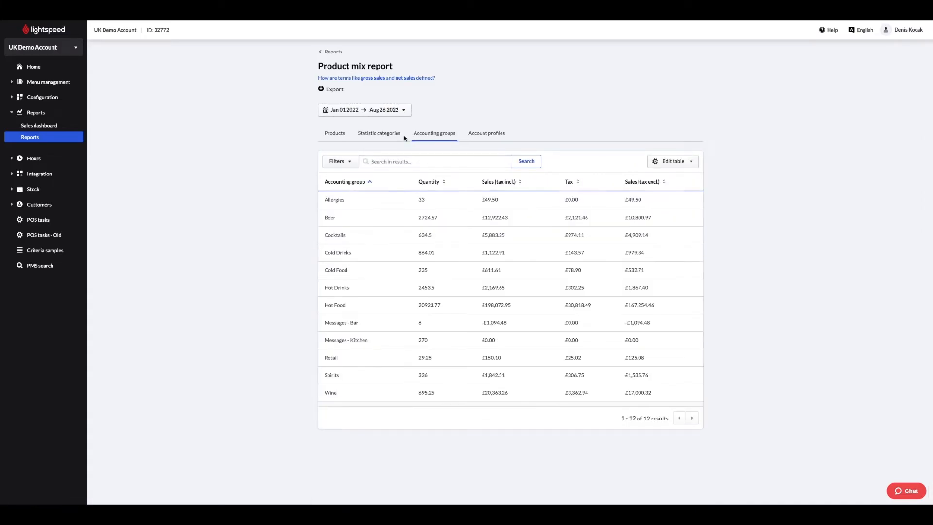
pyautogui.click(486, 133)
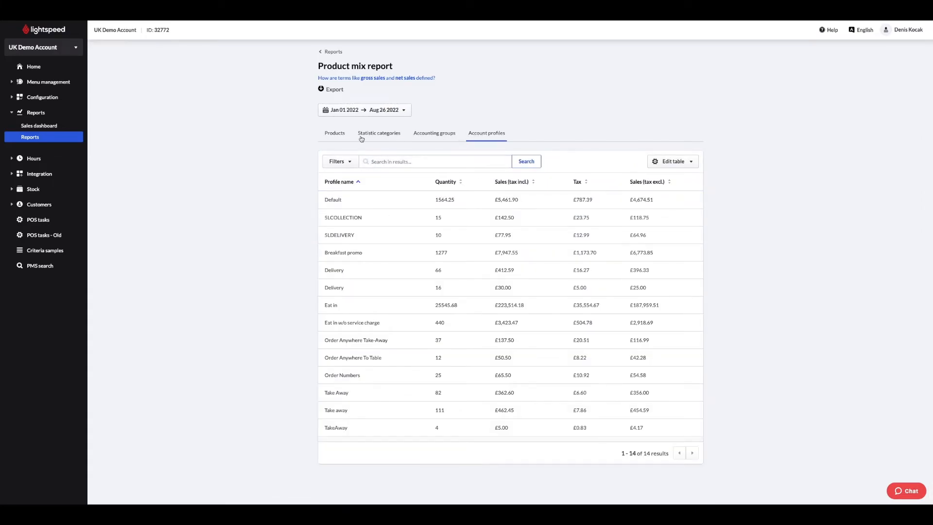
pyautogui.click(332, 133)
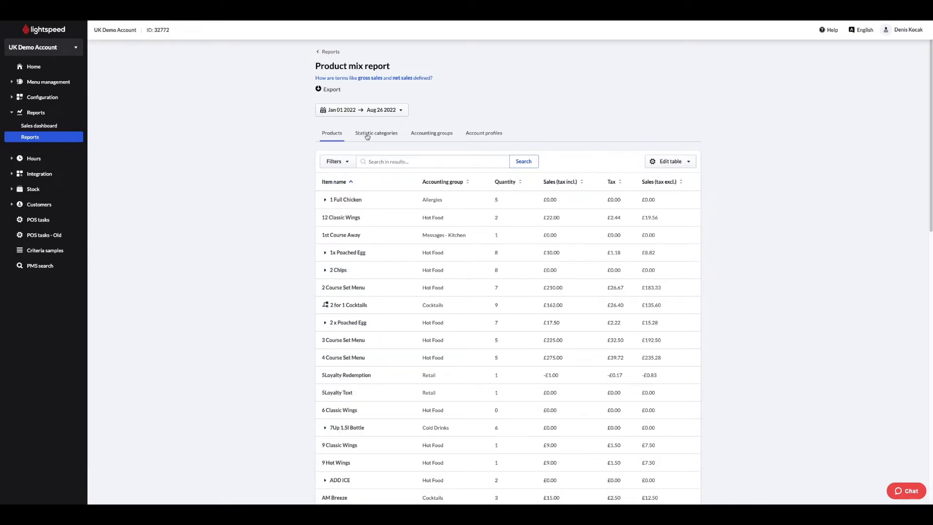
# - Review the Product mix report's filter options and Edit table column choices, then scan the product rows
pyautogui.click(334, 162)
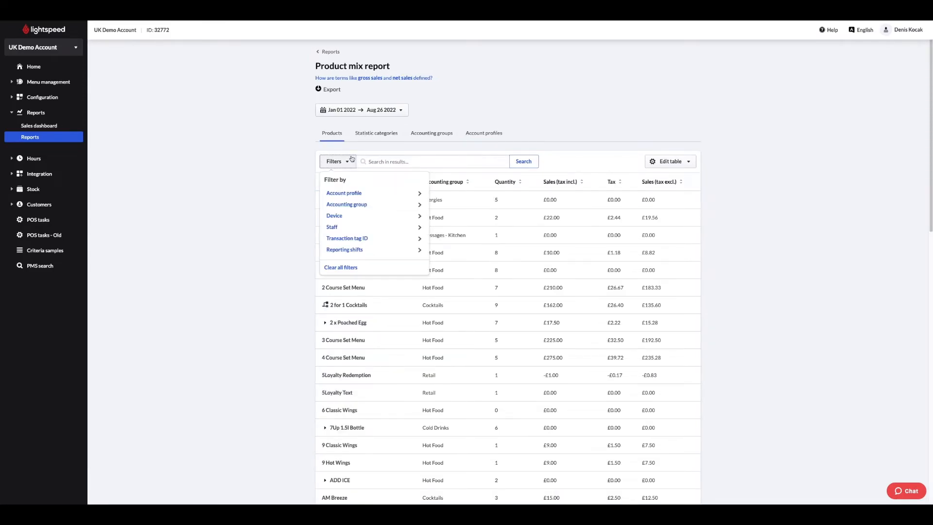
pyautogui.moveTo(370, 216)
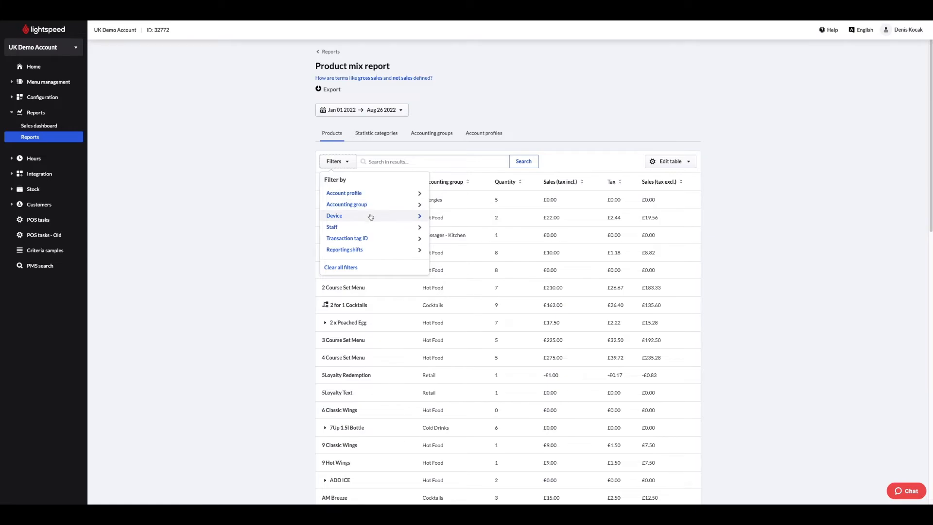
pyautogui.click(608, 152)
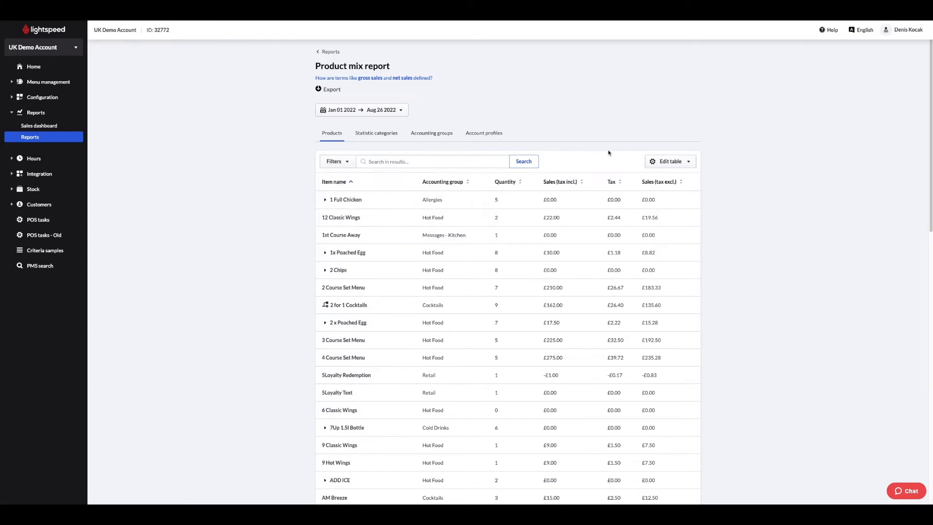
pyautogui.click(670, 161)
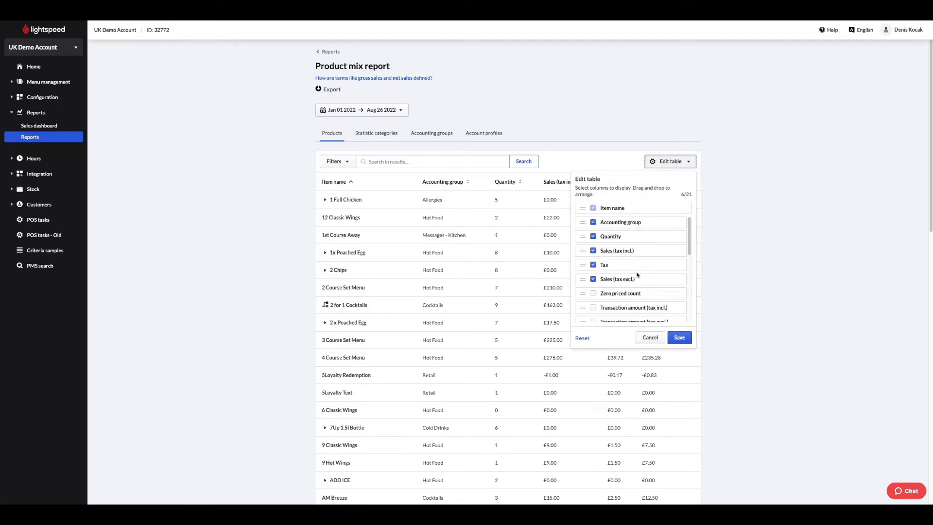
pyautogui.scroll(-3)
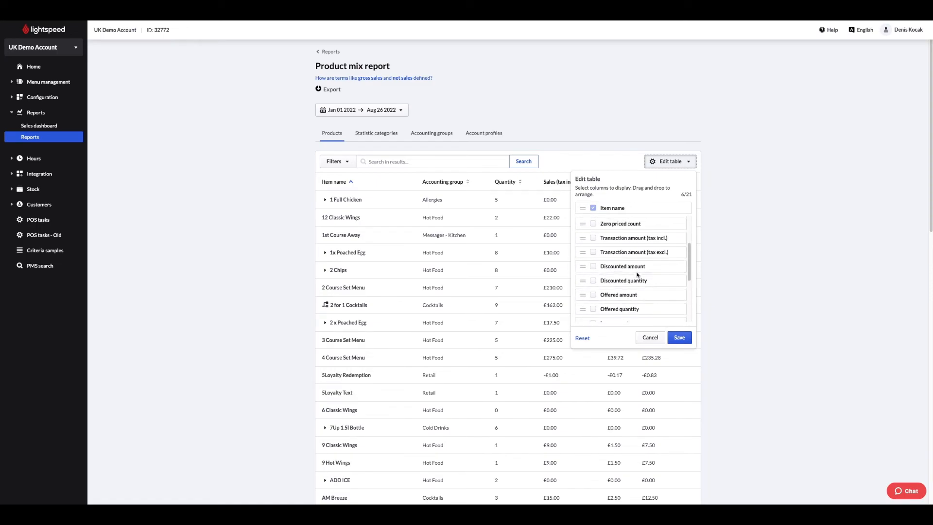
pyautogui.scroll(-3)
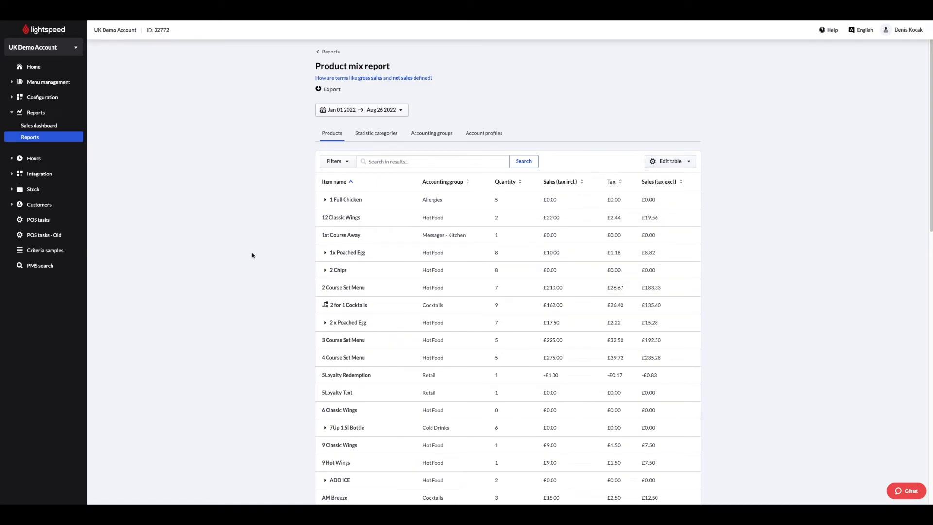
pyautogui.moveTo(57, 140)
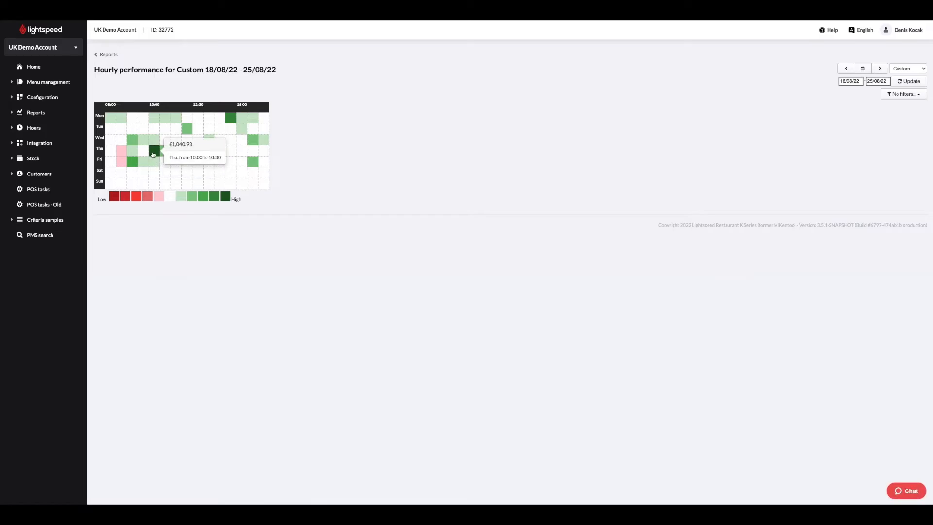
pyautogui.moveTo(217, 140)
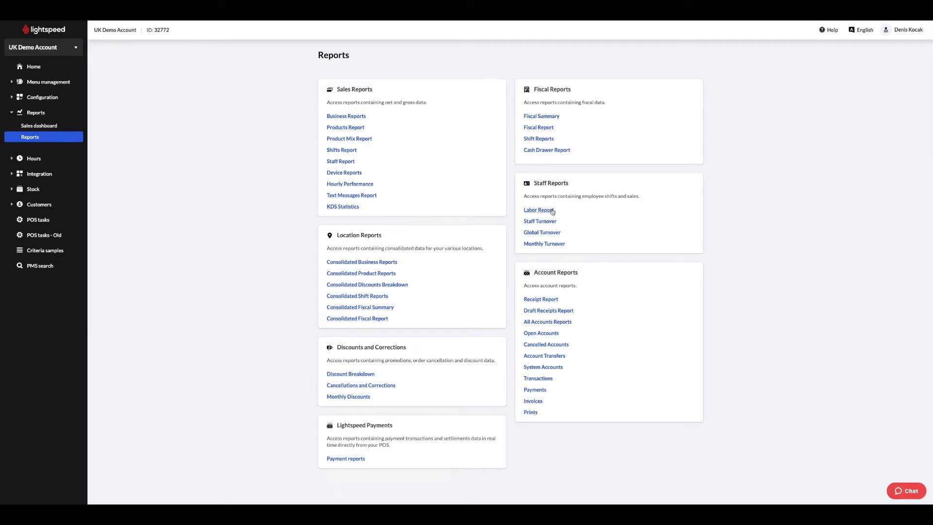
# - View the yearly iPad47 Device report, then return to the full Reports list
pyautogui.click(537, 210)
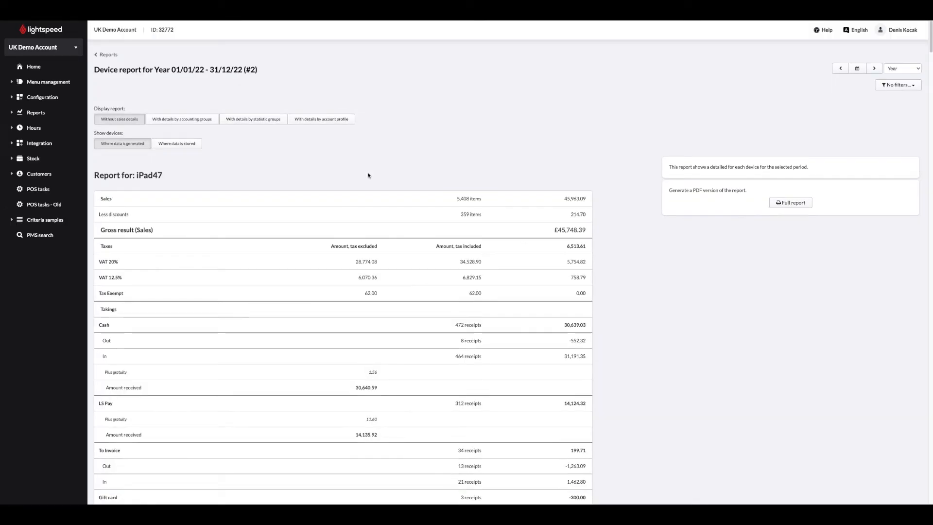
pyautogui.scroll(-3)
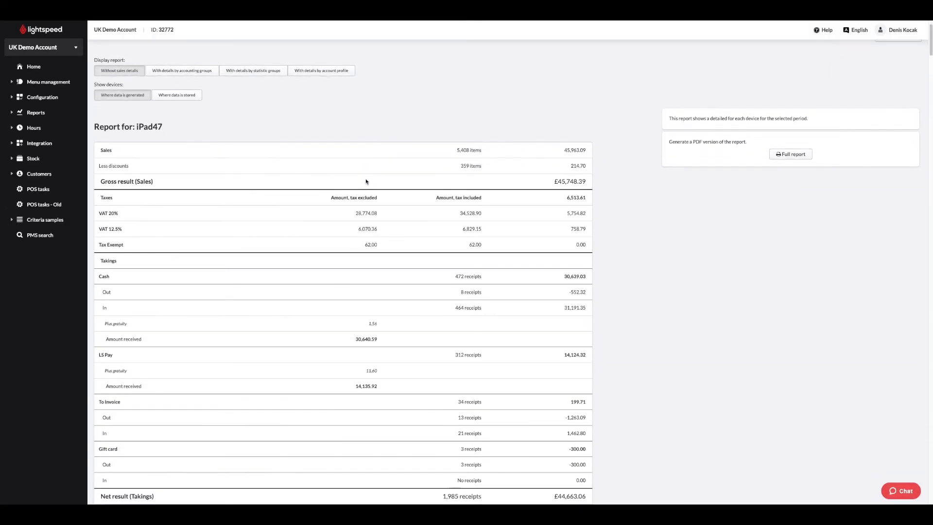
pyautogui.click(35, 113)
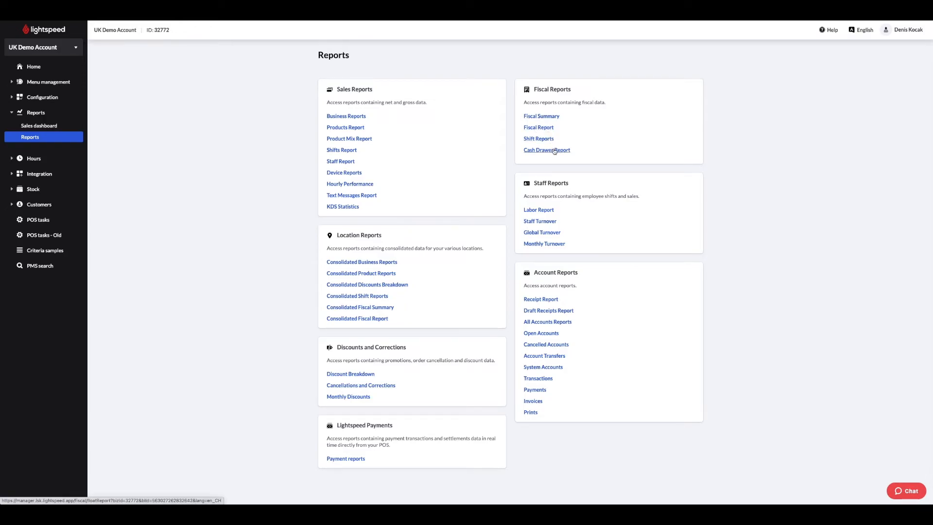
pyautogui.moveTo(594, 290)
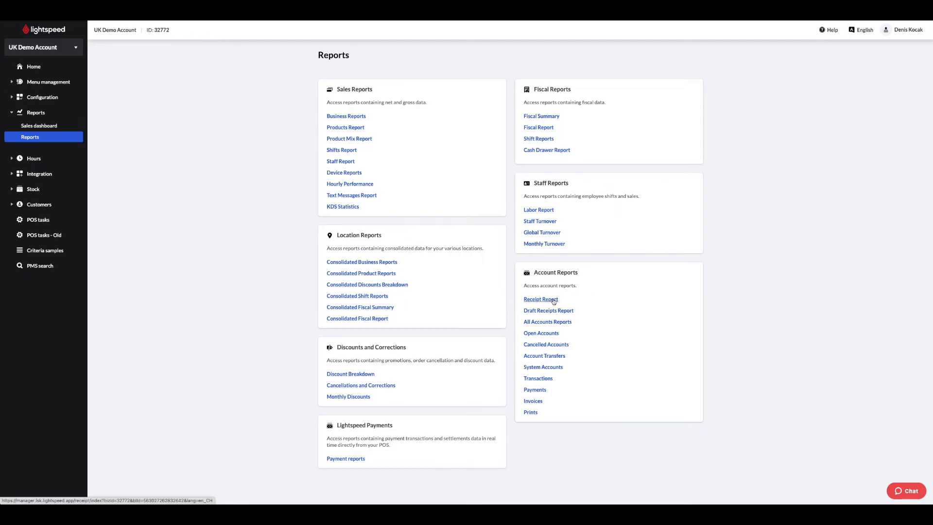
pyautogui.click(539, 300)
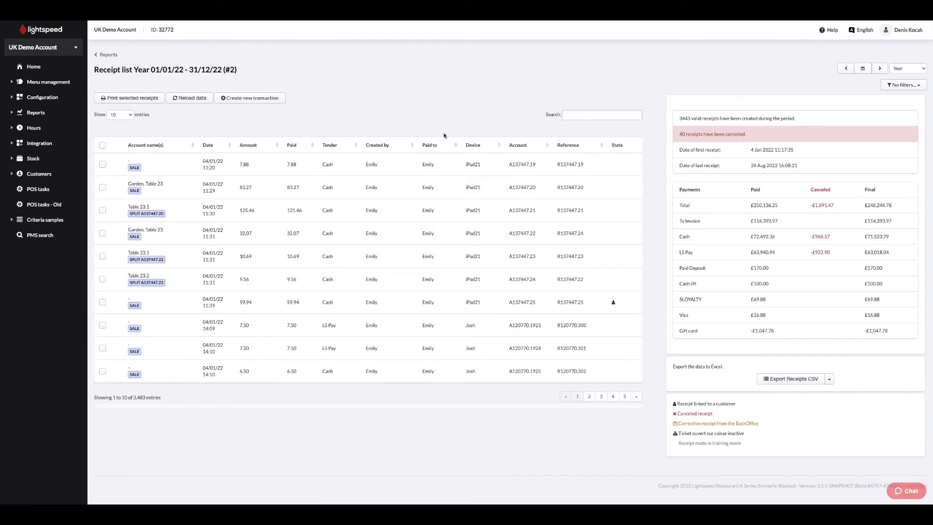
pyautogui.click(906, 68)
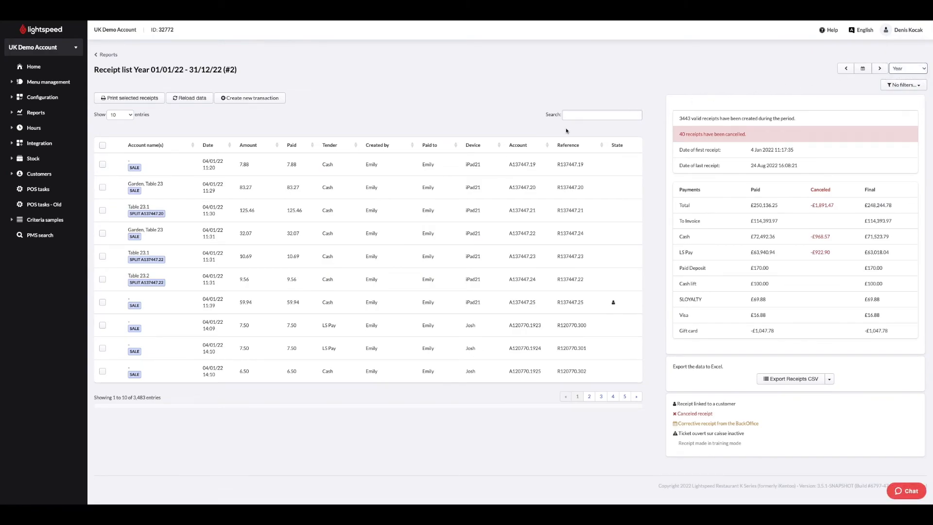
pyautogui.click(601, 114)
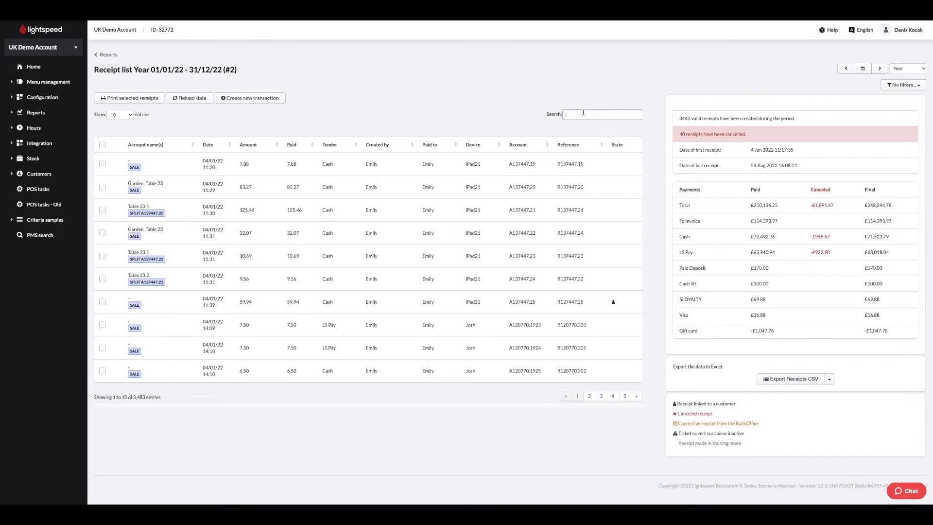
pyautogui.moveTo(504, 115)
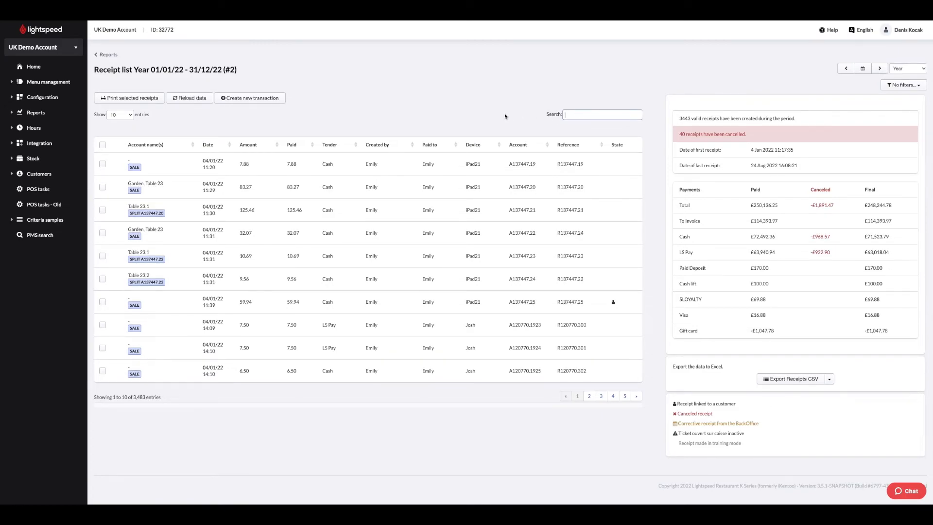
pyautogui.moveTo(453, 110)
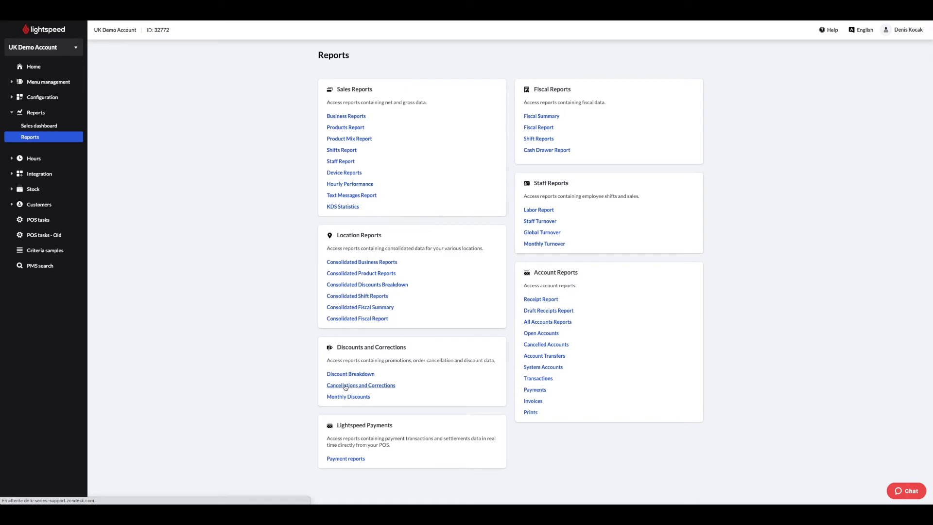
pyautogui.click(361, 384)
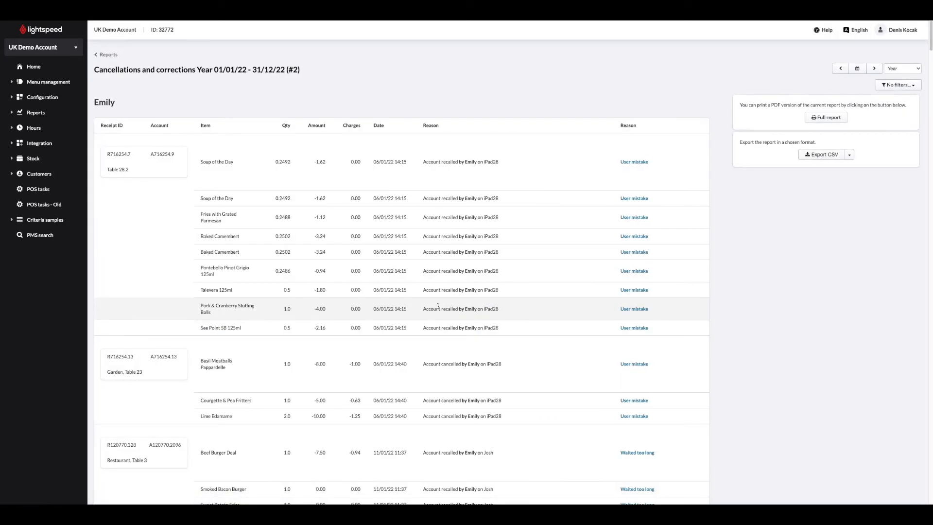
pyautogui.scroll(-3)
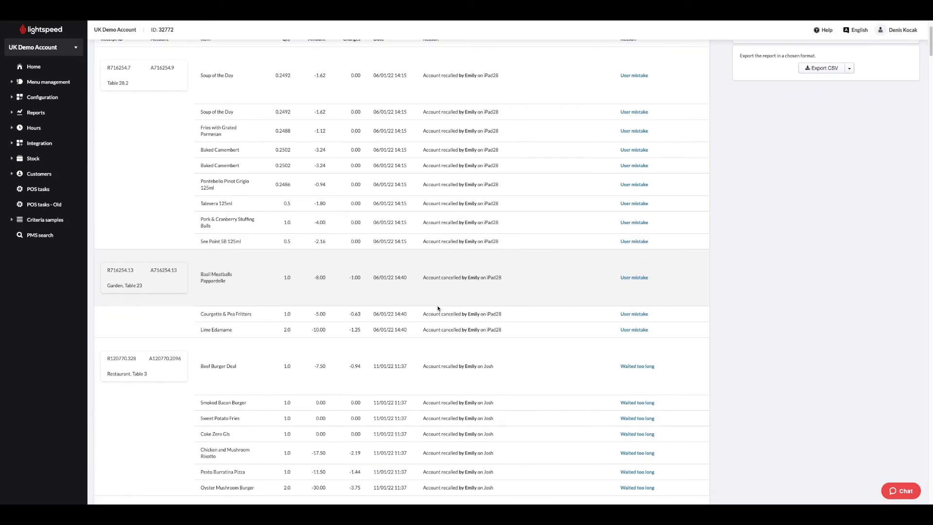
pyautogui.scroll(-3)
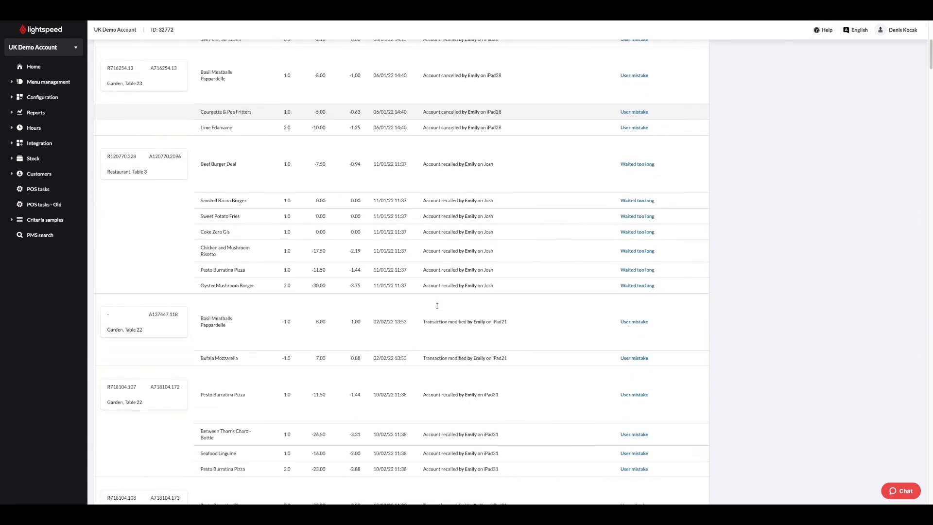
pyautogui.click(36, 112)
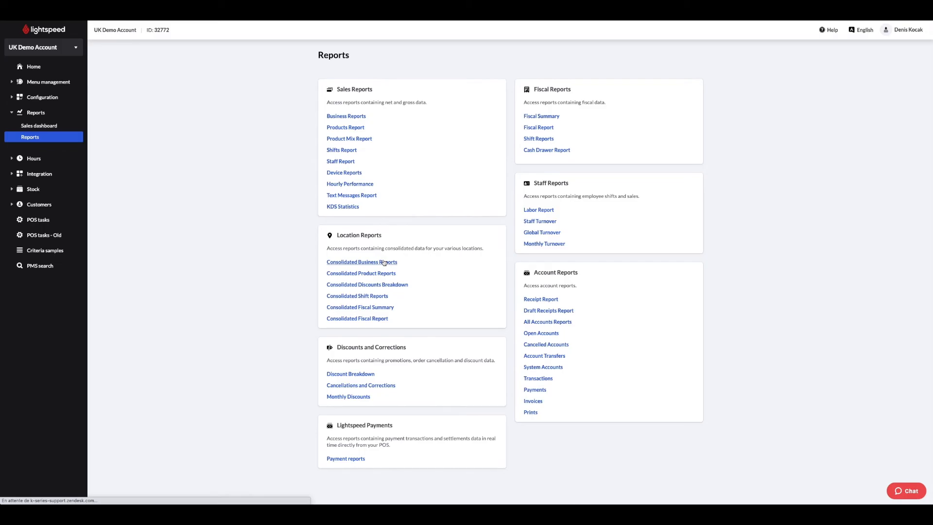
pyautogui.click(361, 262)
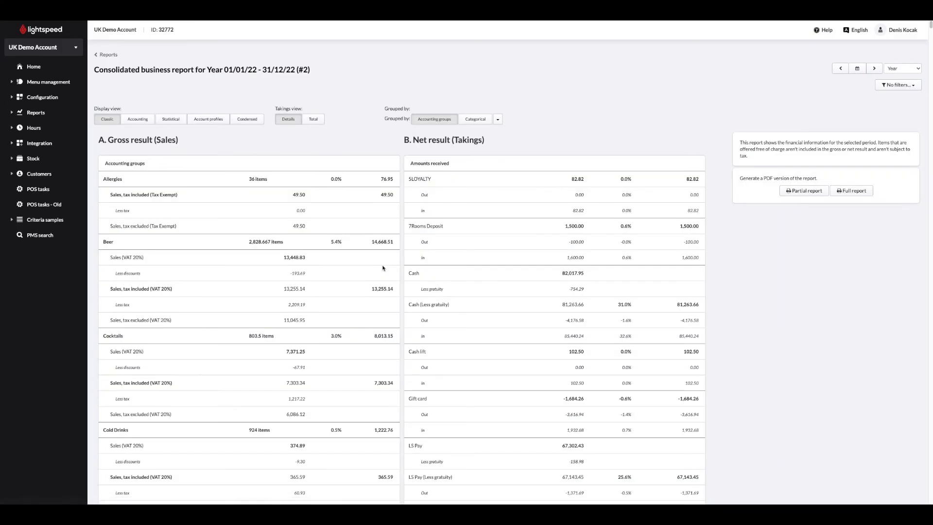
pyautogui.scroll(-3)
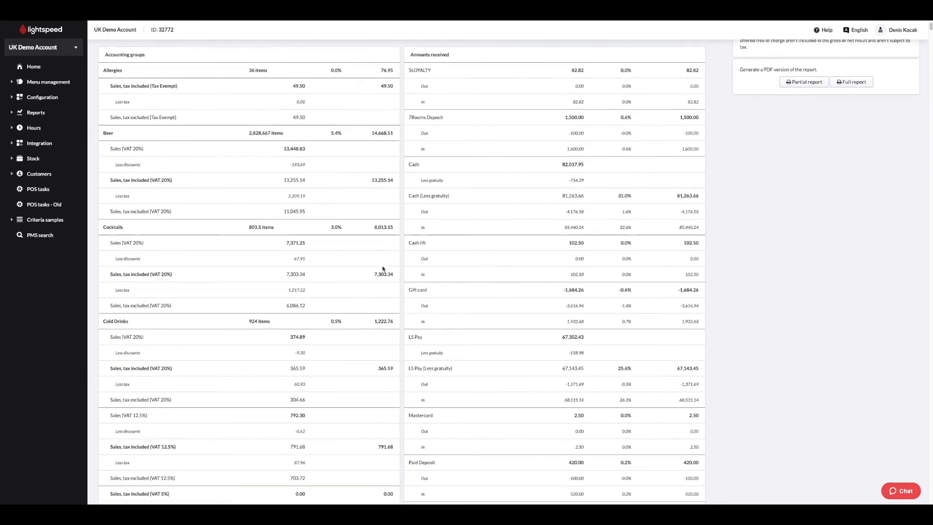
pyautogui.scroll(-3)
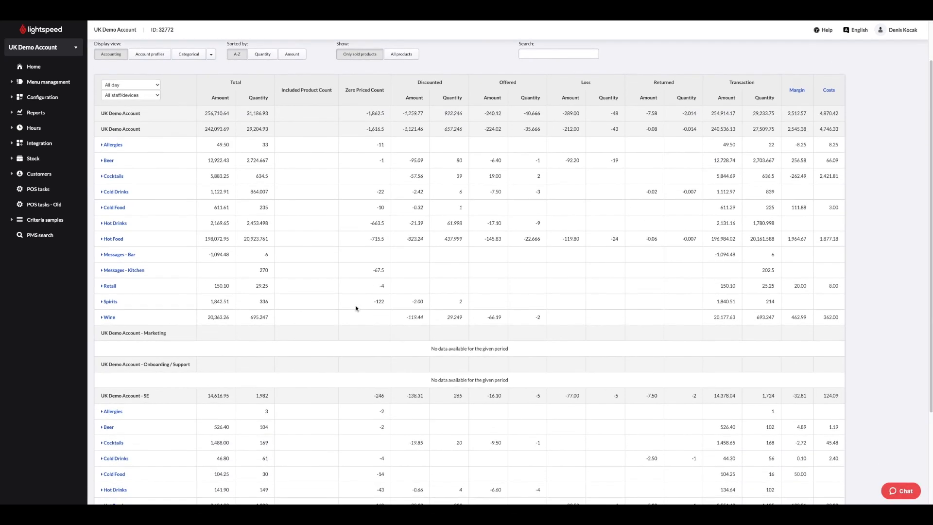
pyautogui.scroll(-3)
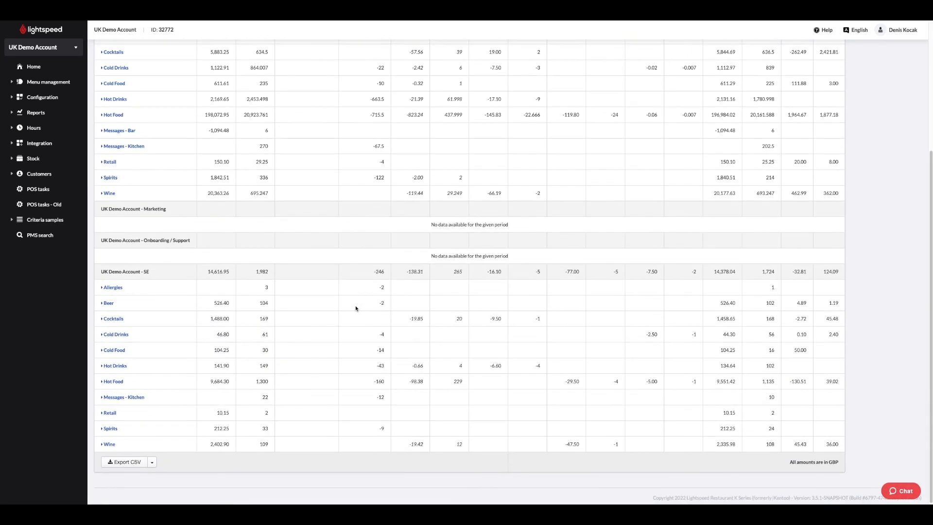
pyautogui.scroll(3)
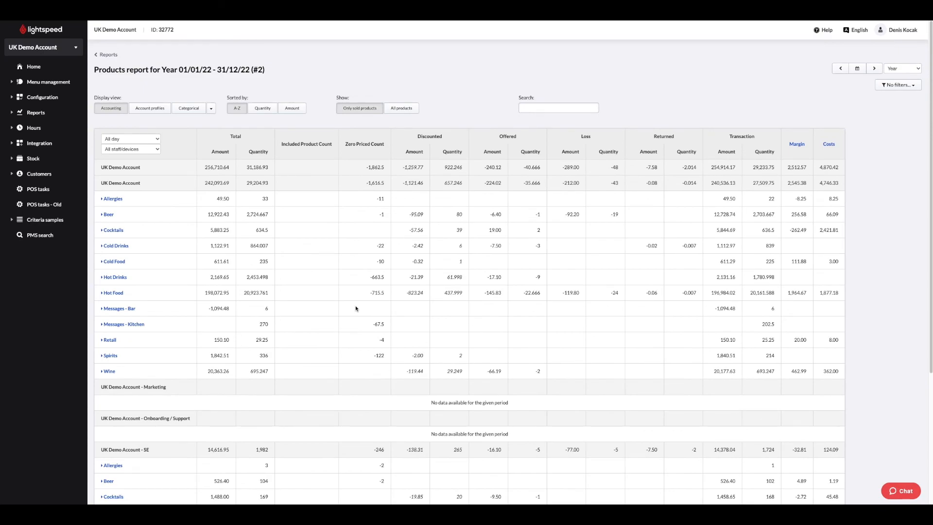
pyautogui.scroll(3)
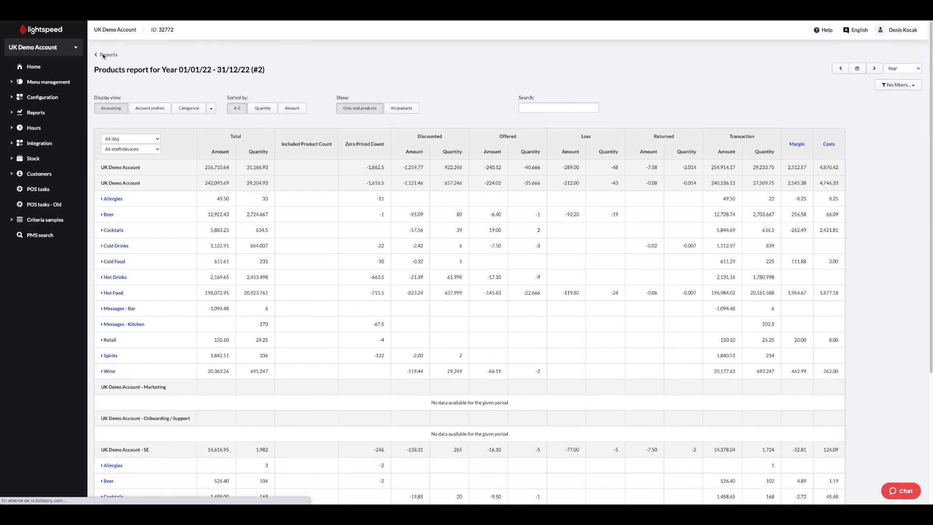
pyautogui.click(108, 54)
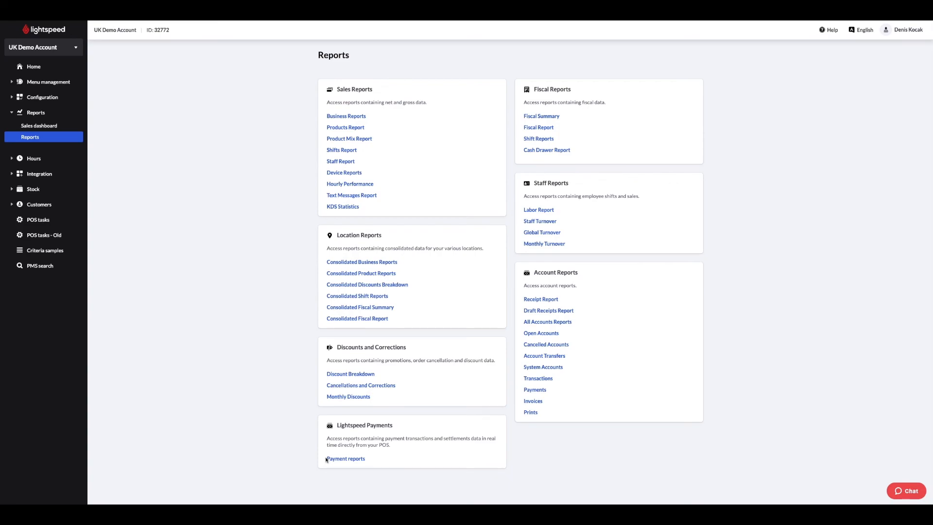
pyautogui.moveTo(159, 132)
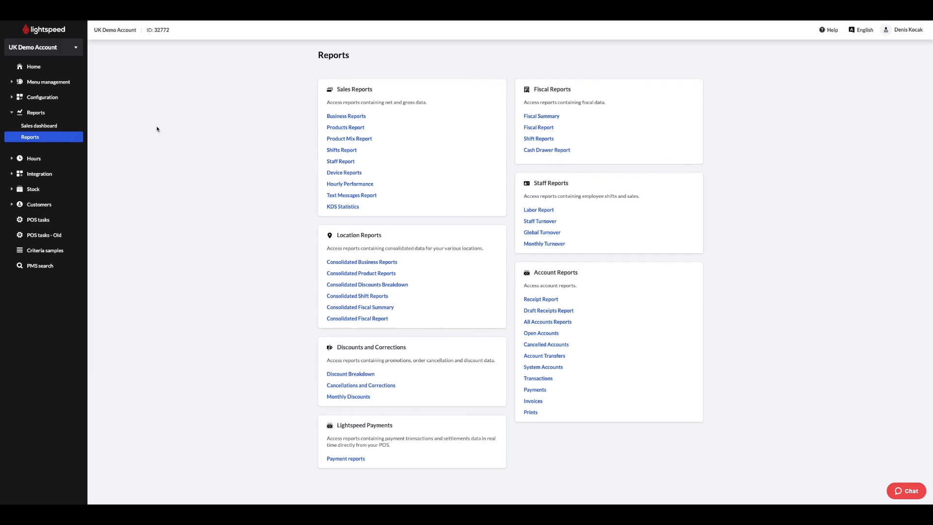
# - In Reporting automation, check the second report's When options keeping End of day, then go to Home
pyautogui.click(41, 97)
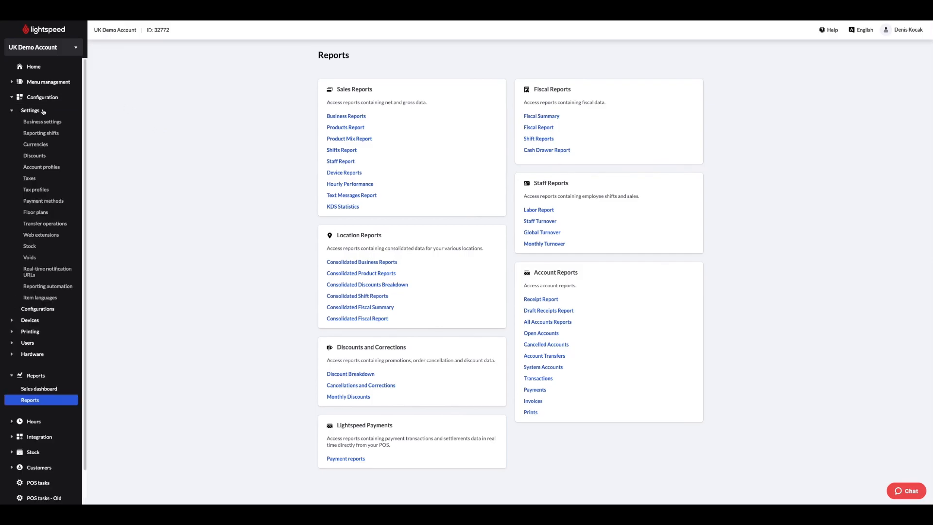
pyautogui.click(47, 286)
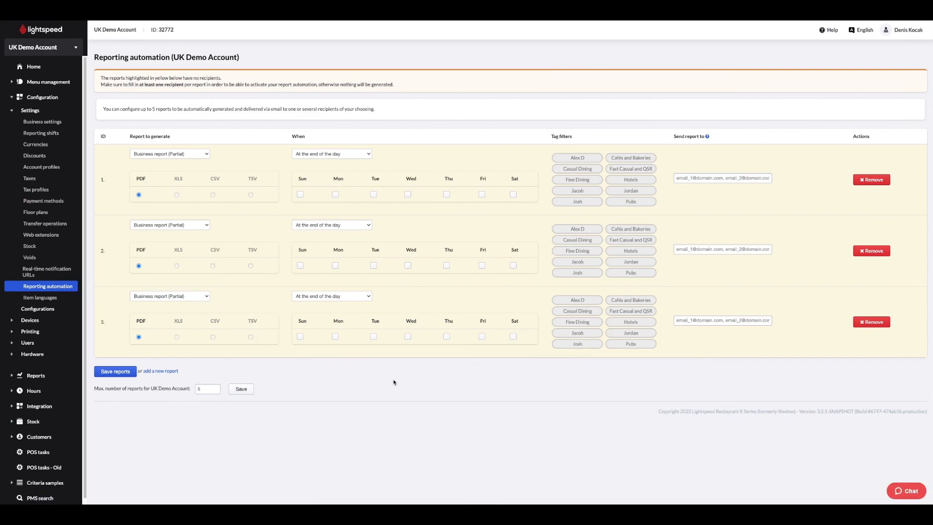
pyautogui.moveTo(194, 233)
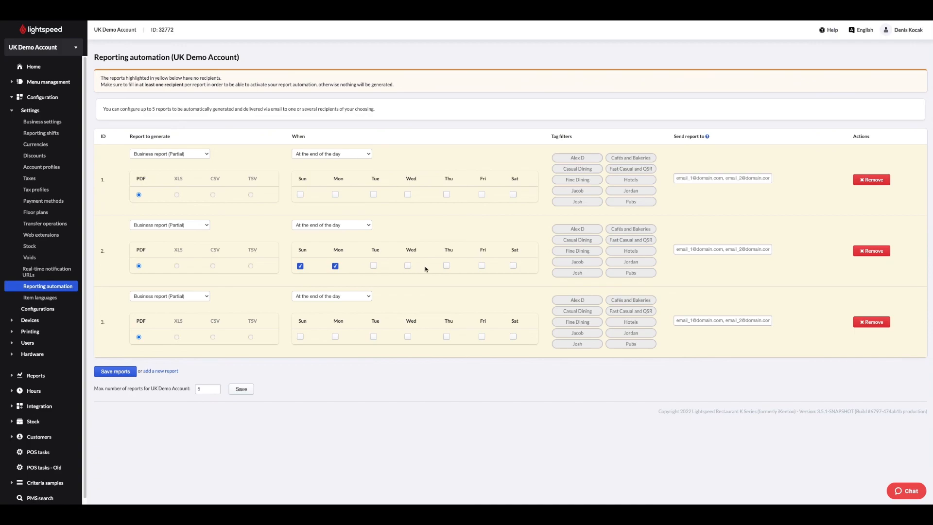
pyautogui.click(330, 225)
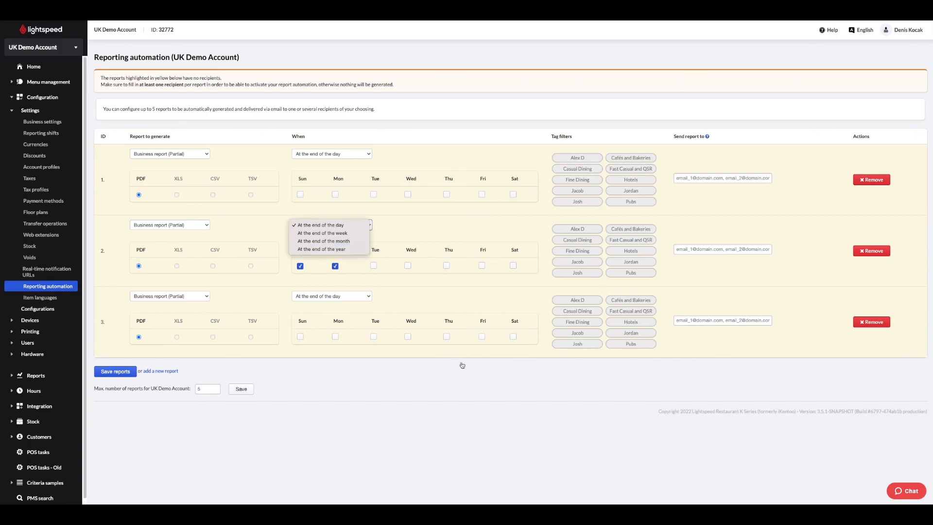
pyautogui.click(319, 225)
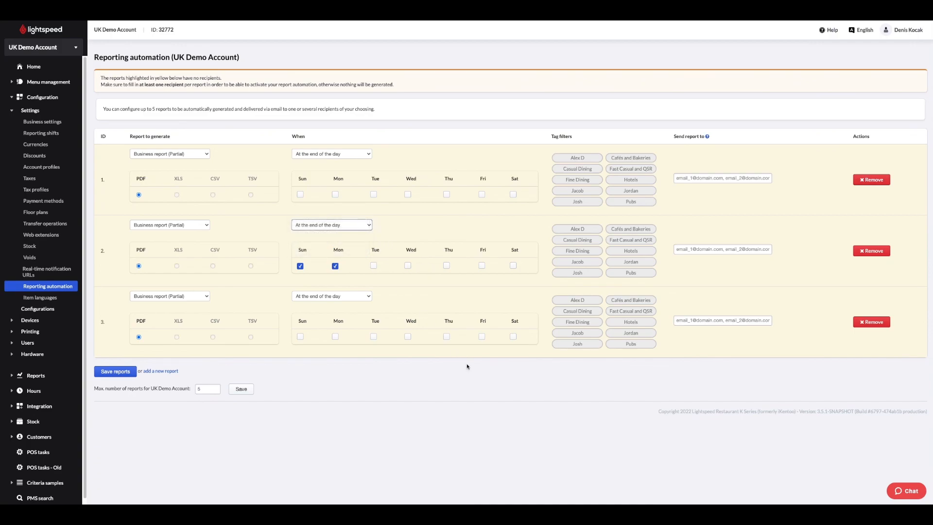
pyautogui.click(33, 66)
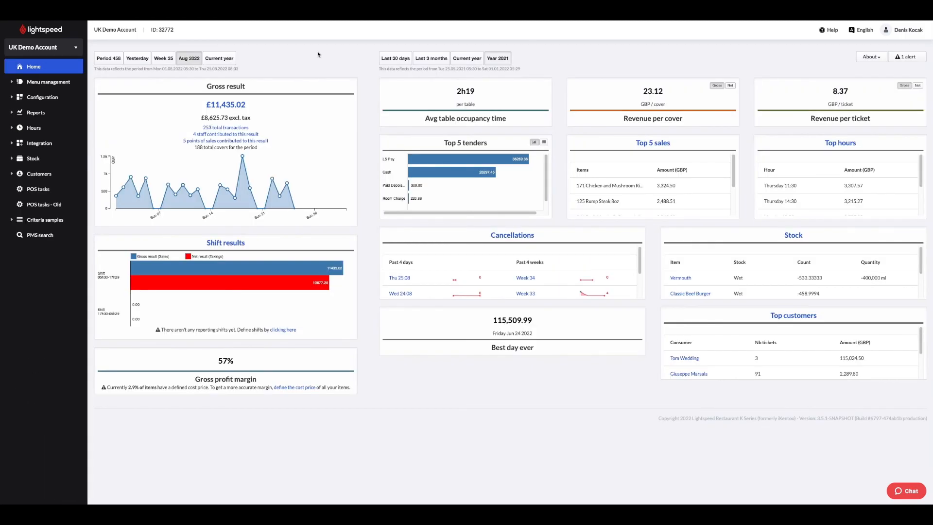